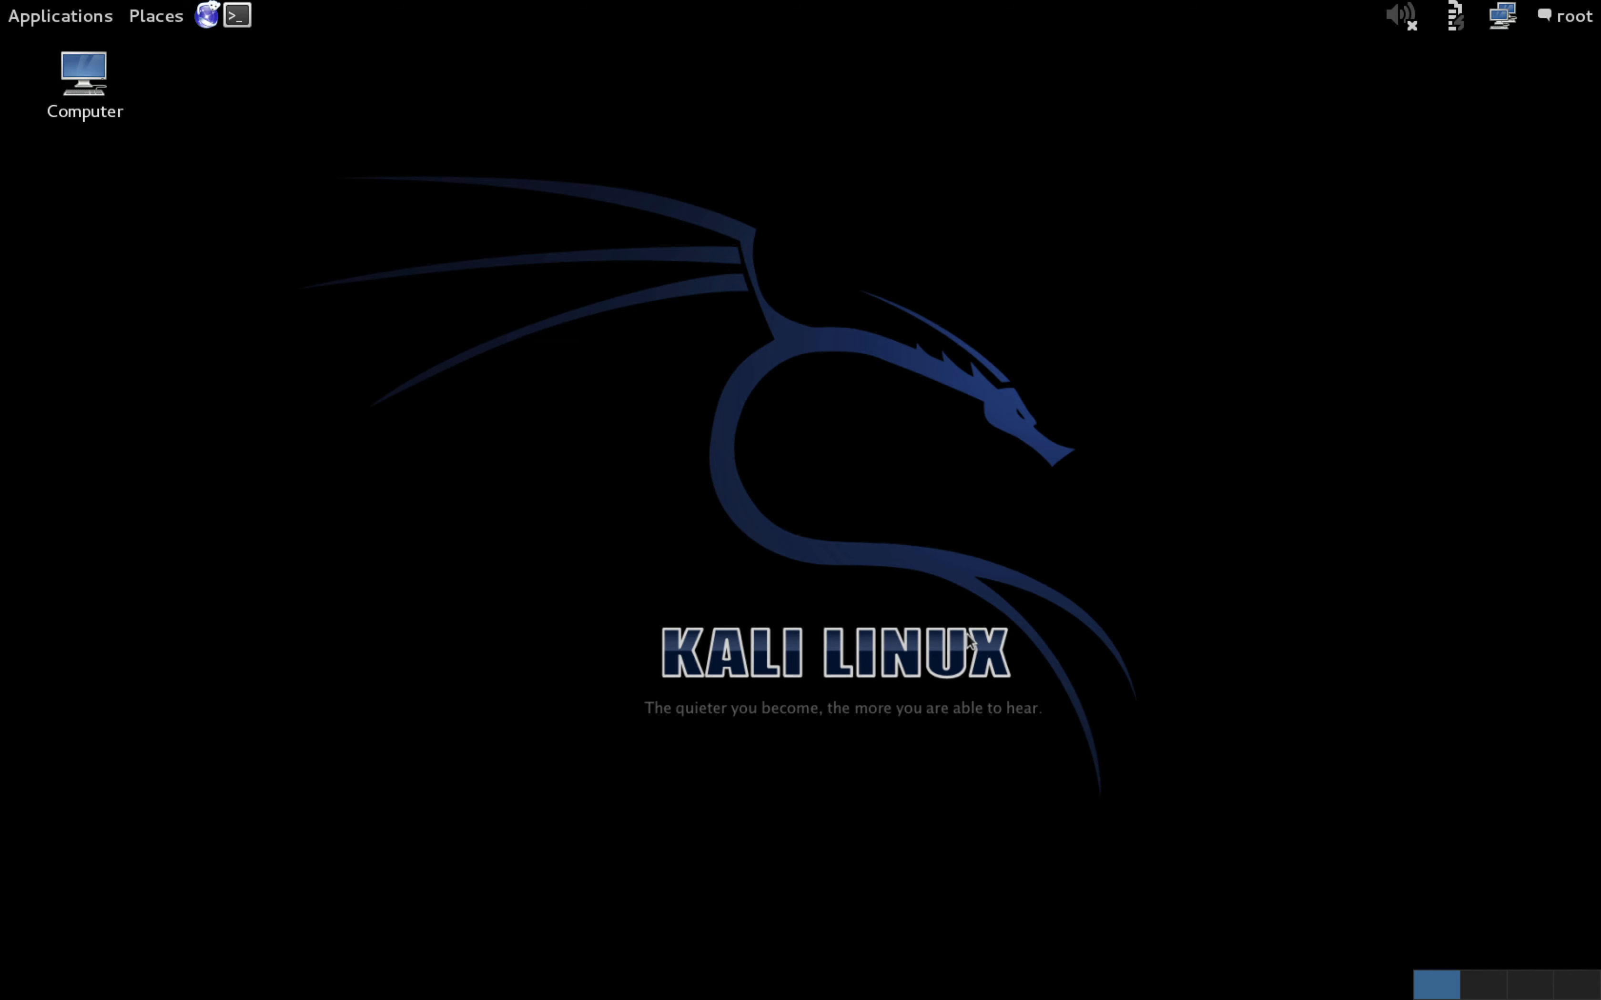
mouse_move(573, 404)
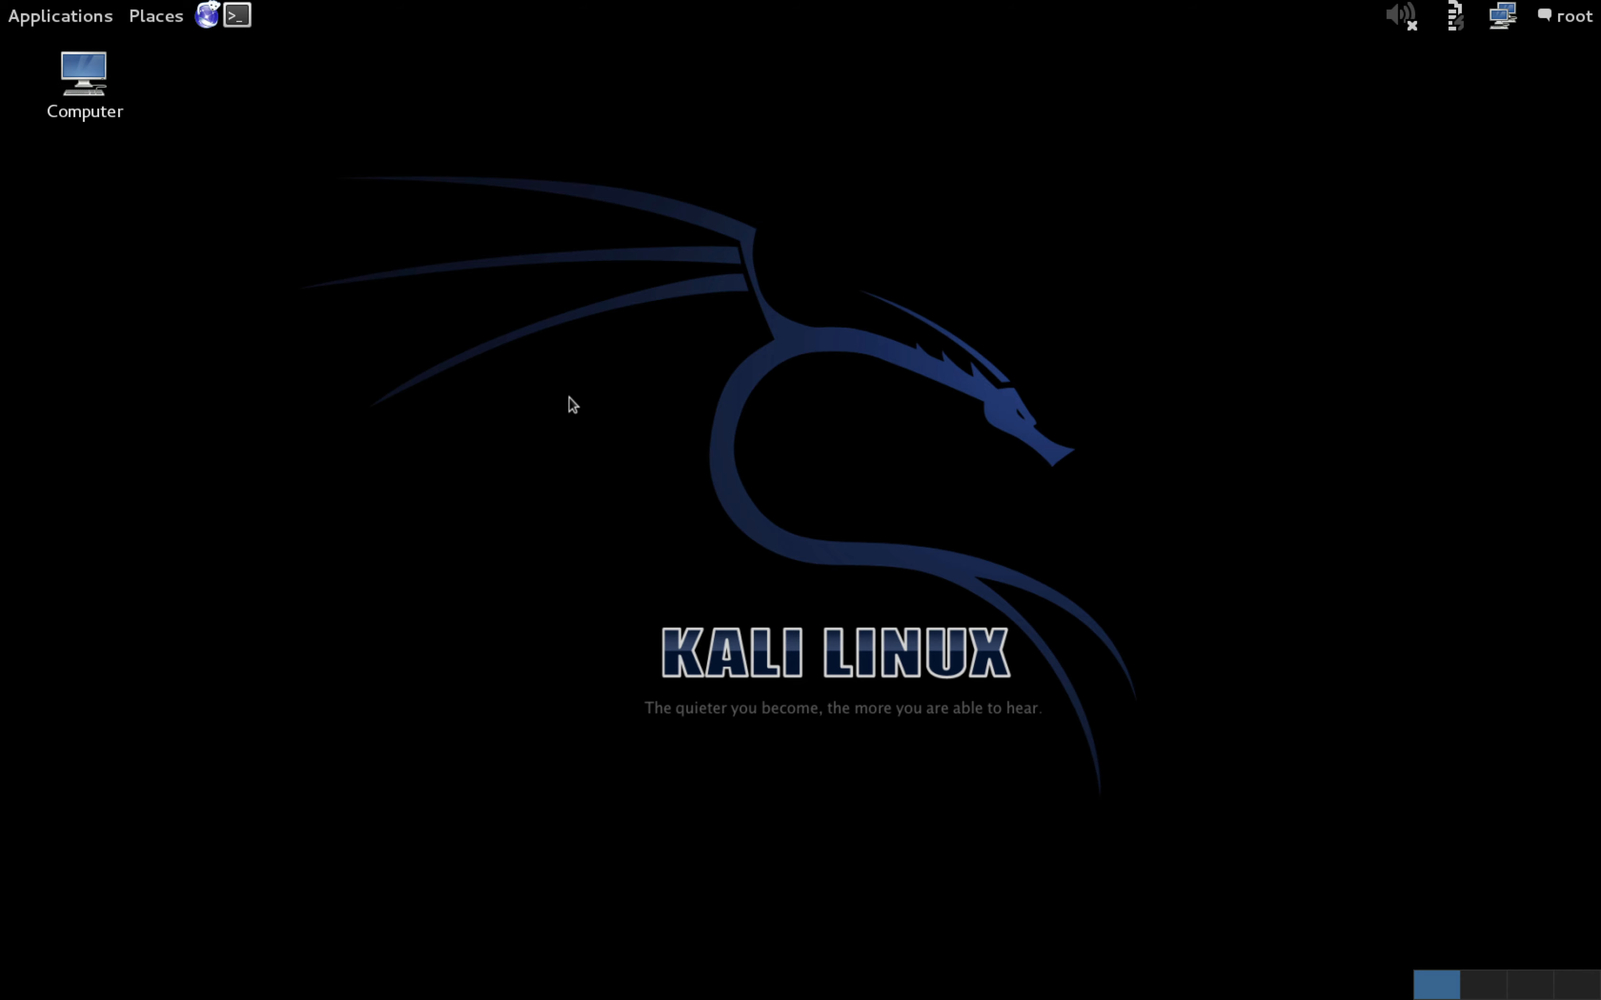
mouse_move(424, 134)
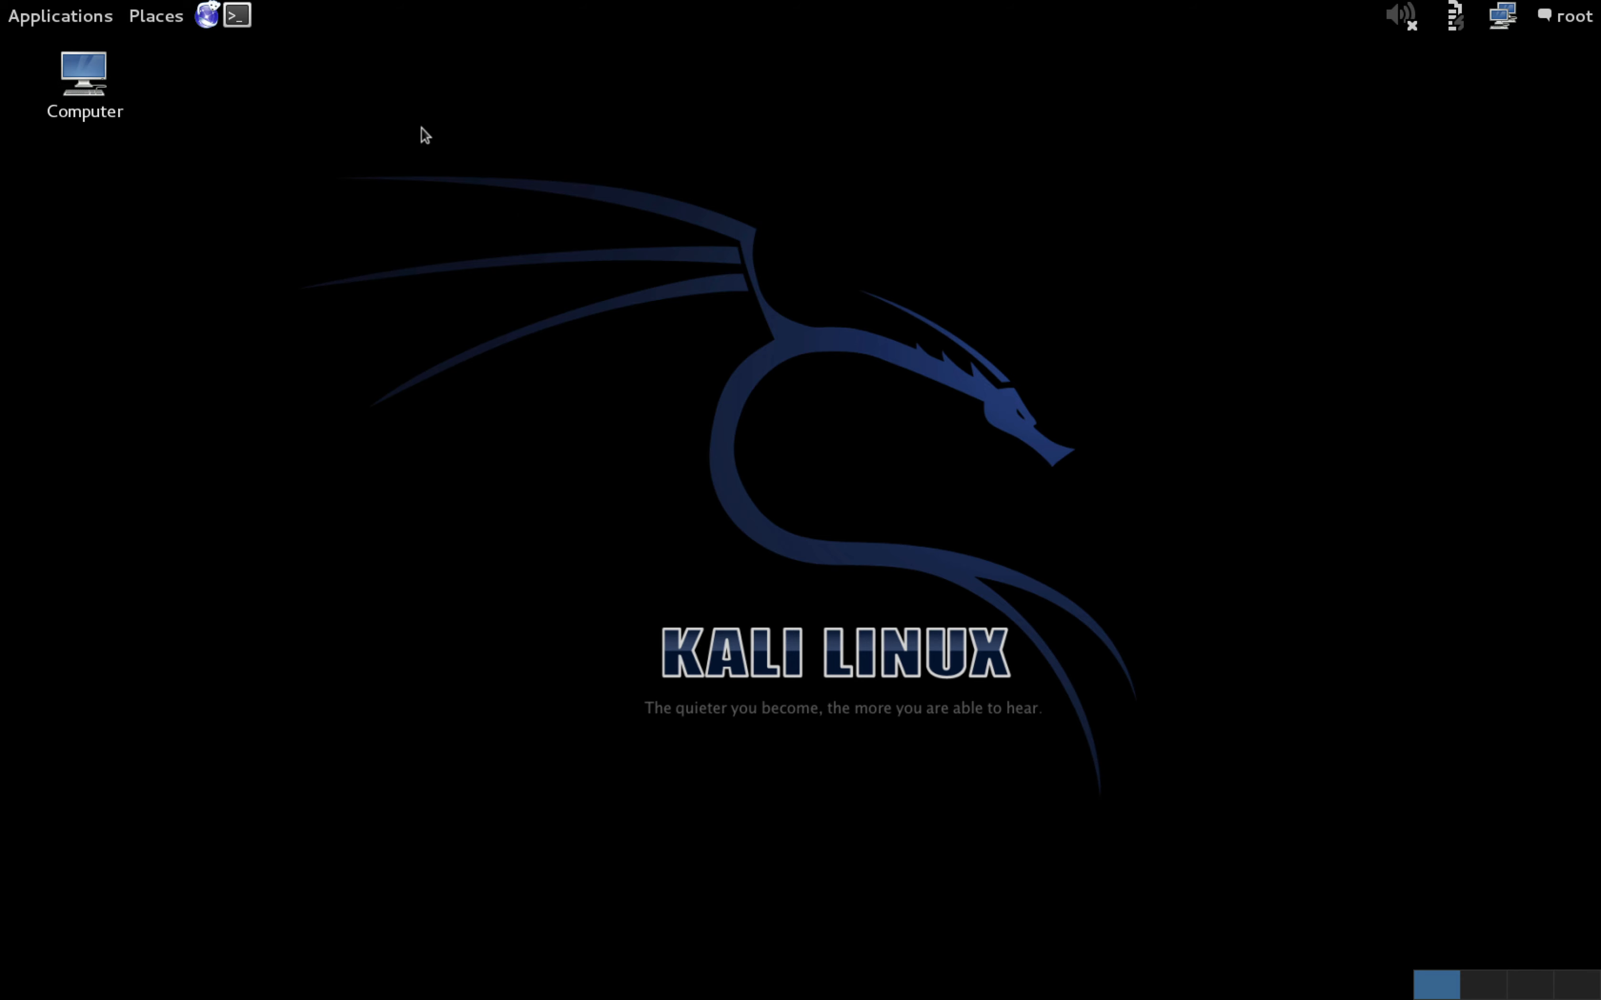
mouse_move(342, 142)
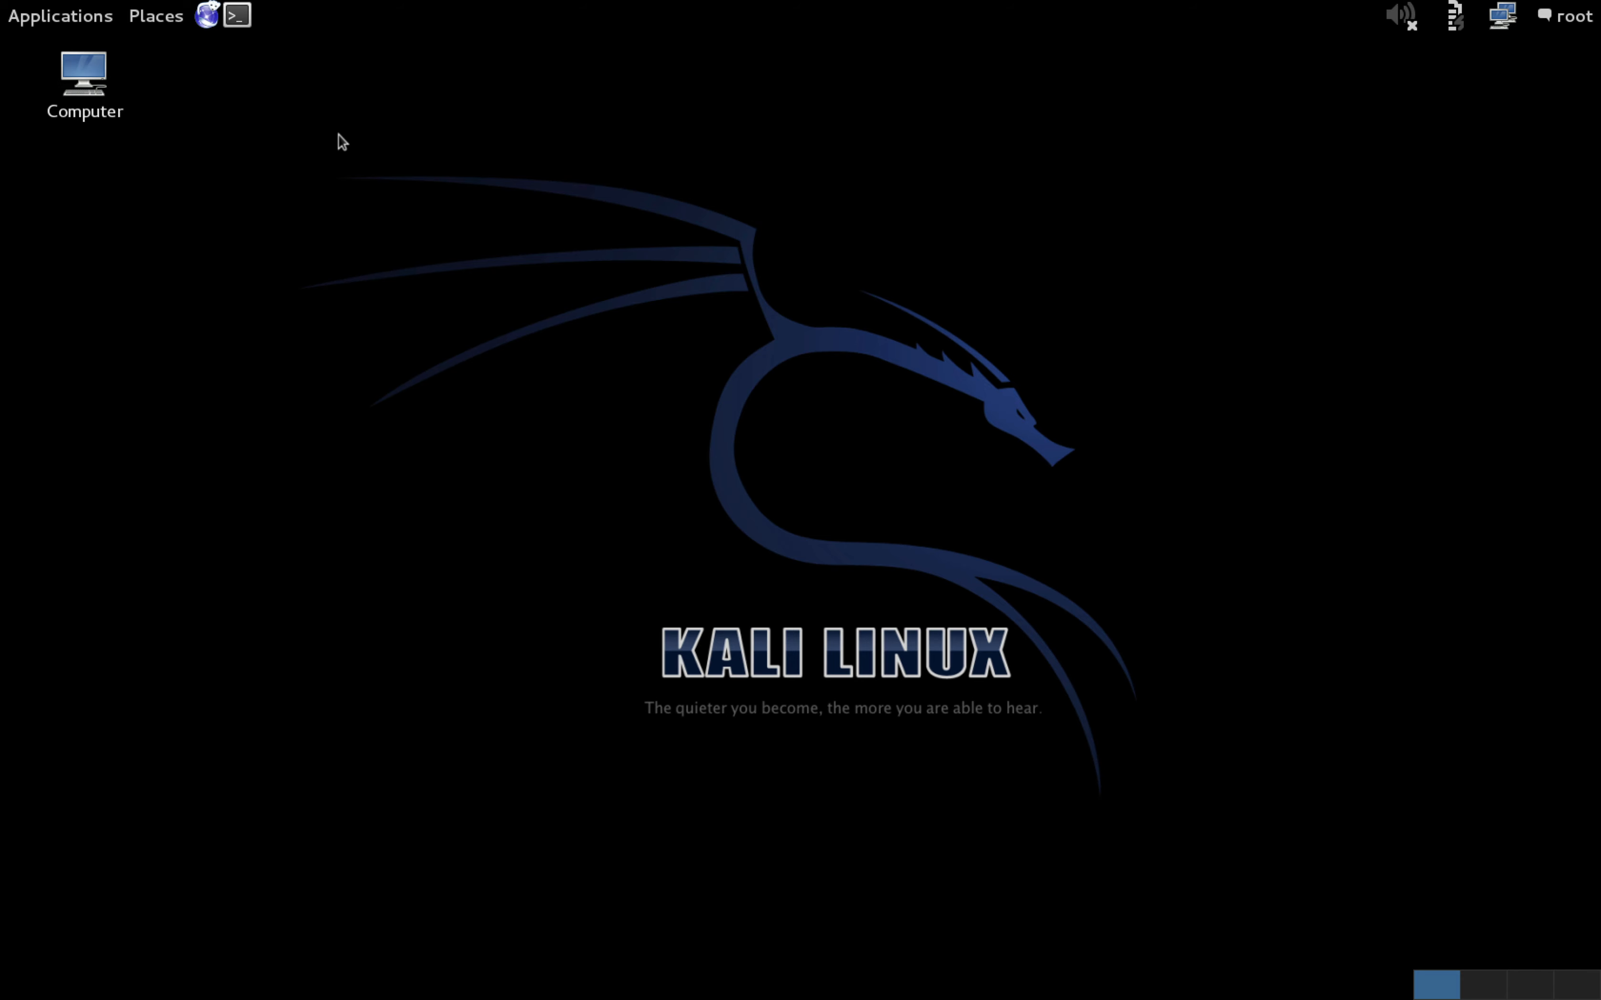
mouse_move(237, 16)
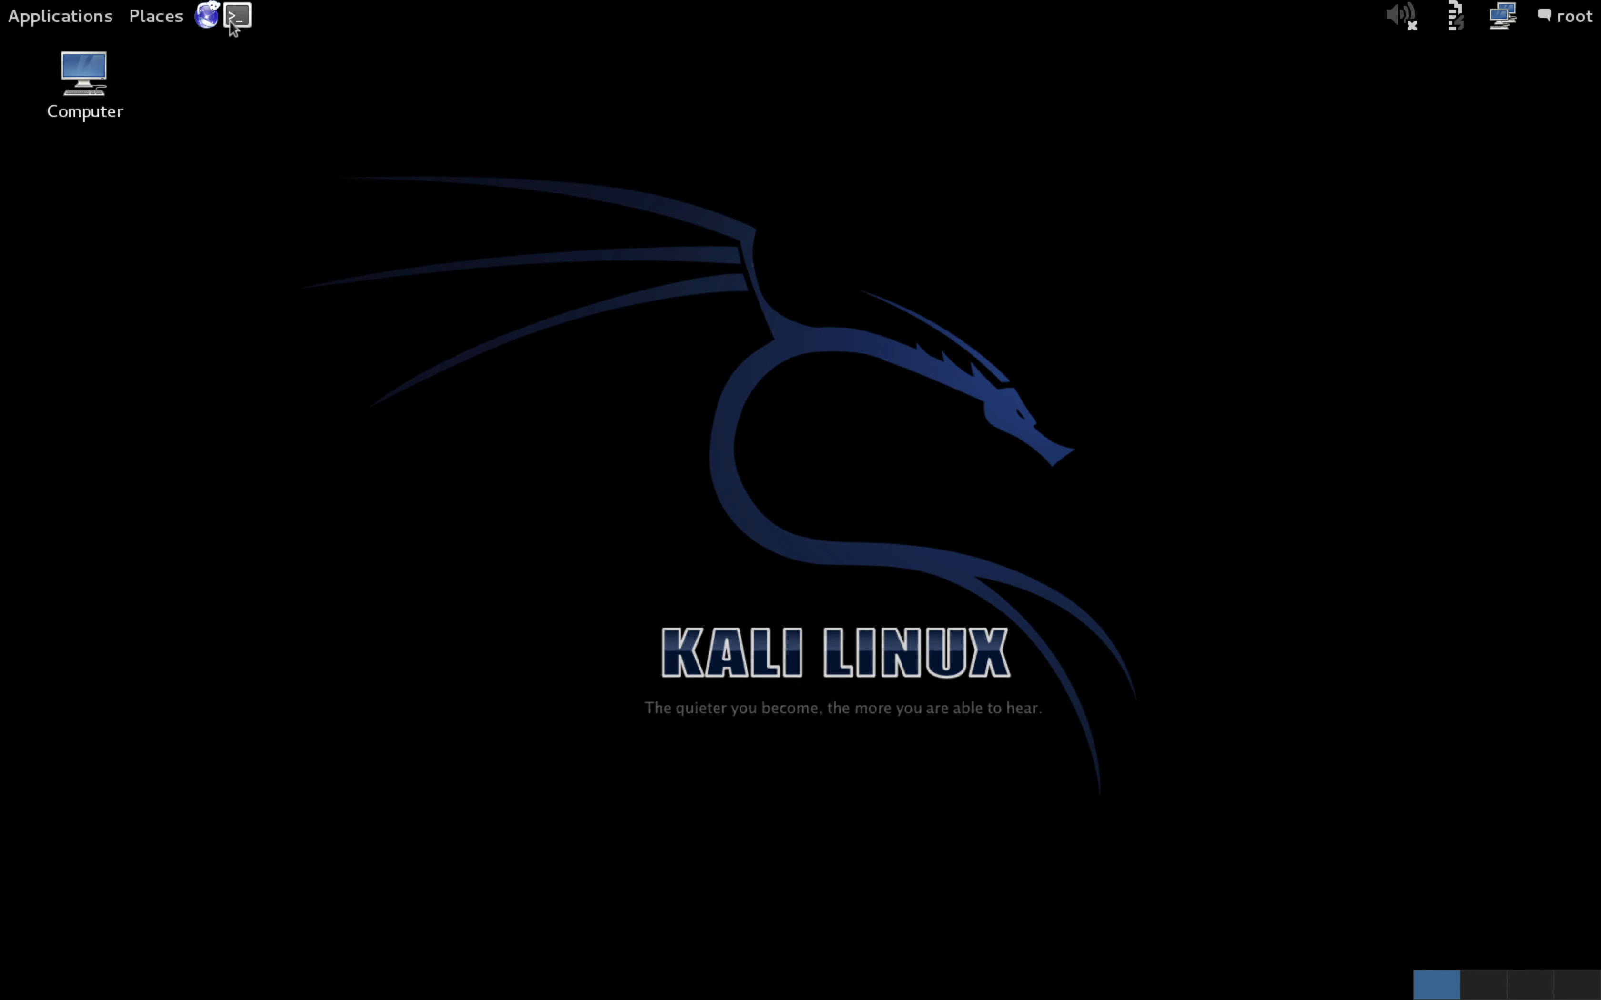
mouse_move(236, 16)
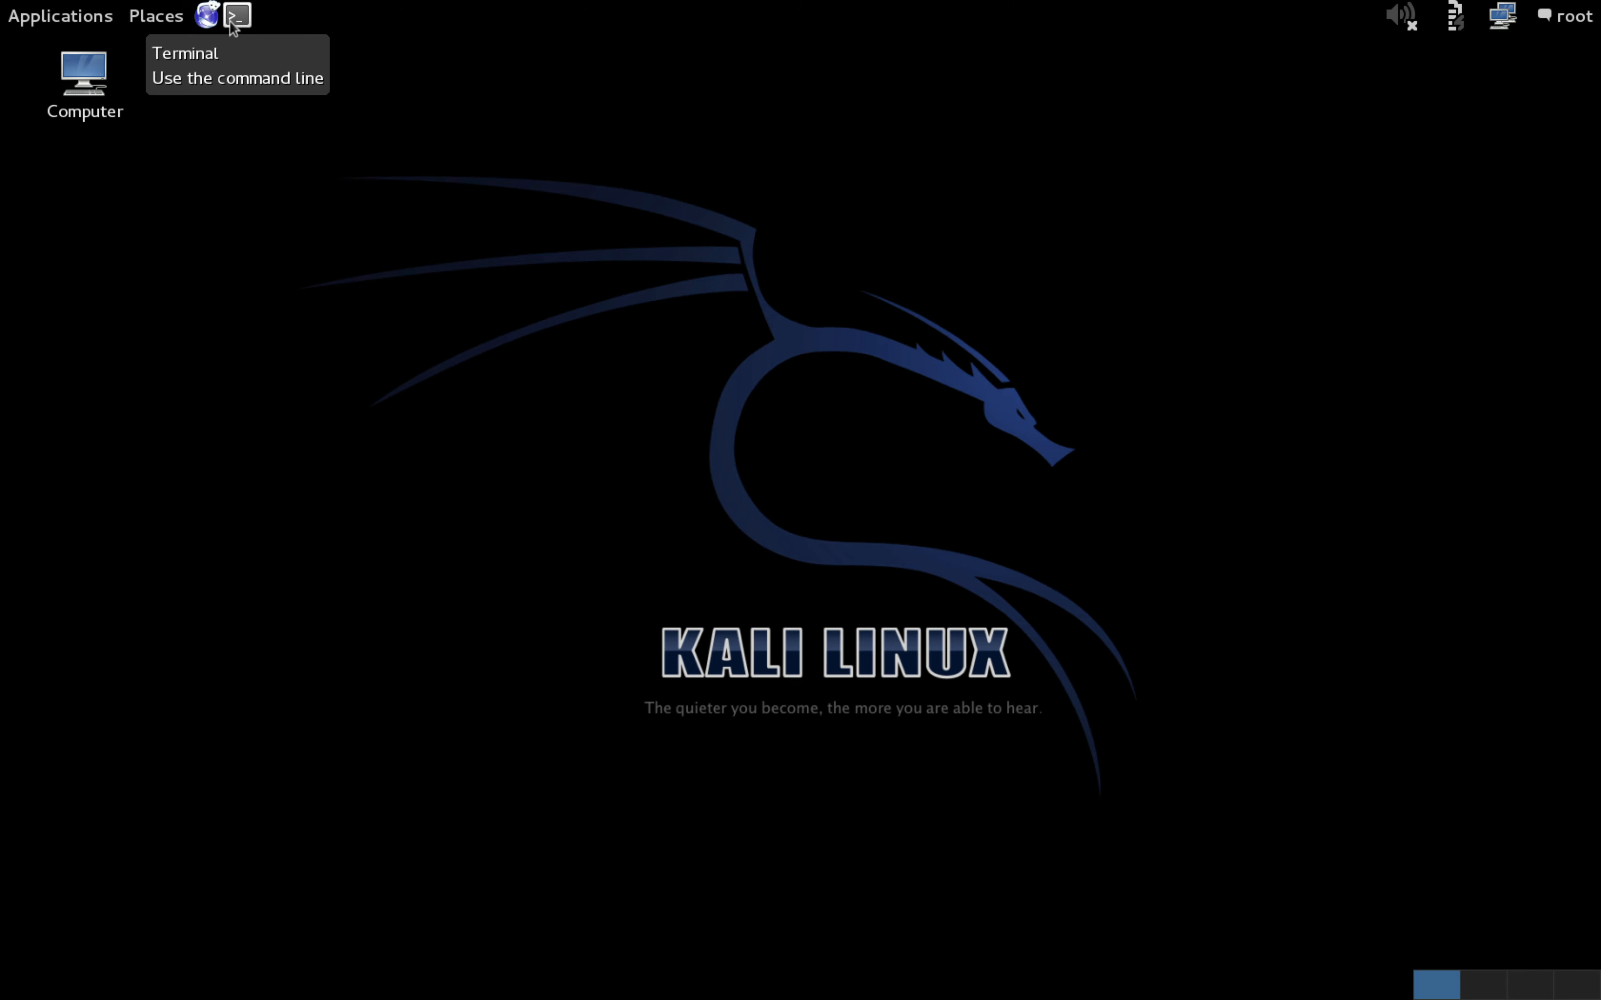
mouse_move(254, 45)
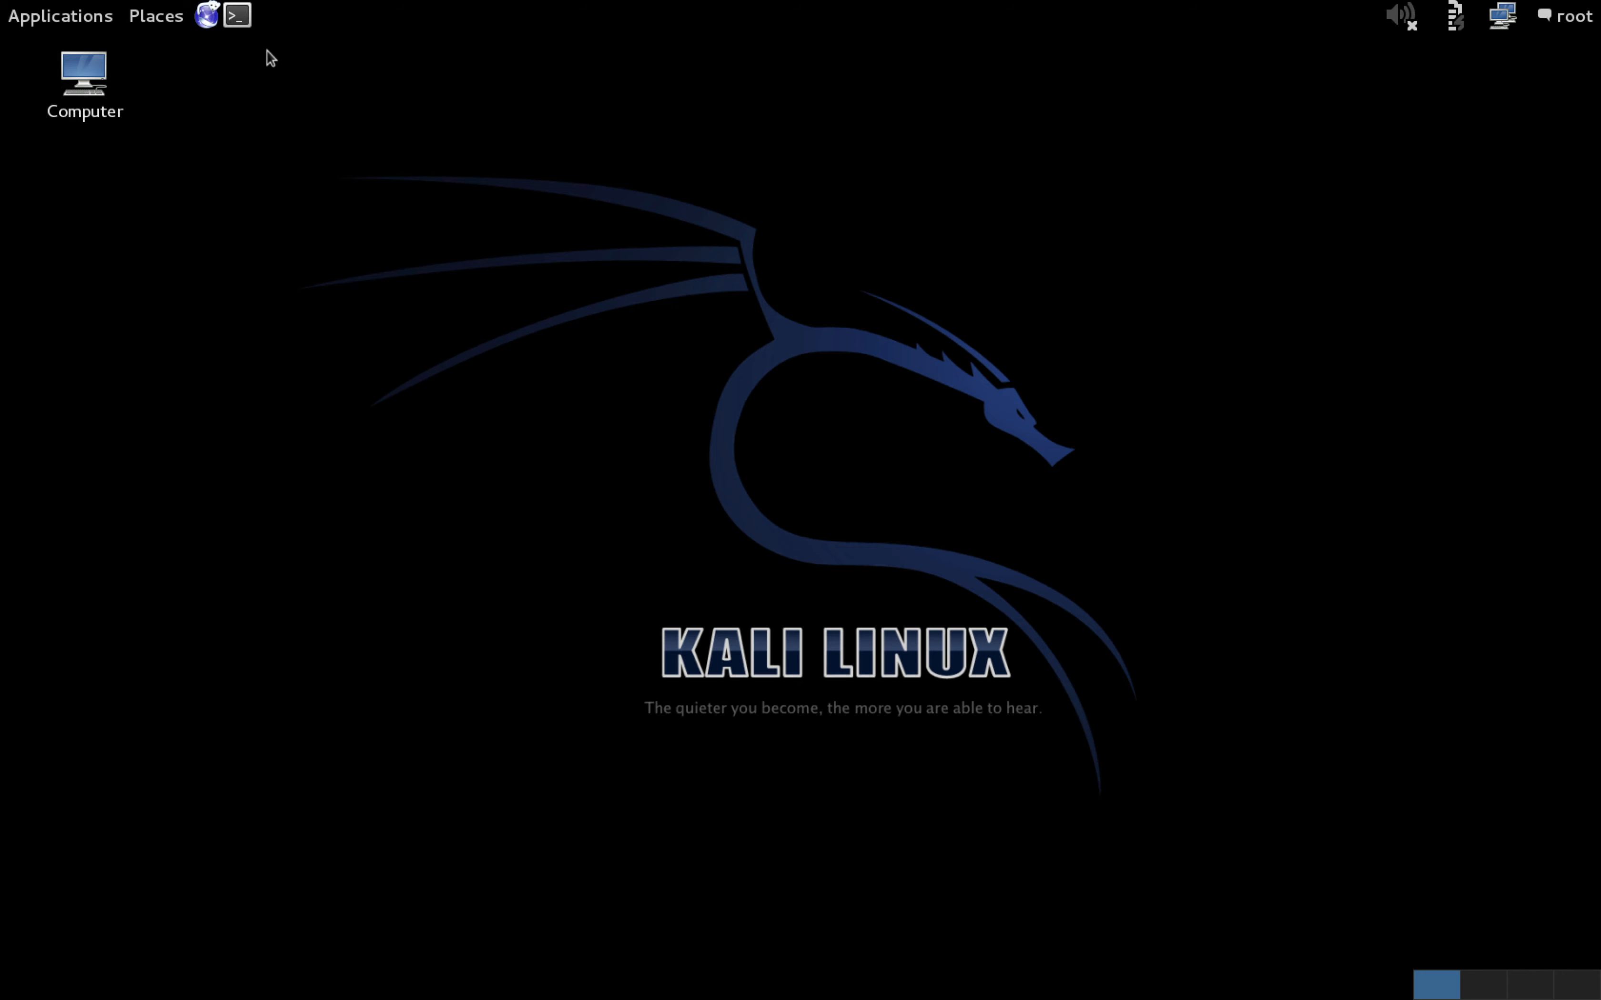
Check the installed version with 'openssl version', reporting OpenSSL 1.0.1e from 11 Feb 2013.
click(236, 15)
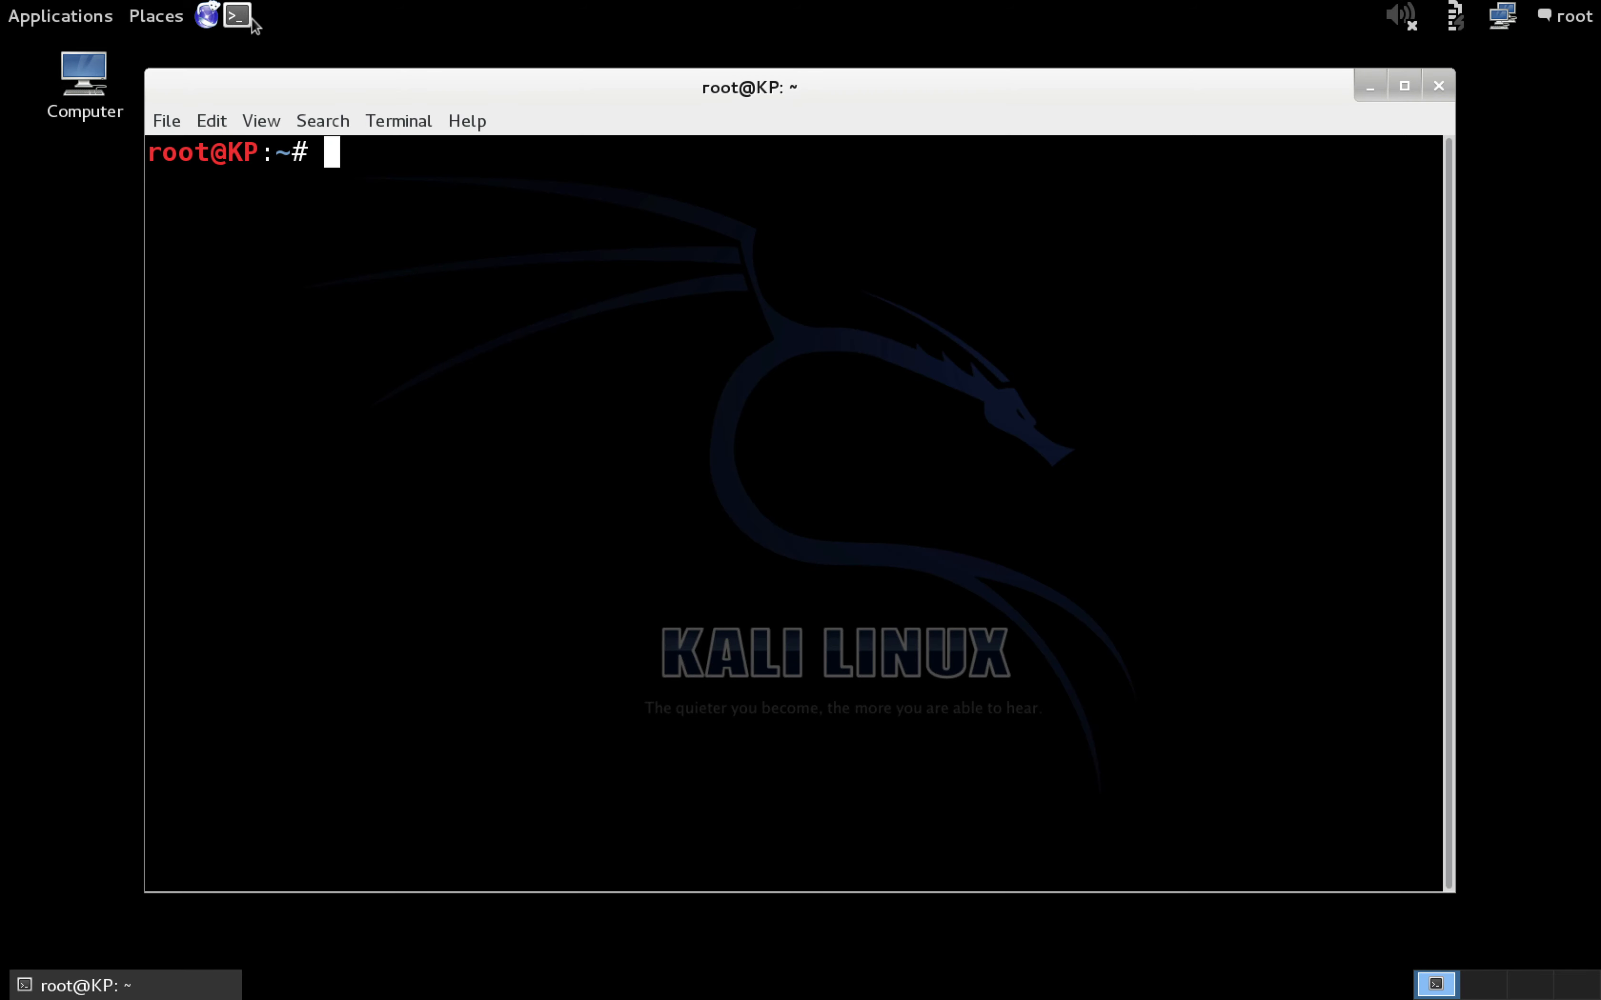
text(op)
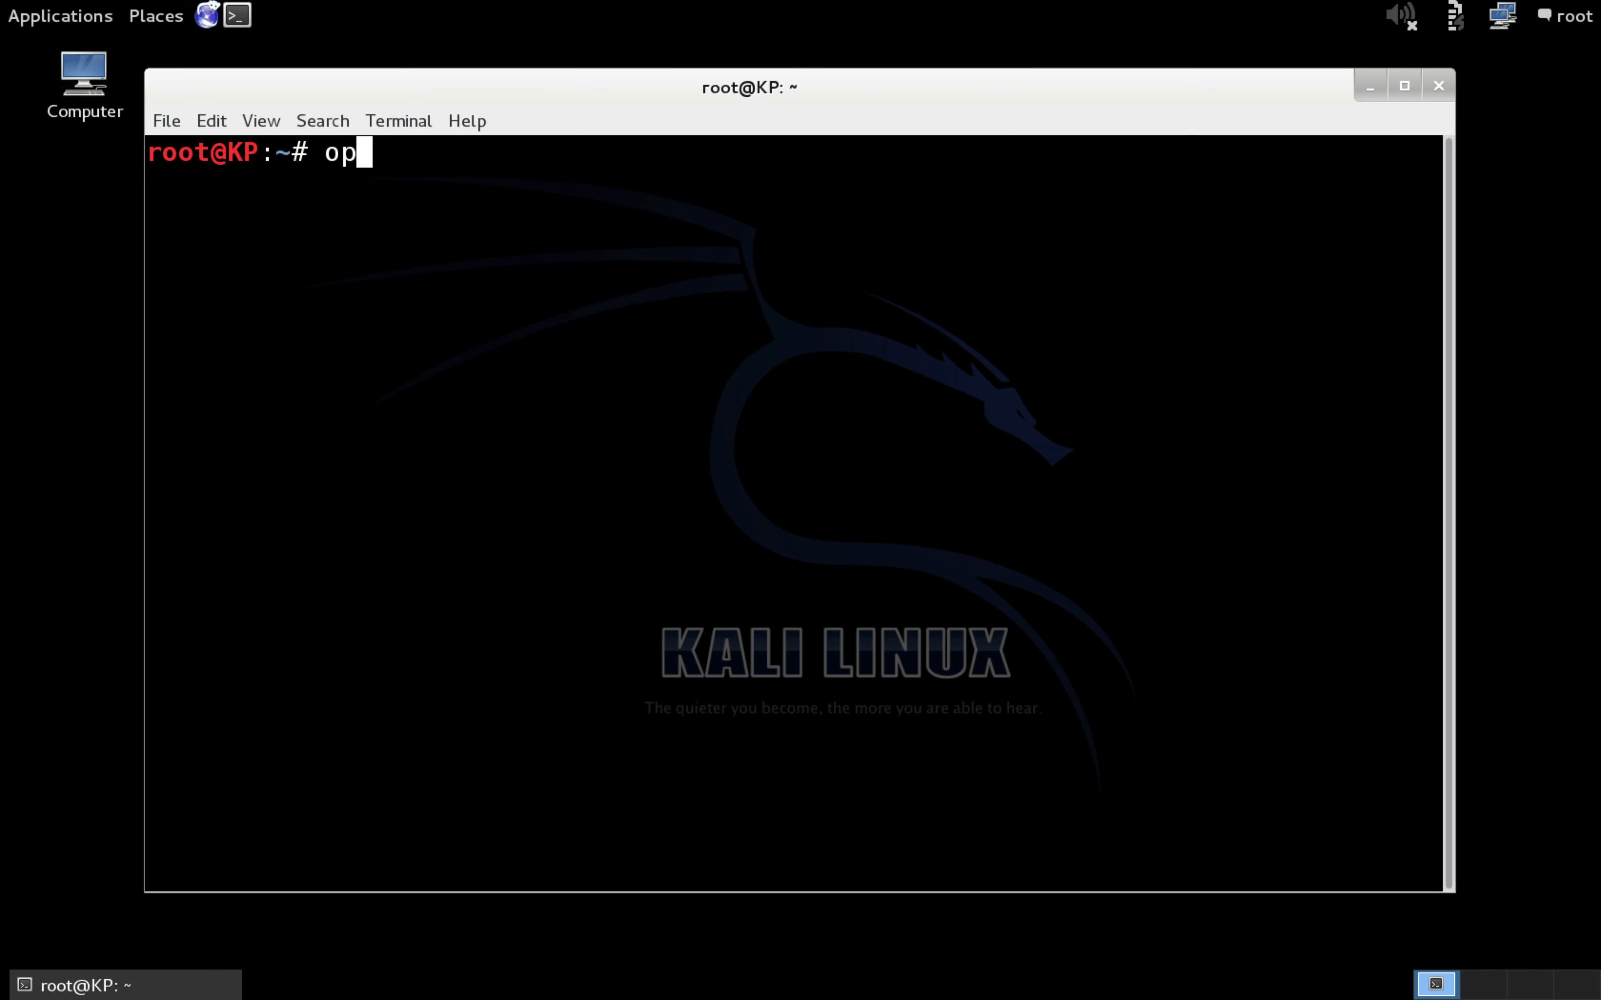
text(enssl version)
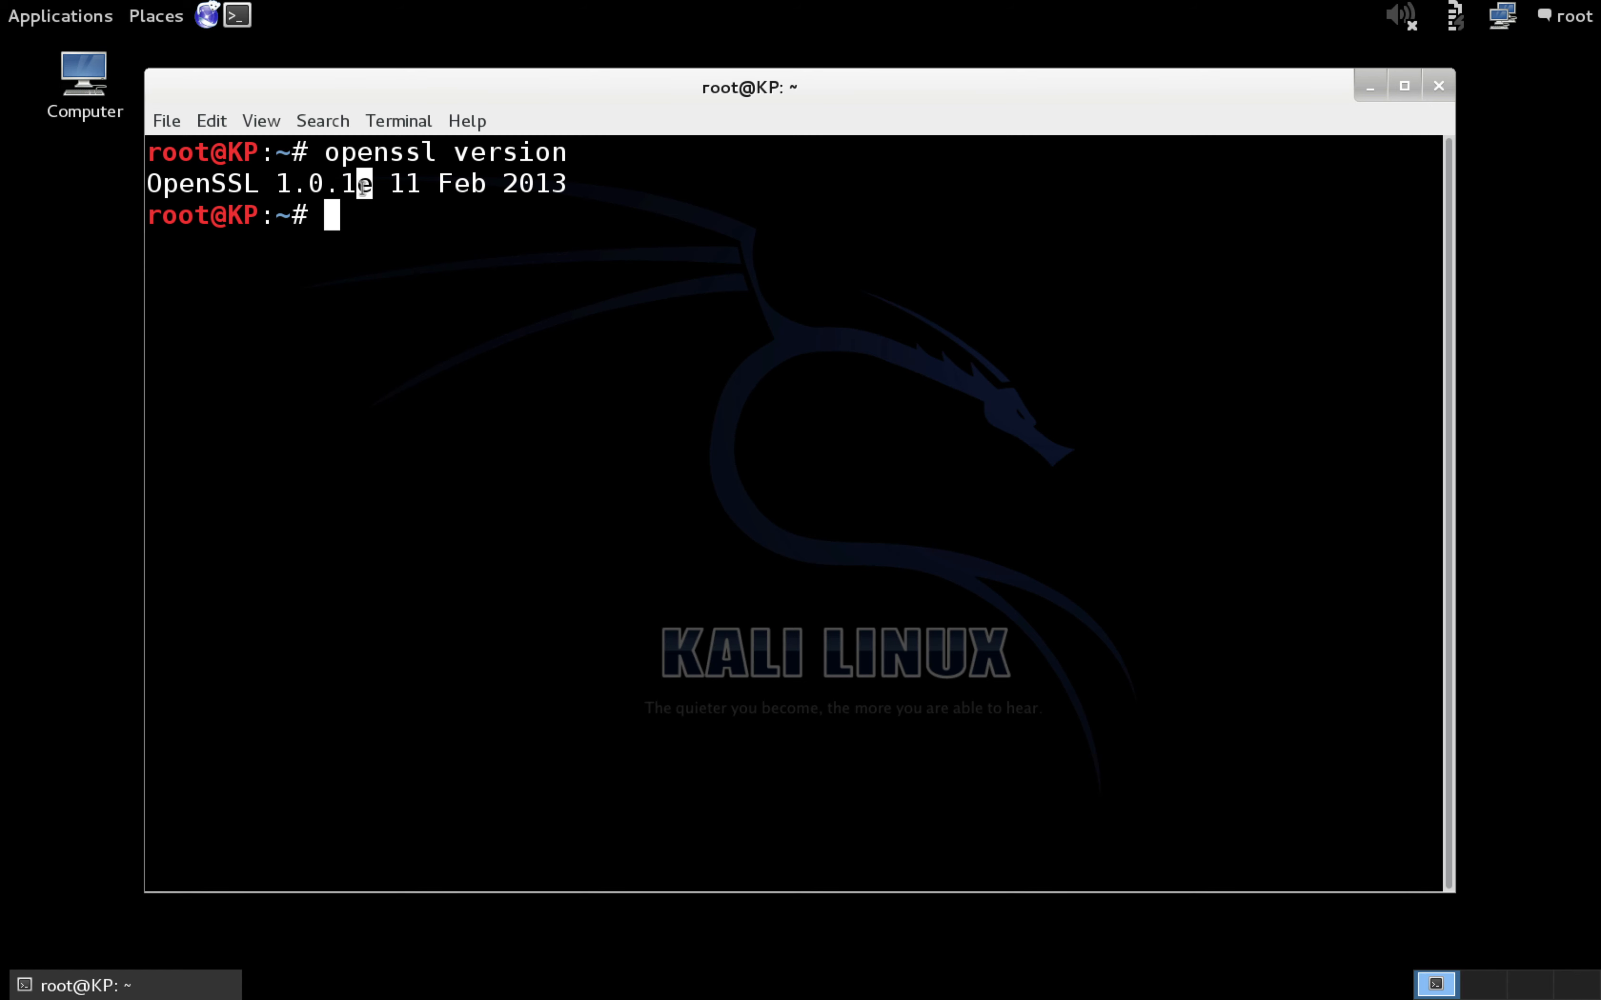
mouse_move(591, 183)
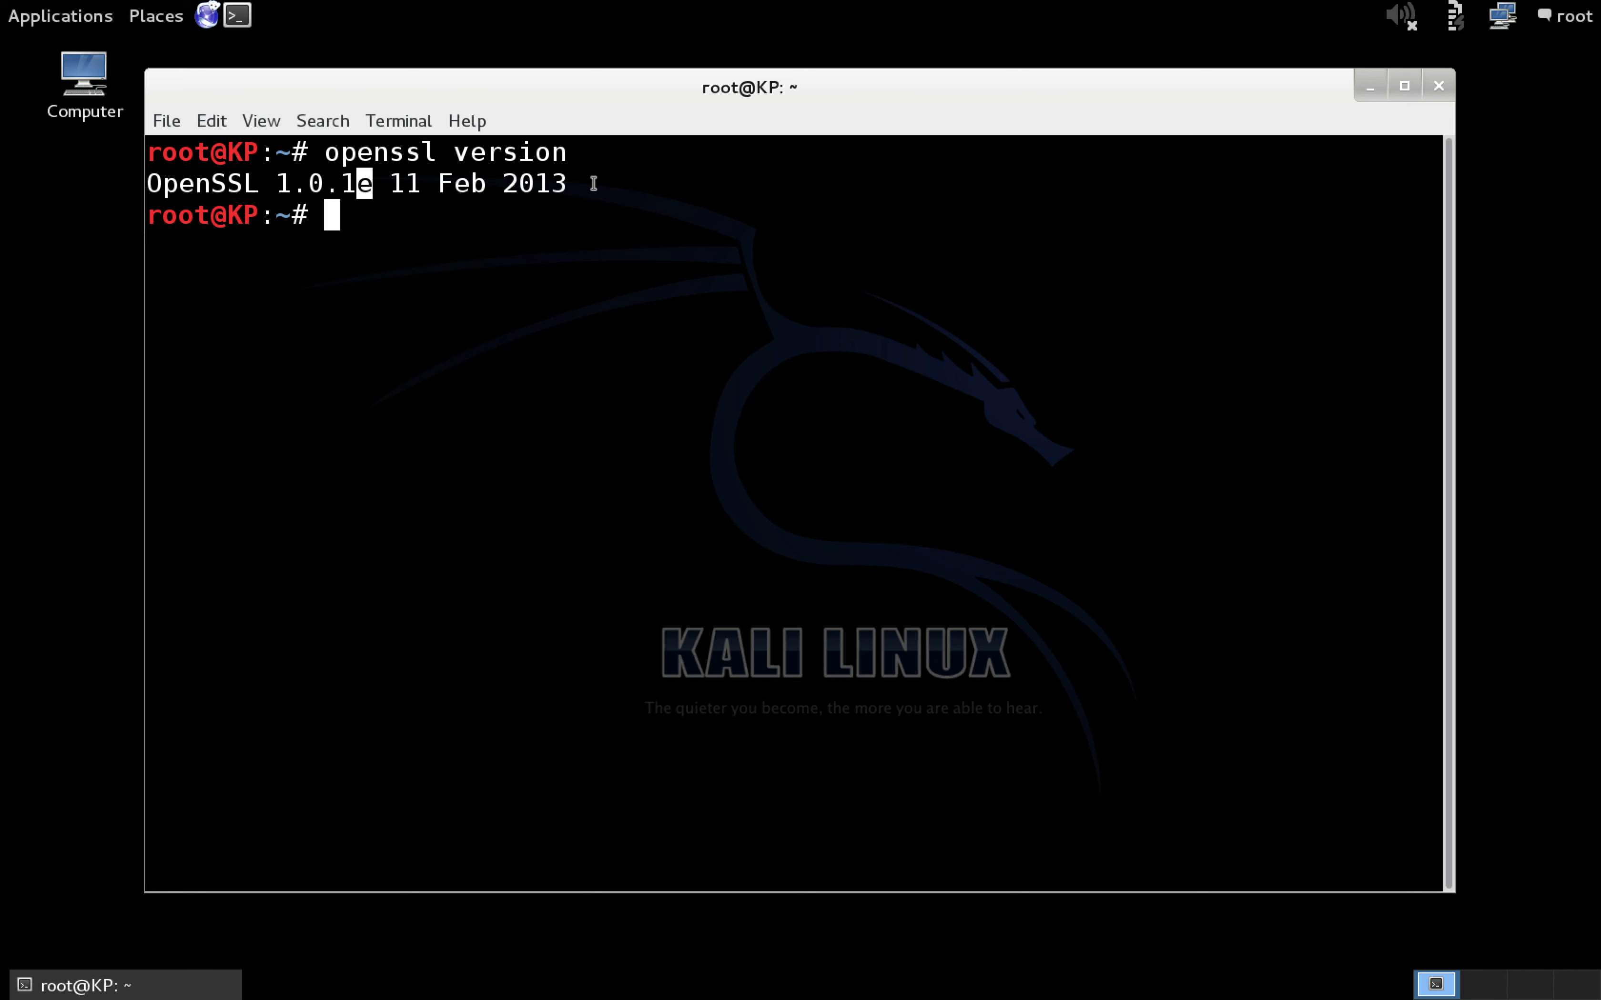
mouse_move(547, 91)
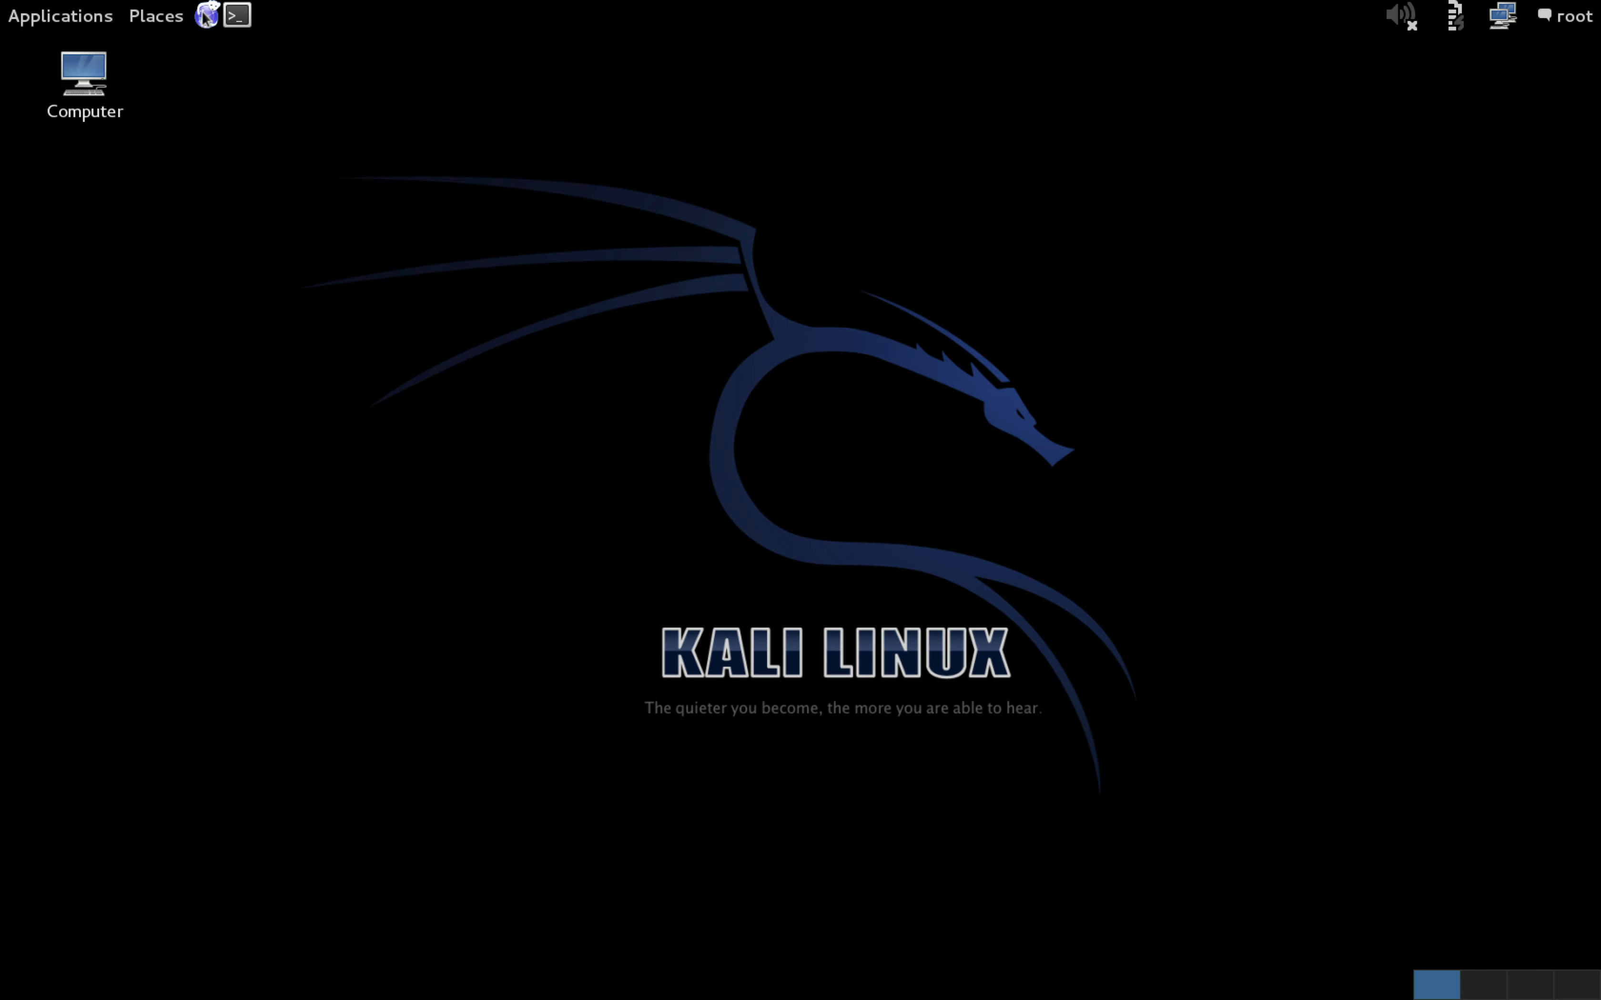
Load openssl.org in Iceweasel in place of the Kali start page.
click(236, 15)
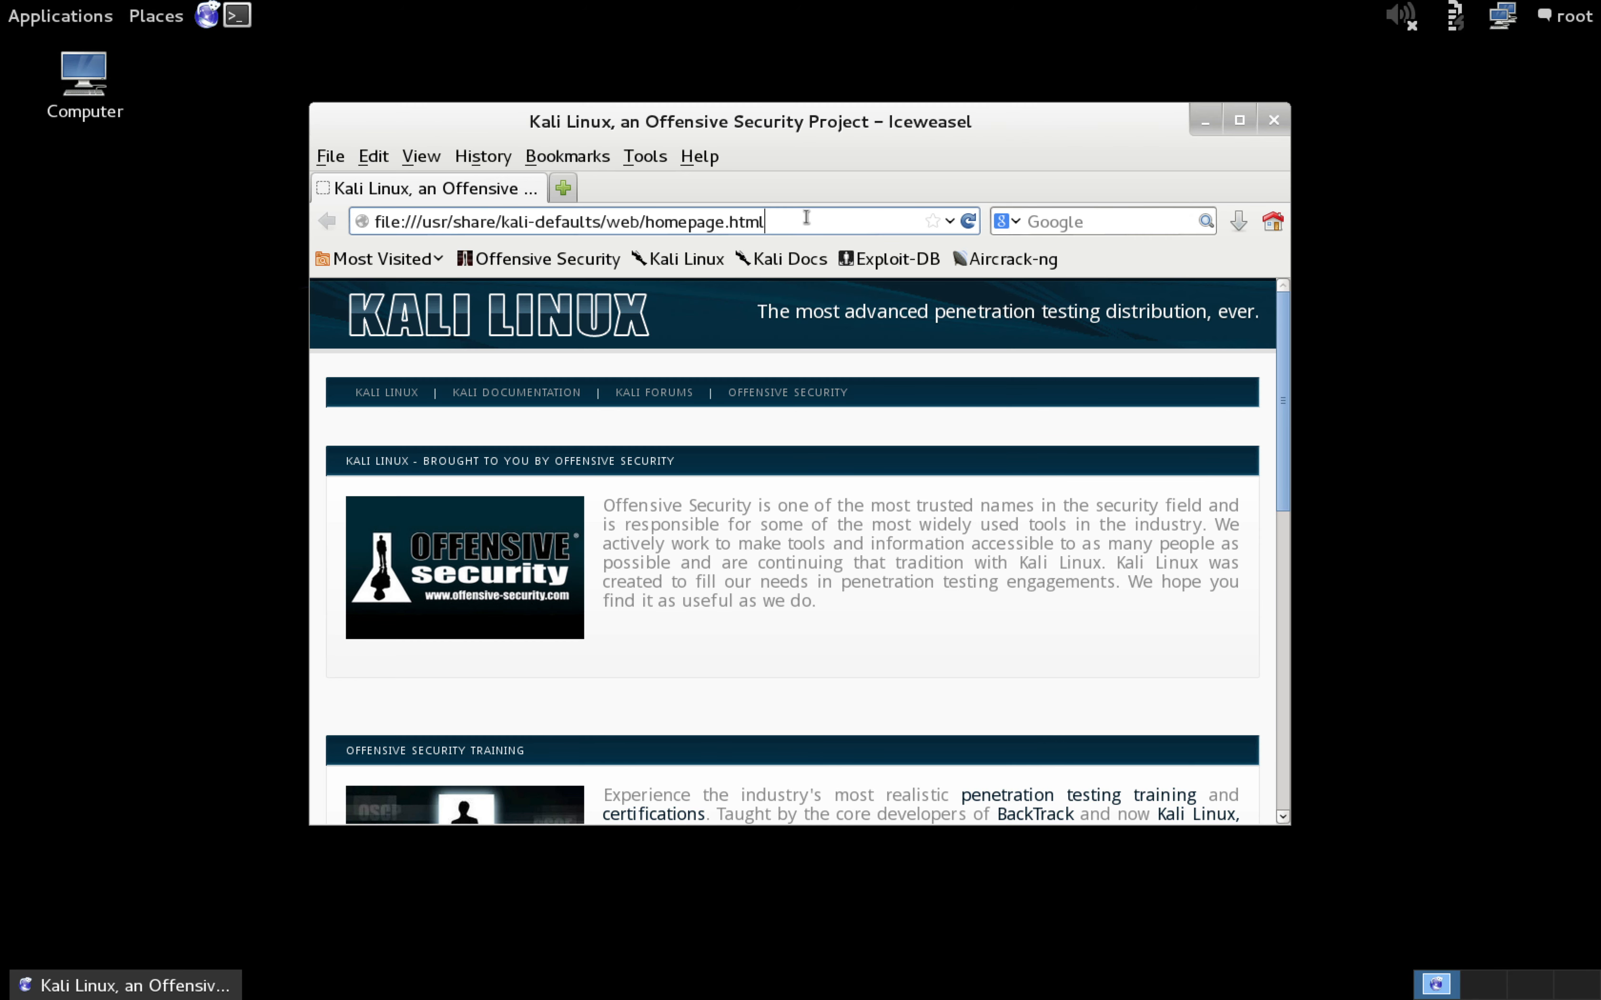
triple_click(561, 220)
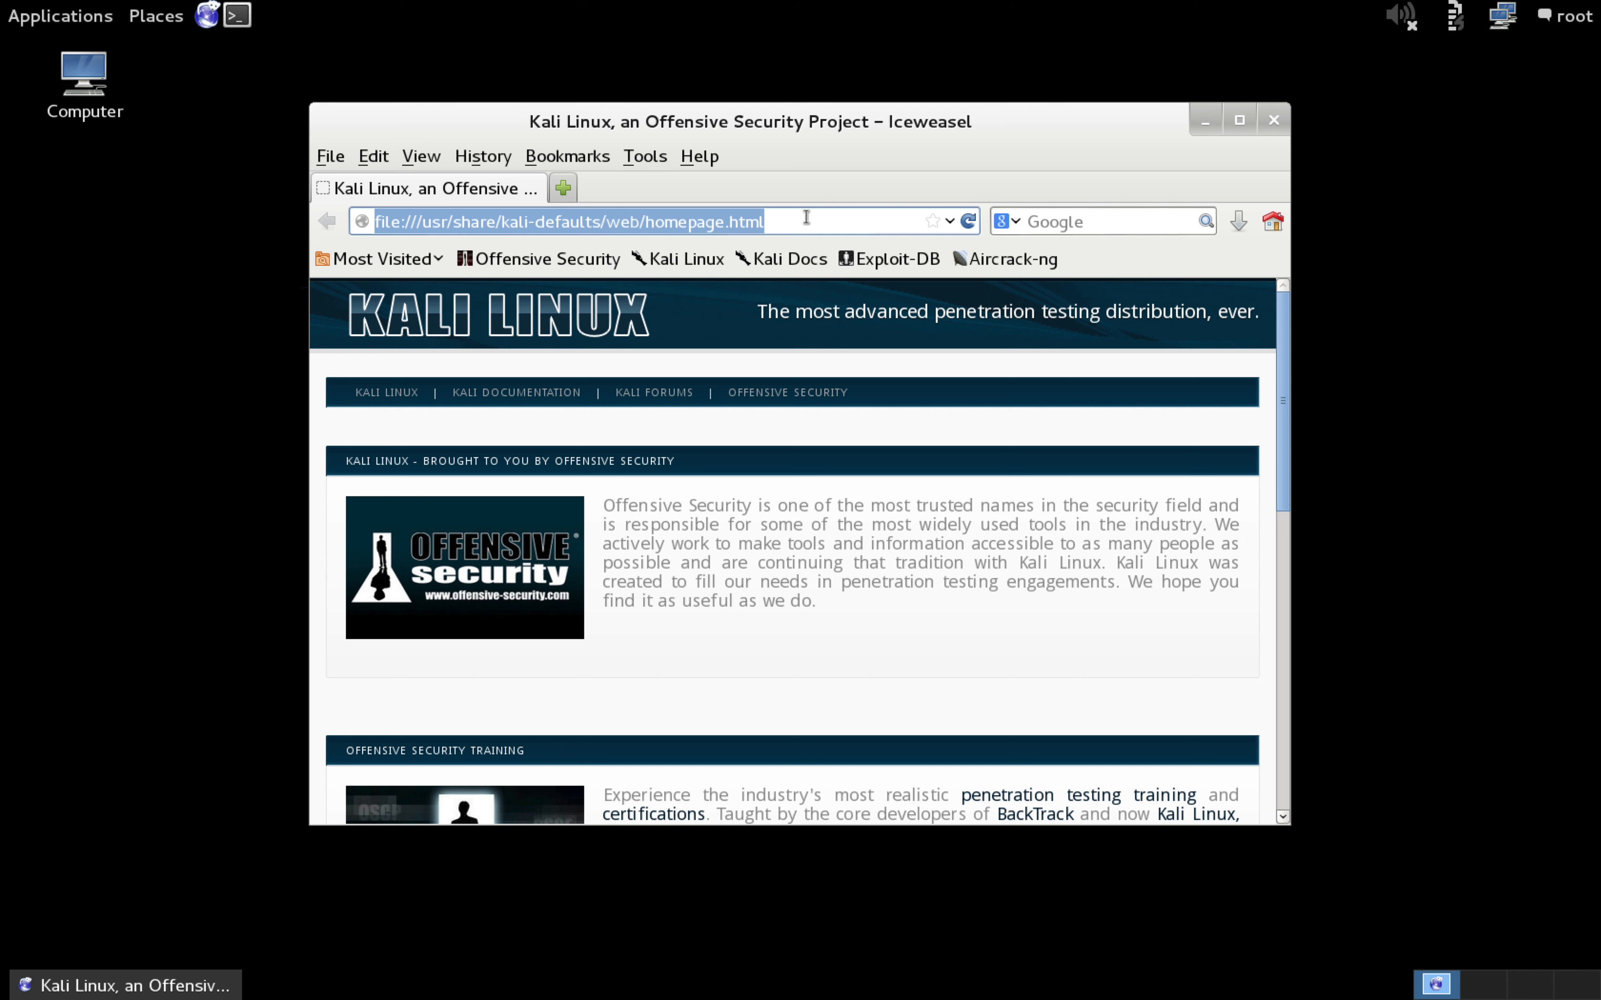
text(openssl)
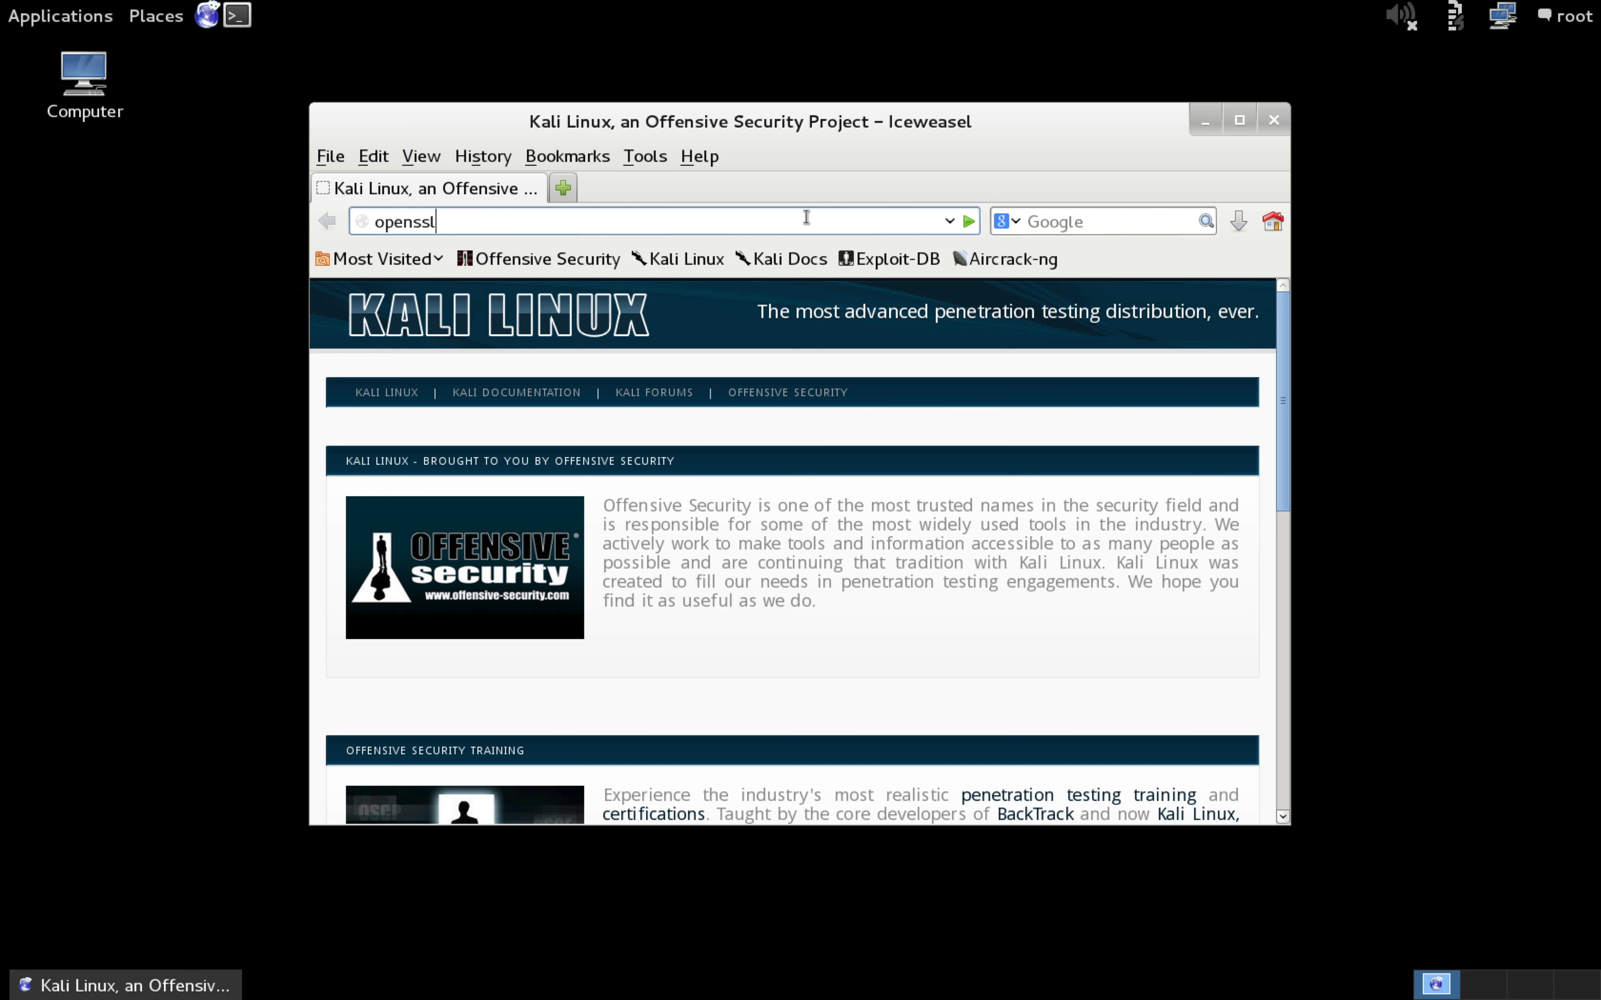
text(.org)
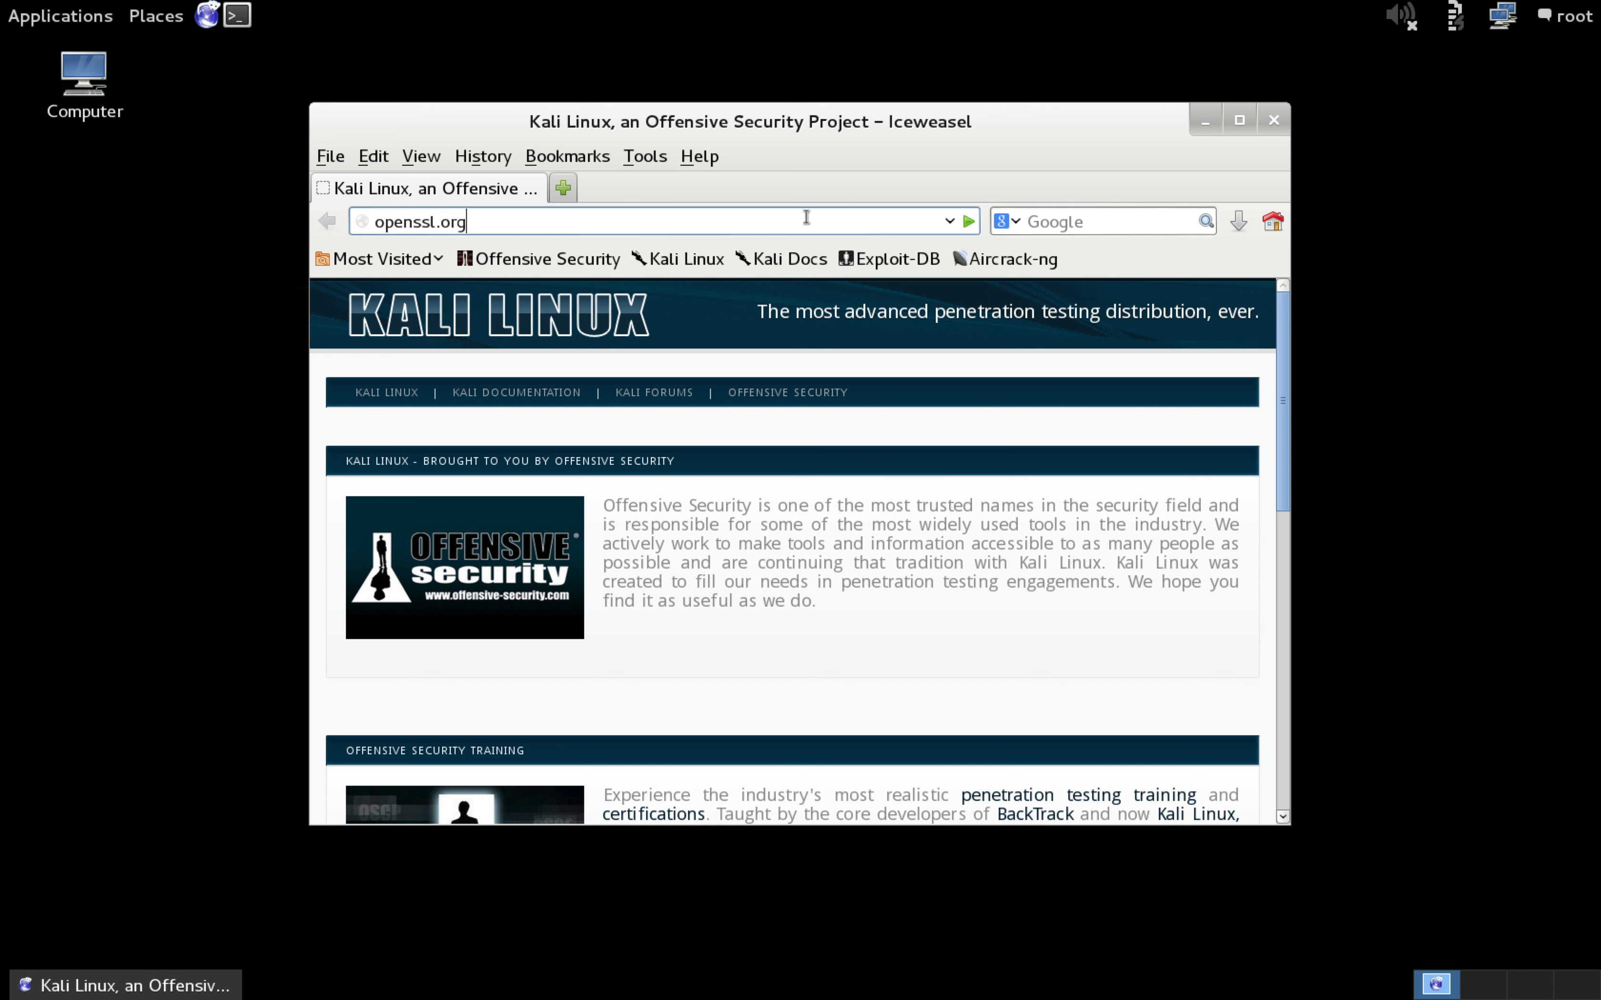
key(Return)
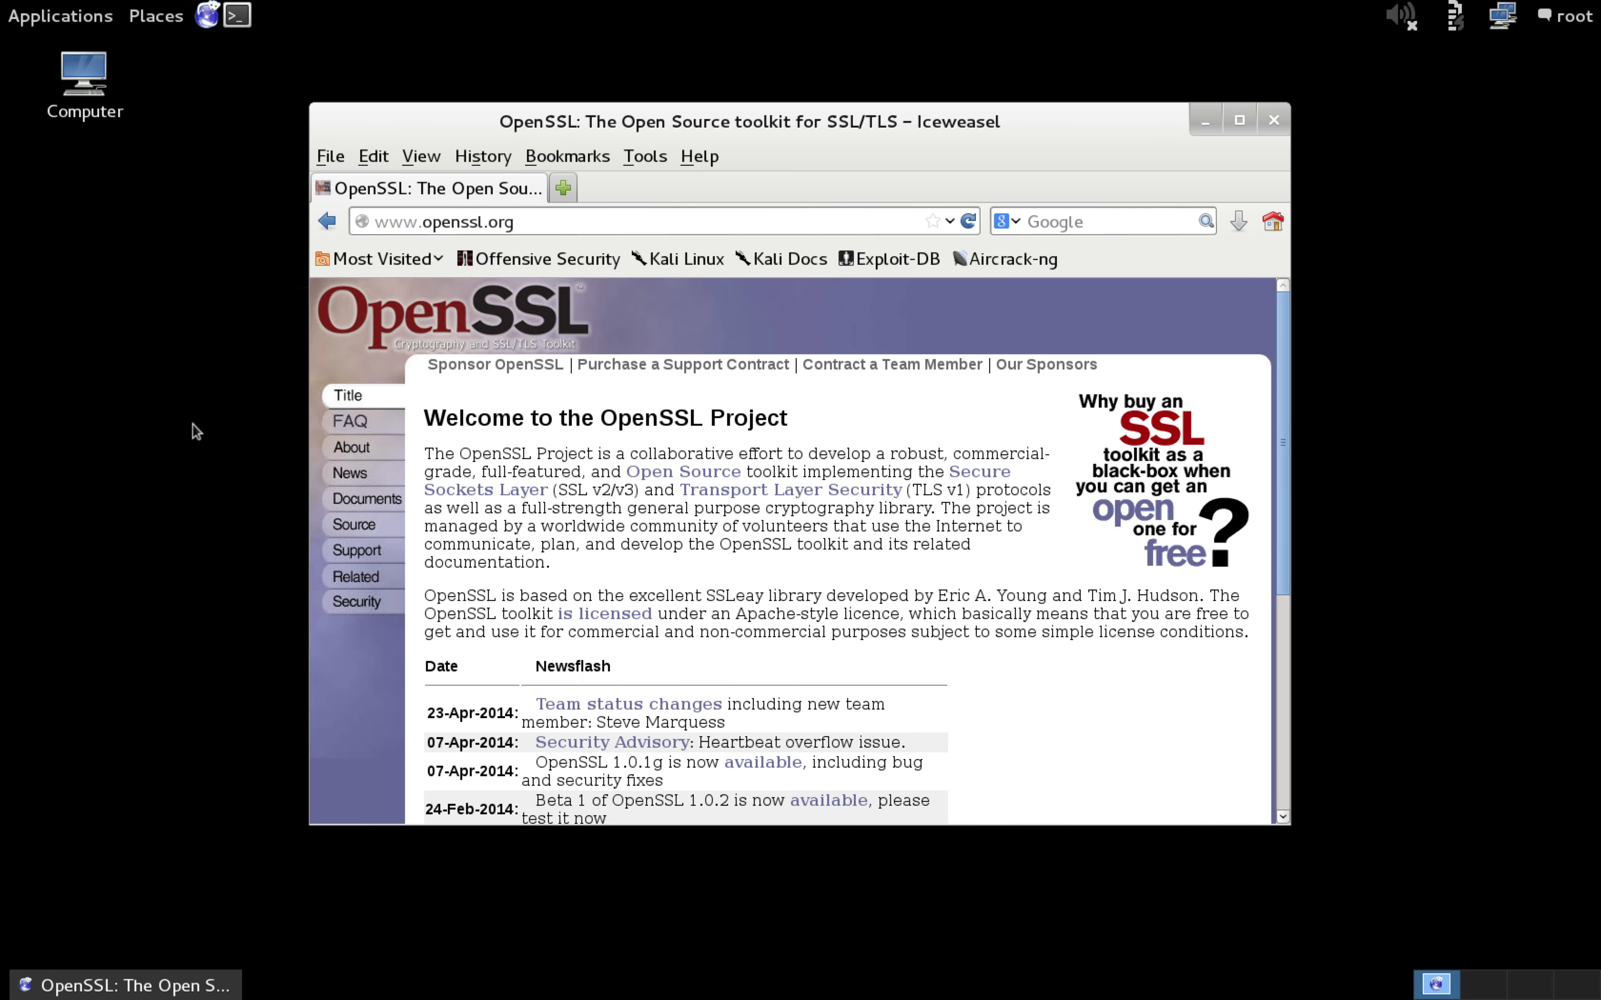
mouse_move(353, 524)
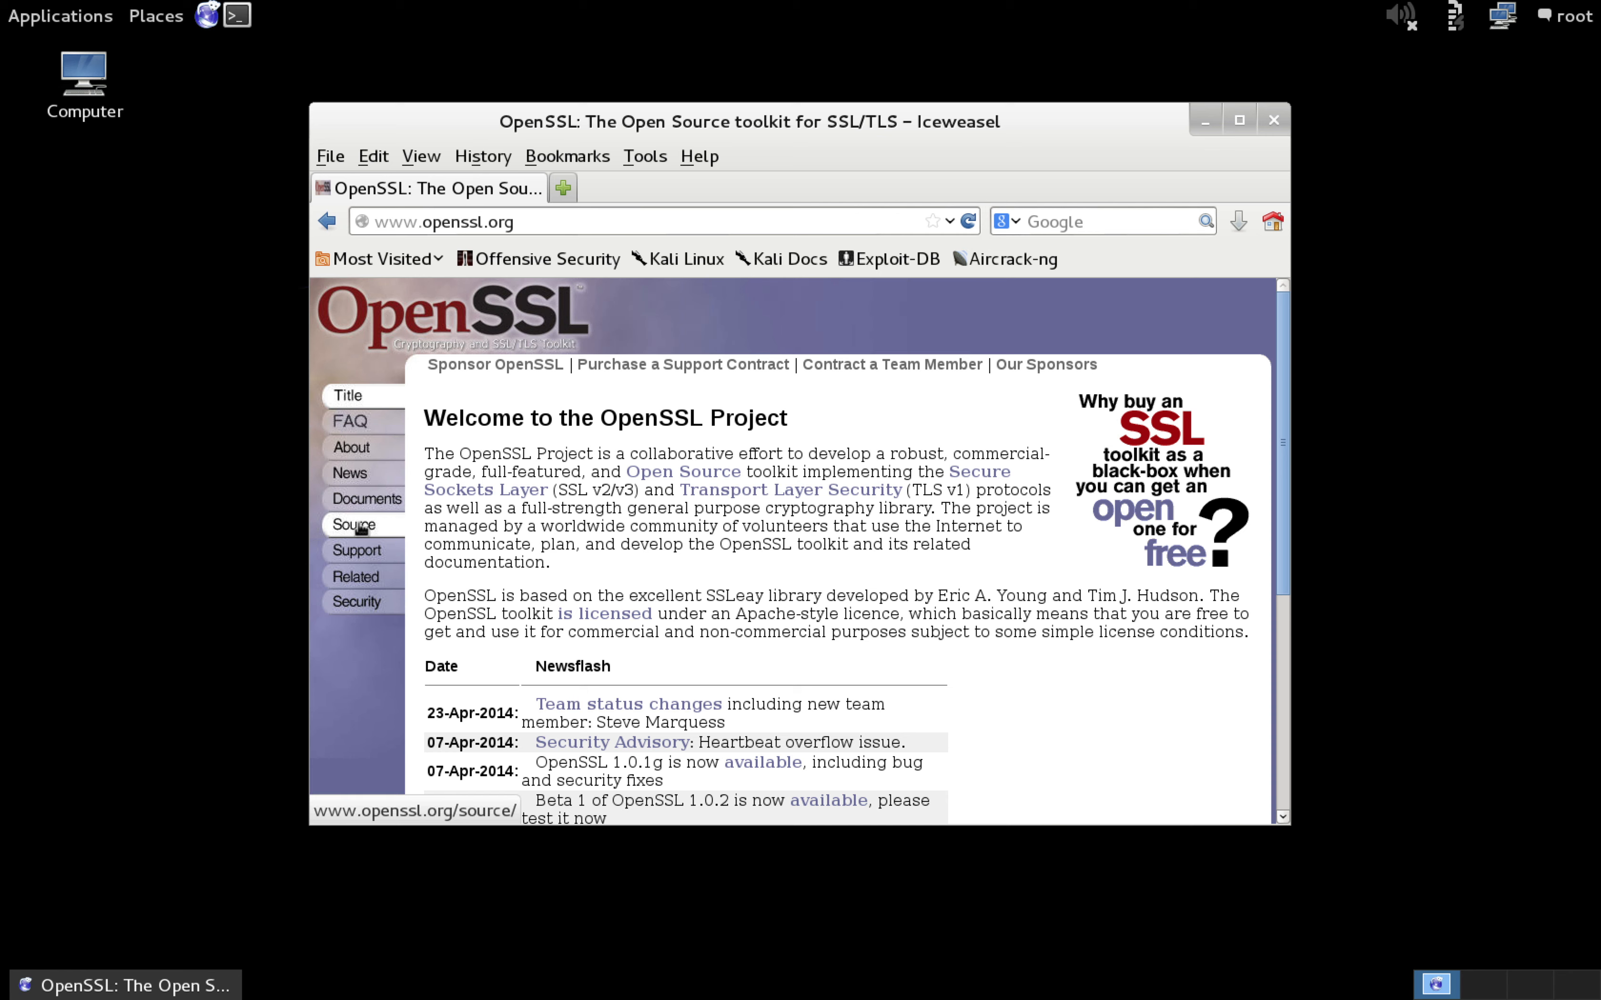
Download openssl-1.0.1g.tar.gz from the Source page and save it to the Desktop.
click(354, 525)
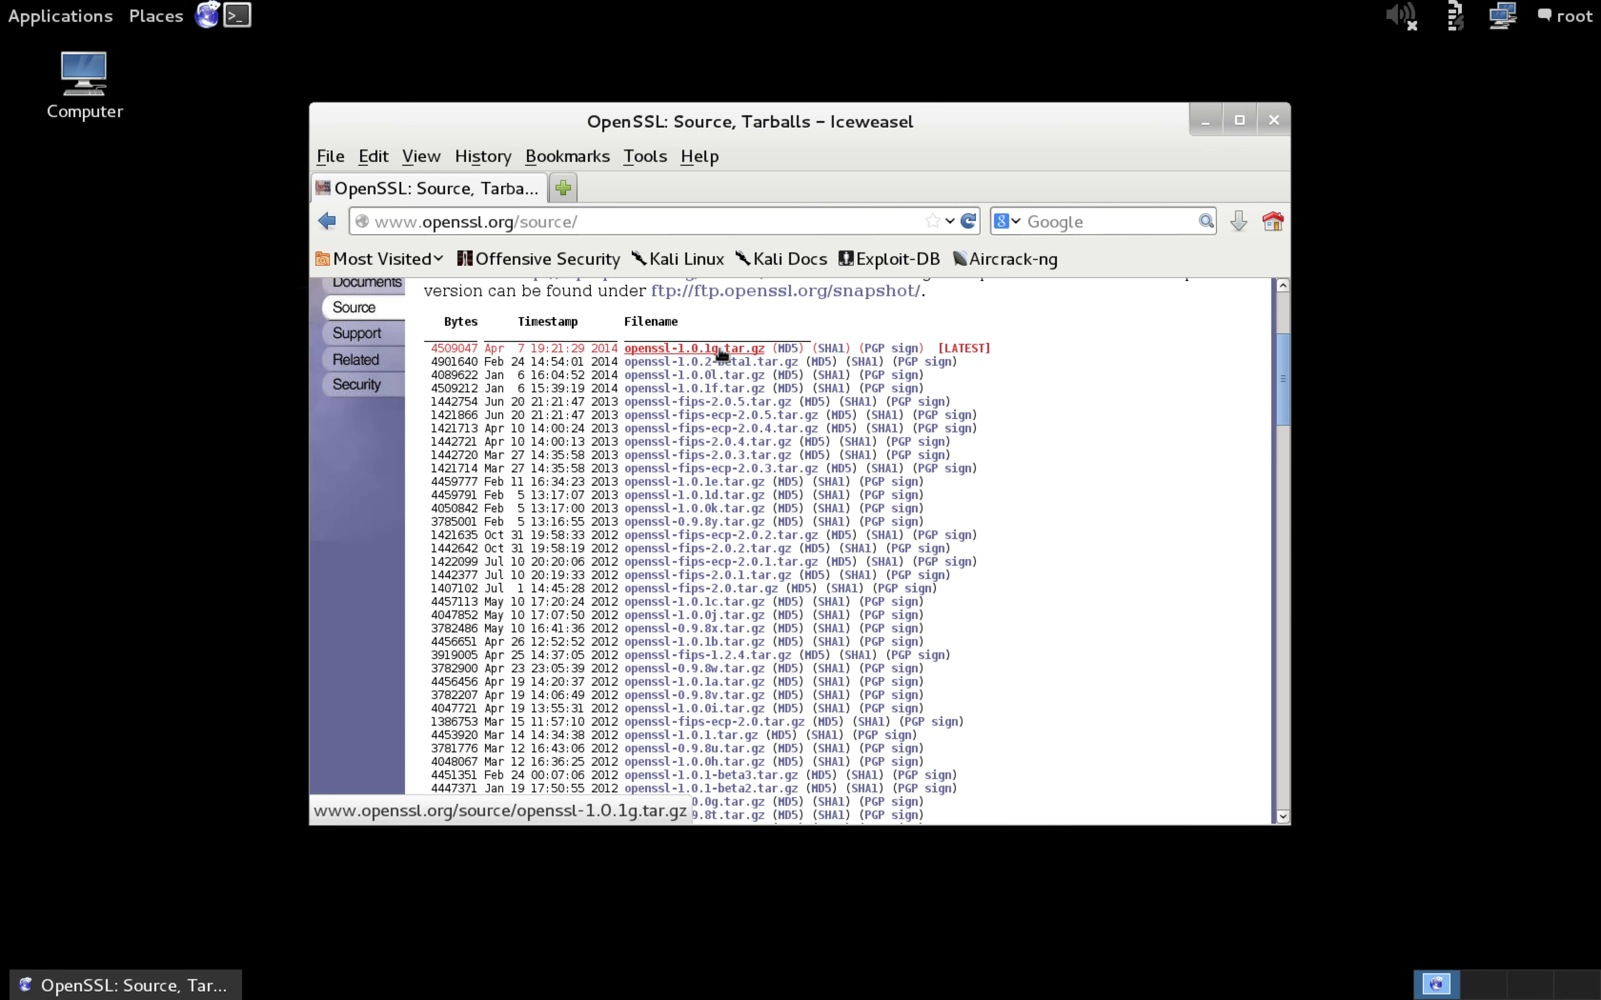
mouse_move(738, 352)
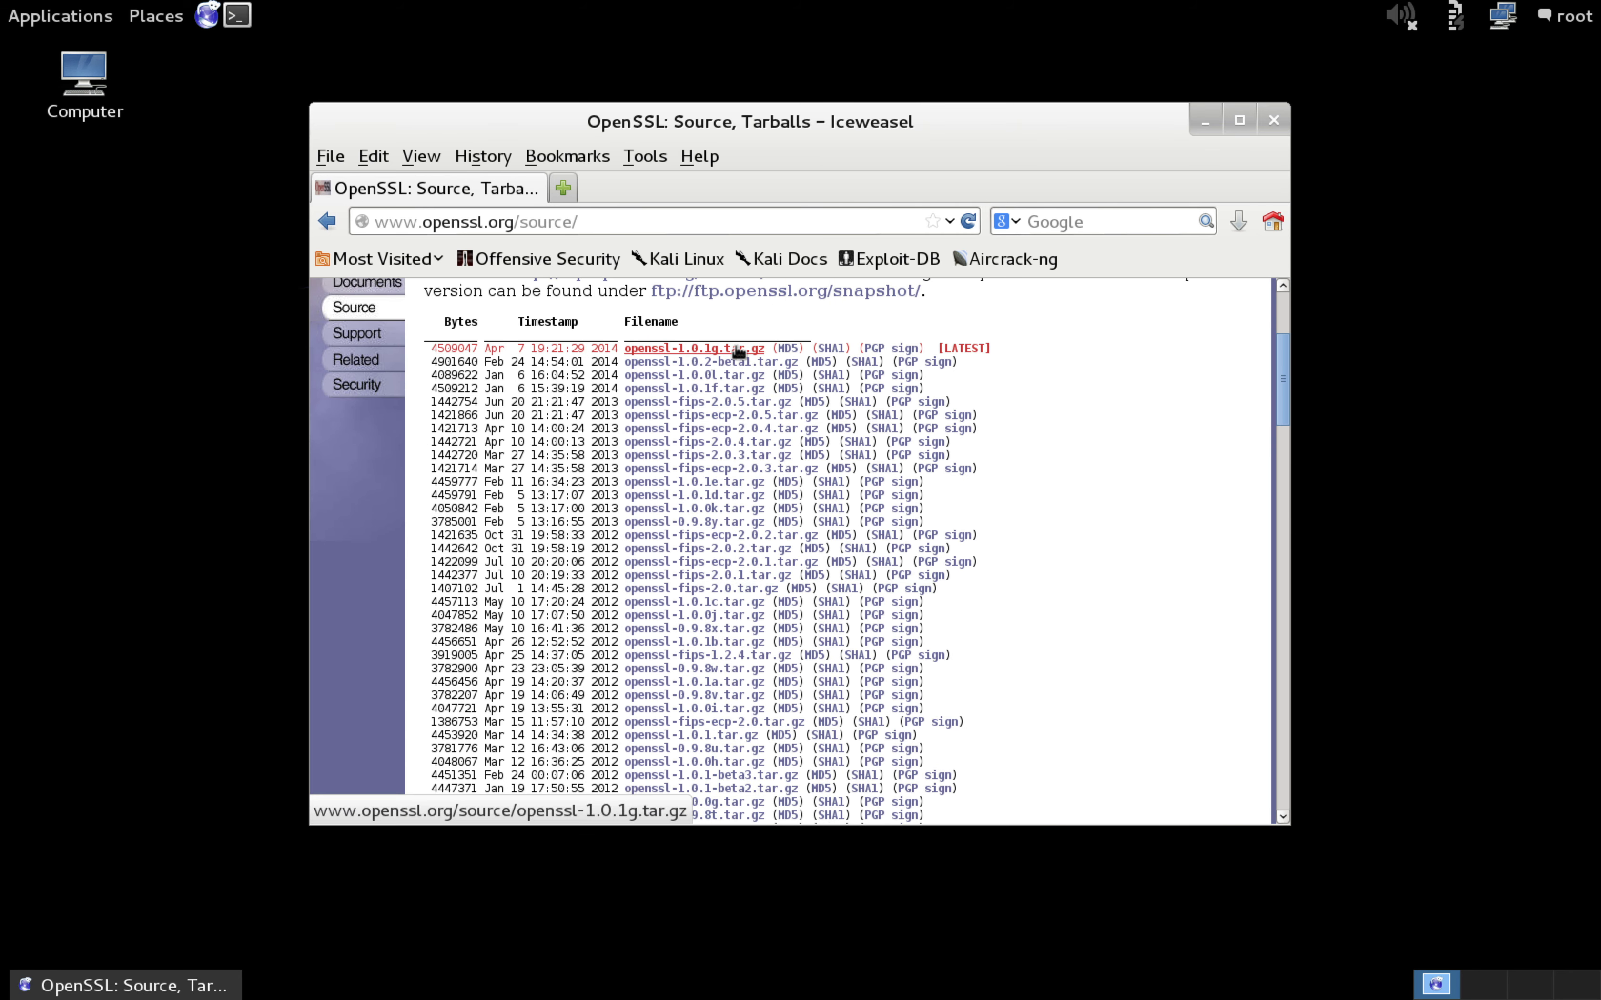
click(691, 348)
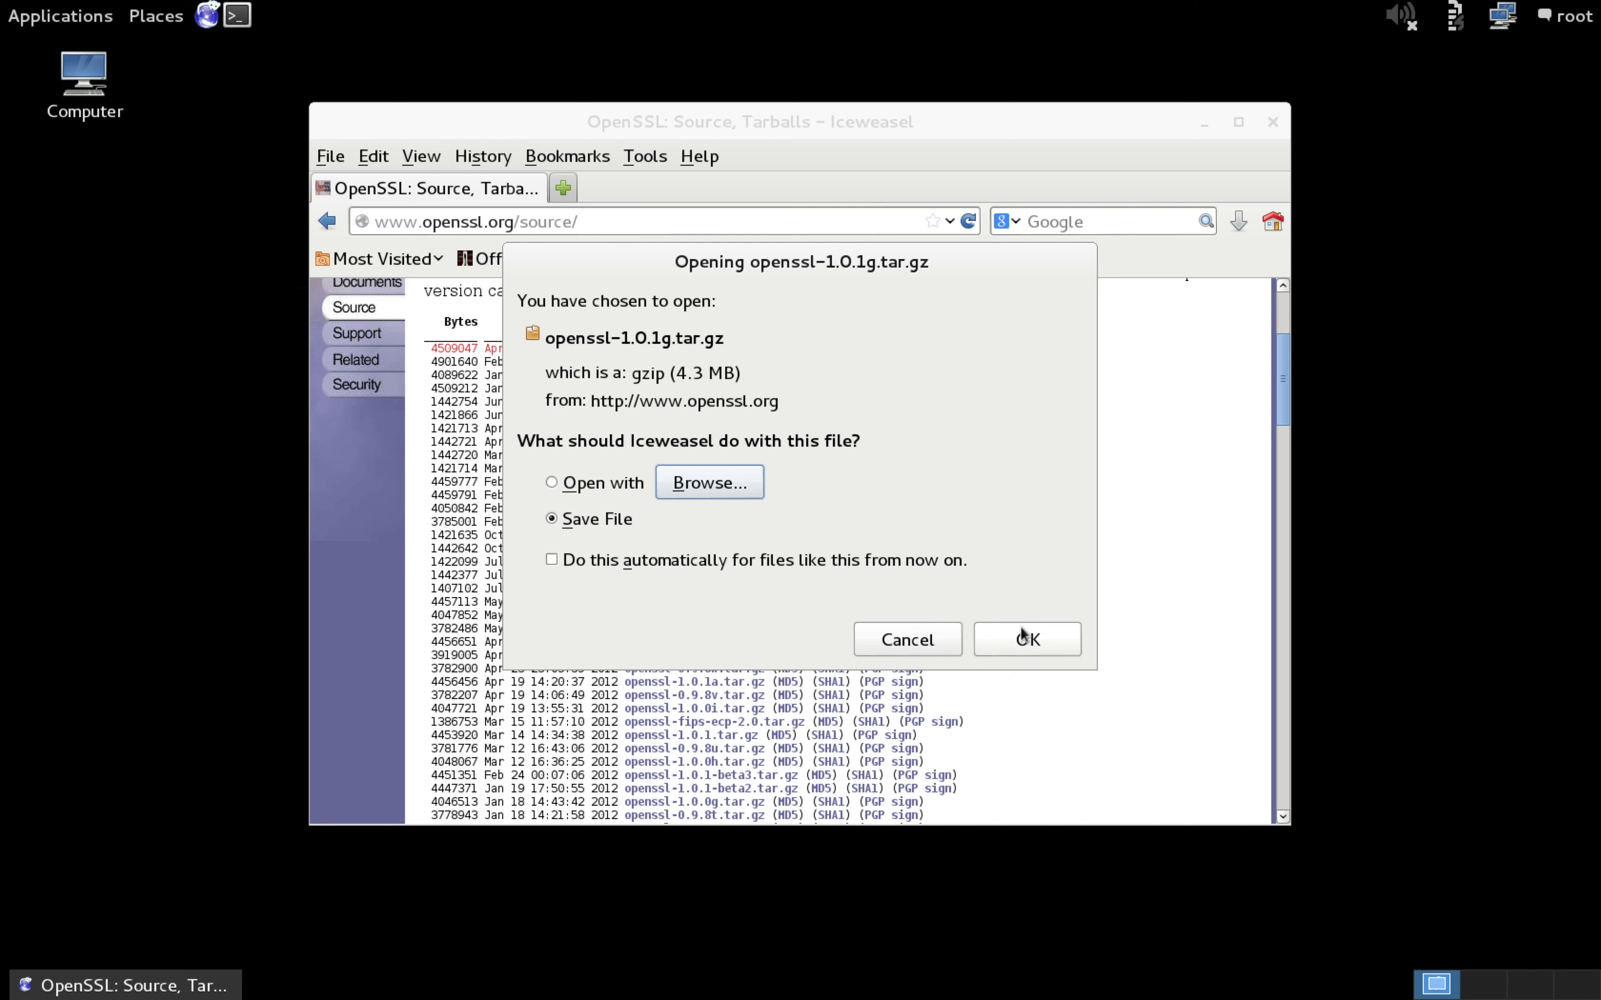
click(1025, 640)
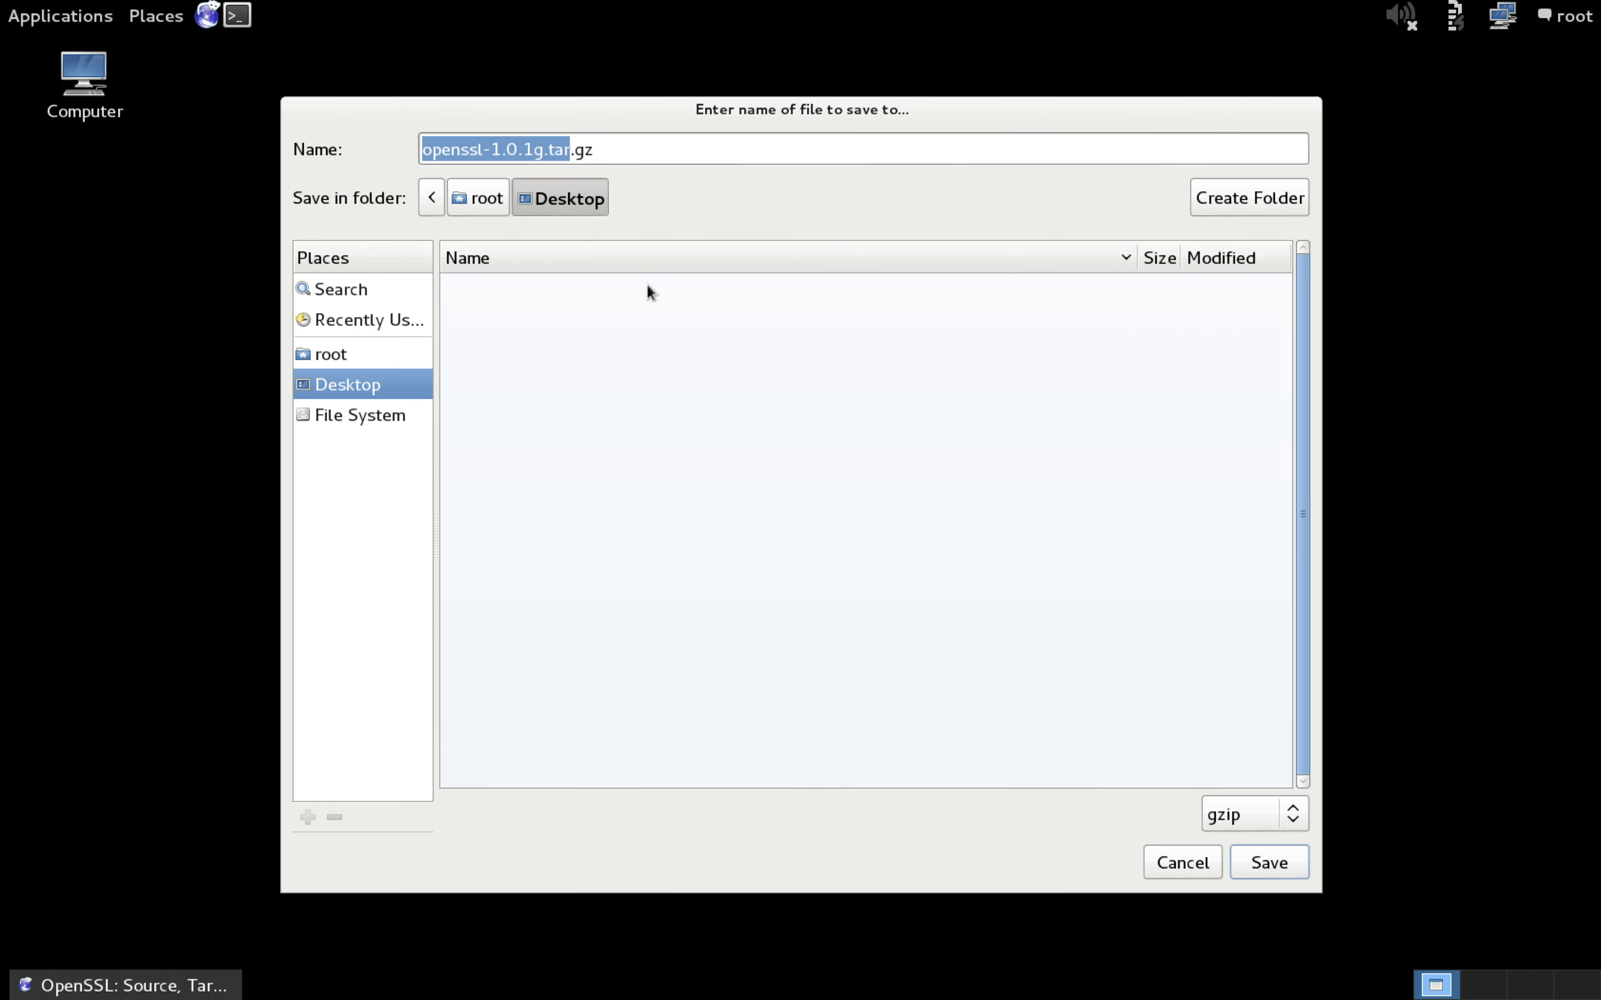
mouse_move(1289, 877)
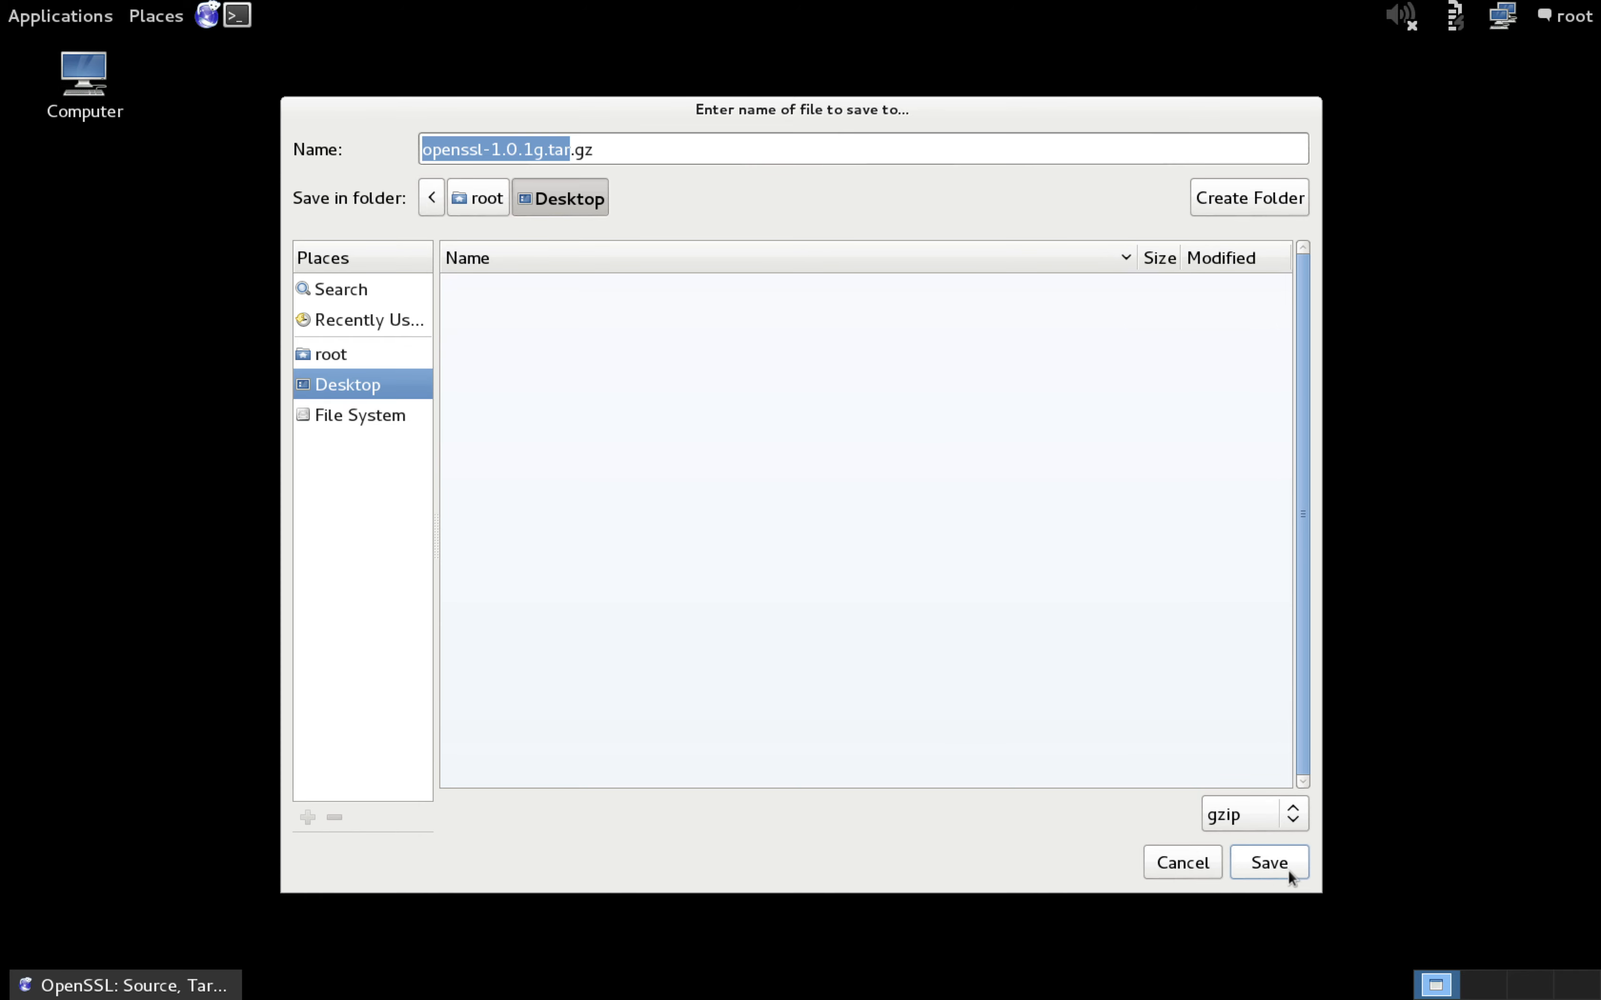
click(1268, 862)
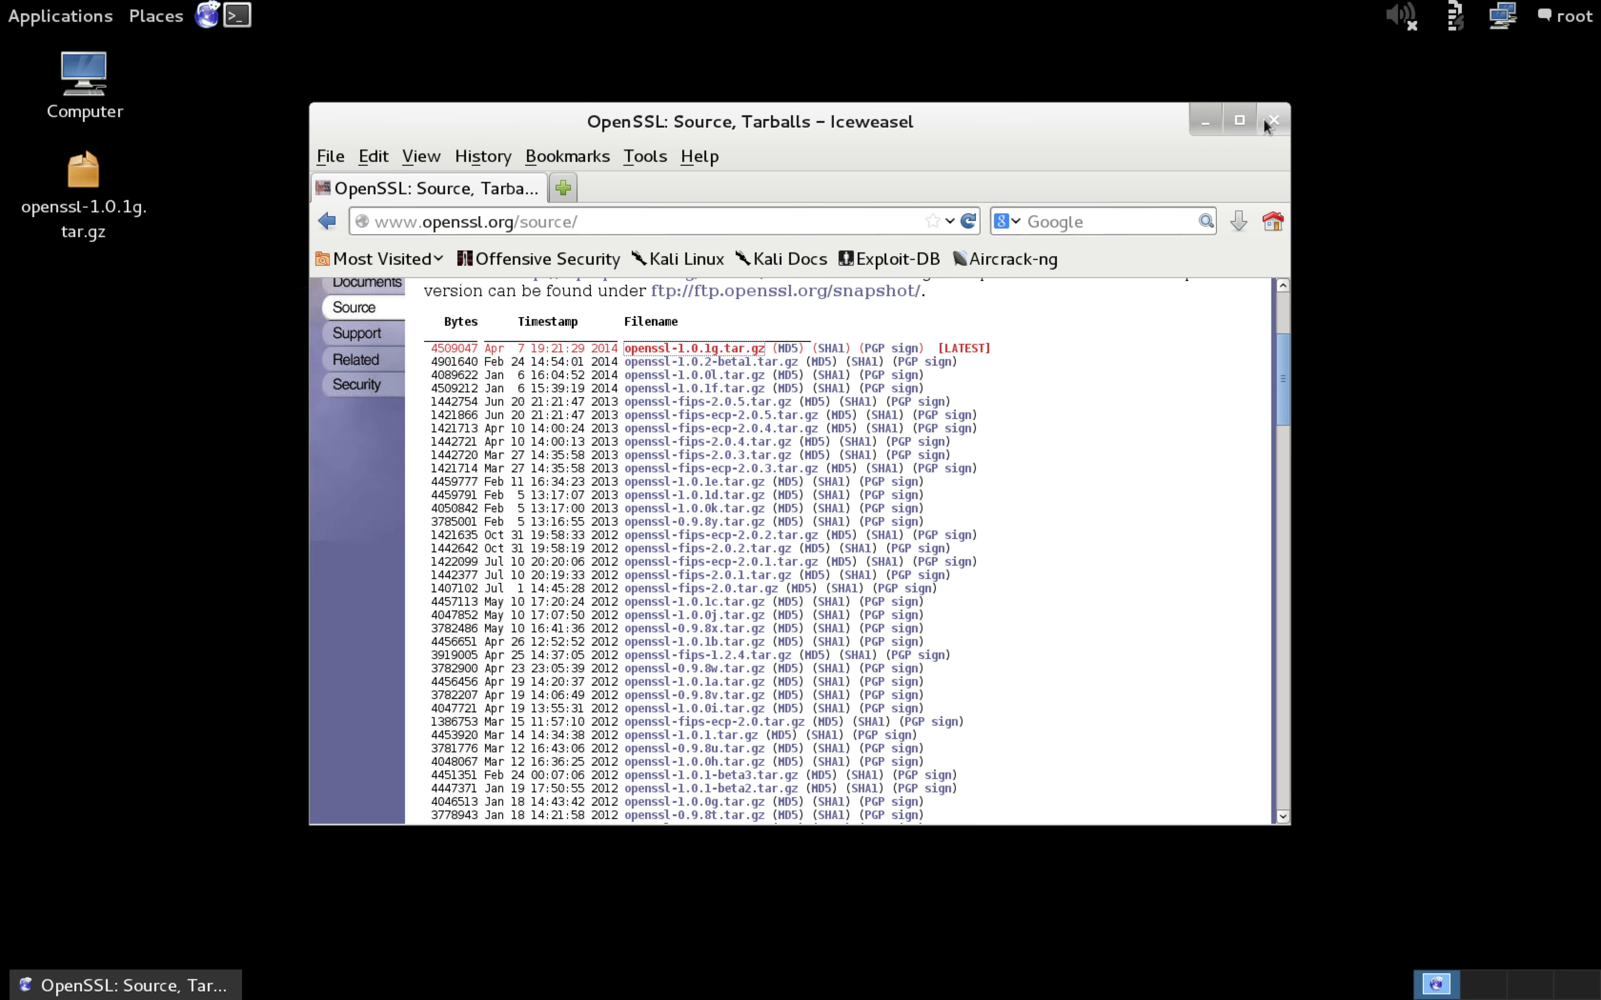
Extract openssl-1.0.1g.tar.gz on the Desktop with tar -xvf.
click(1273, 119)
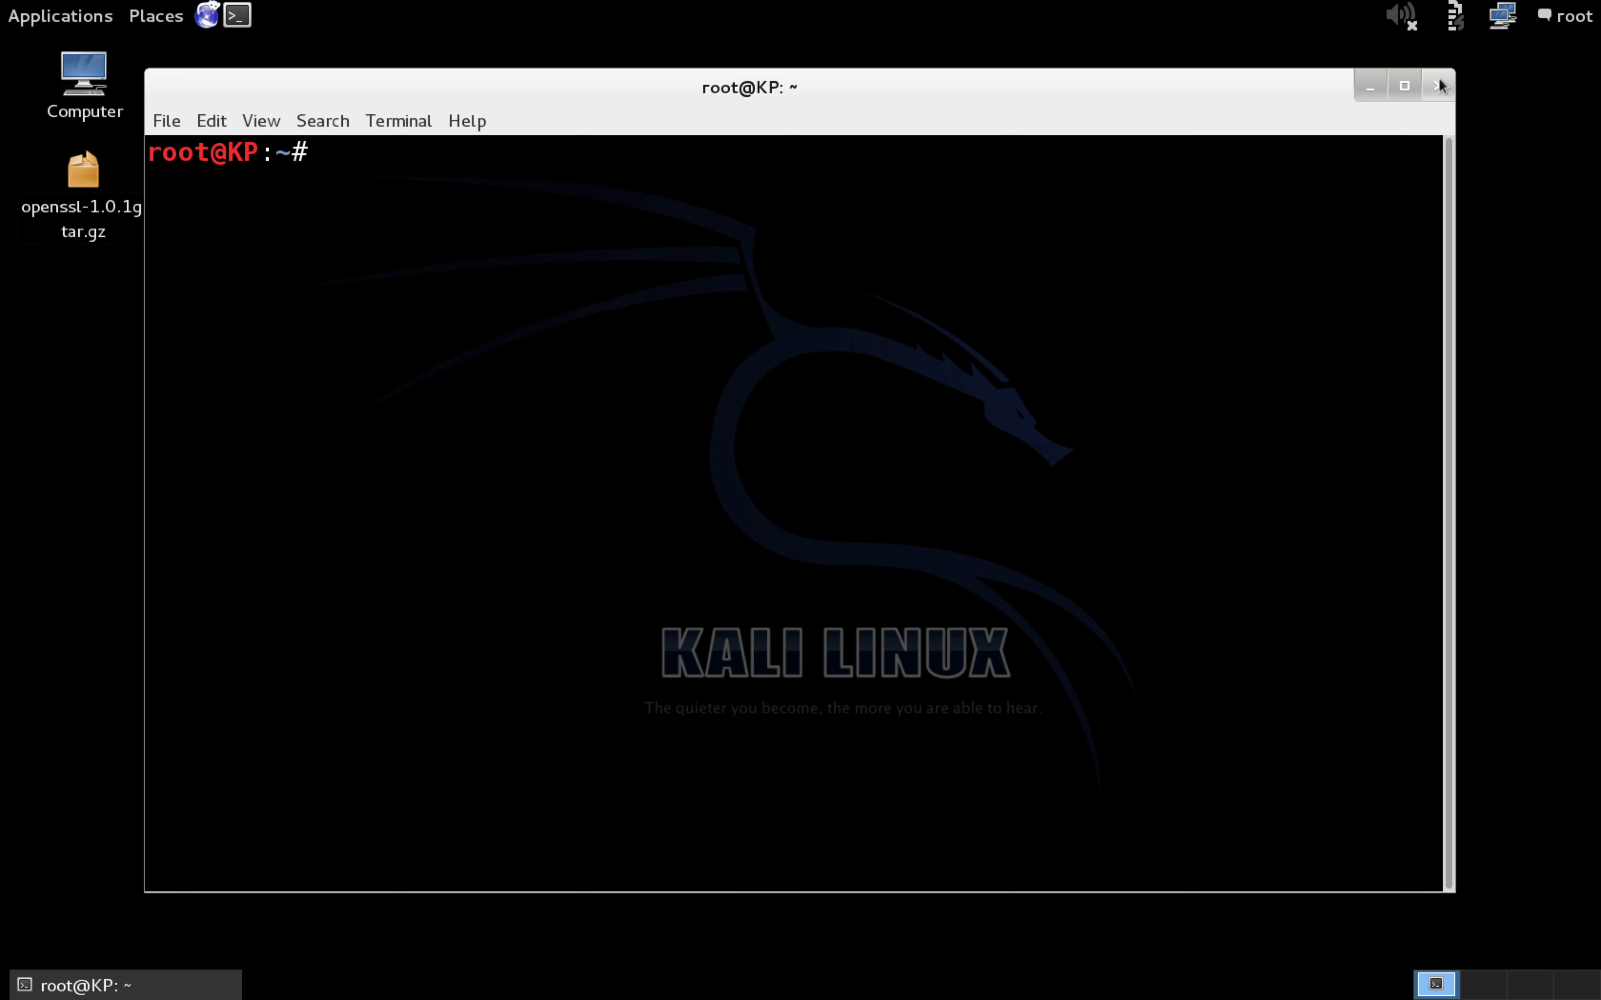
mouse_move(487, 185)
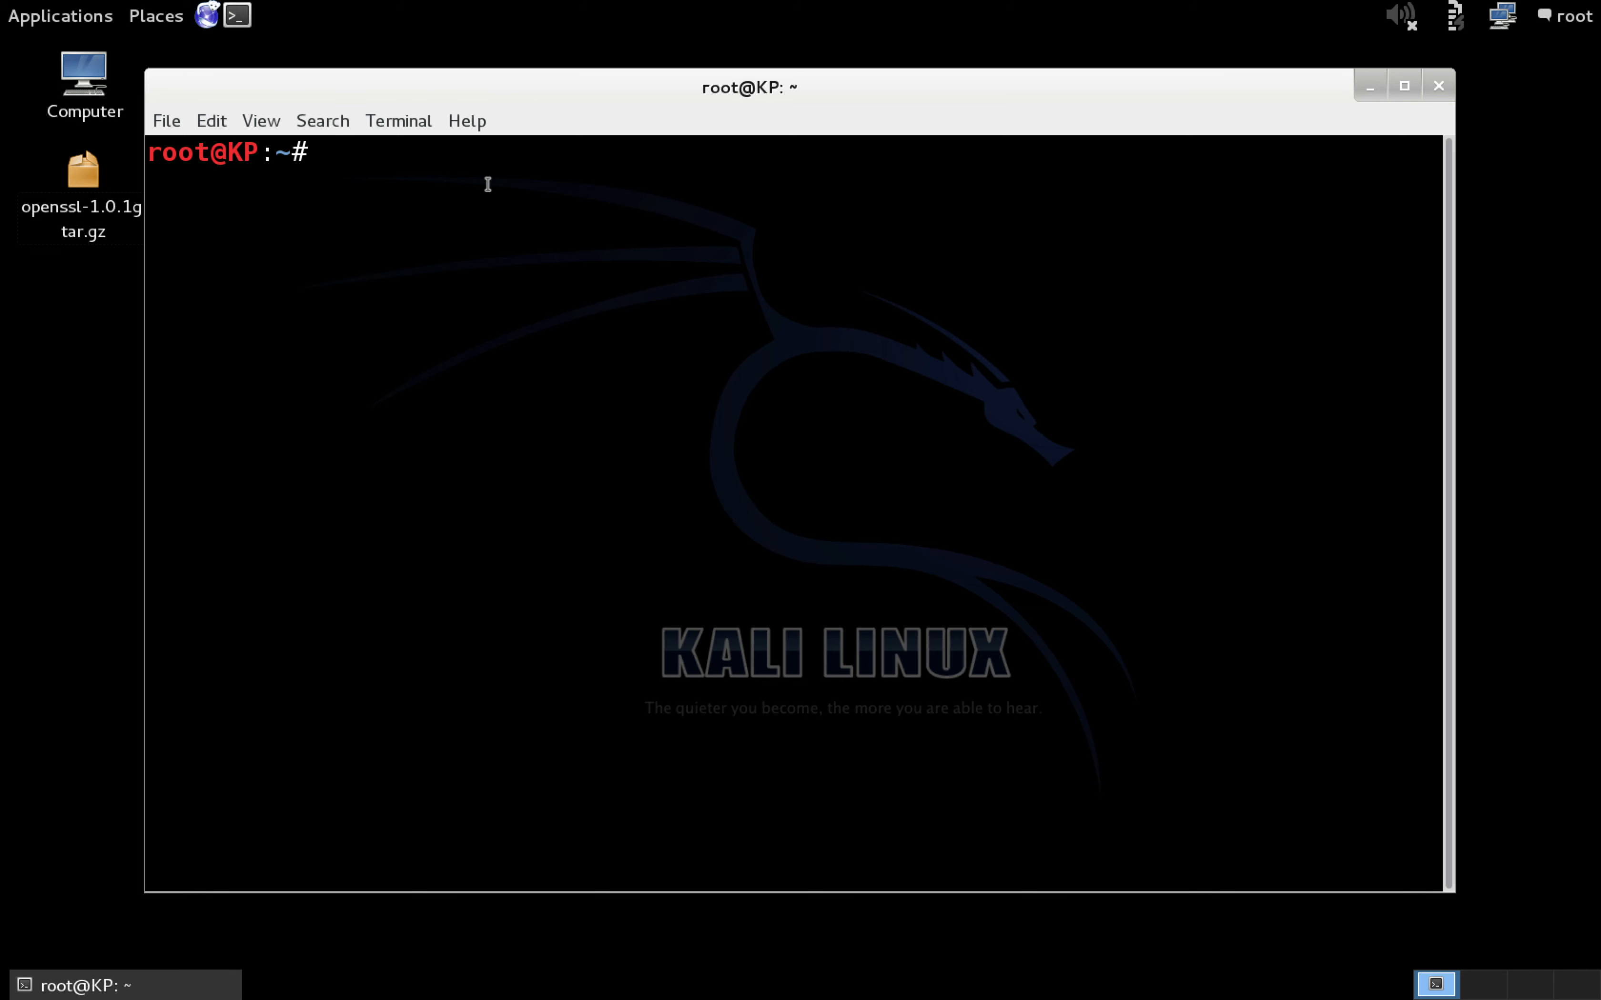
text(cd)
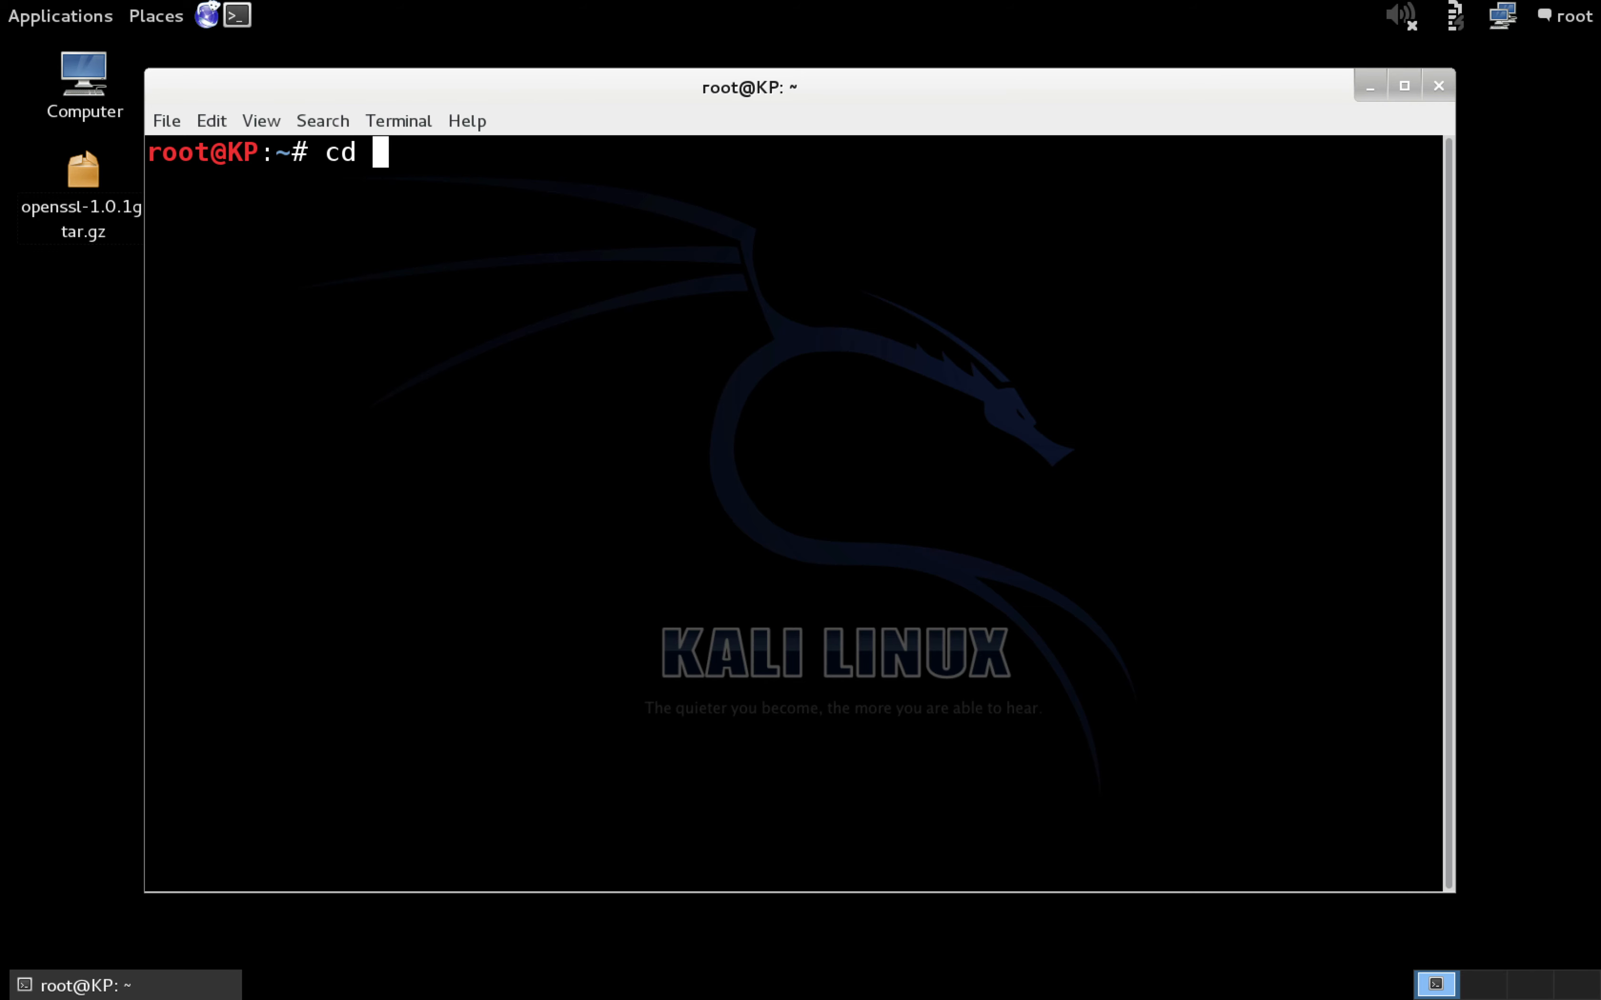
text(Desktop/)
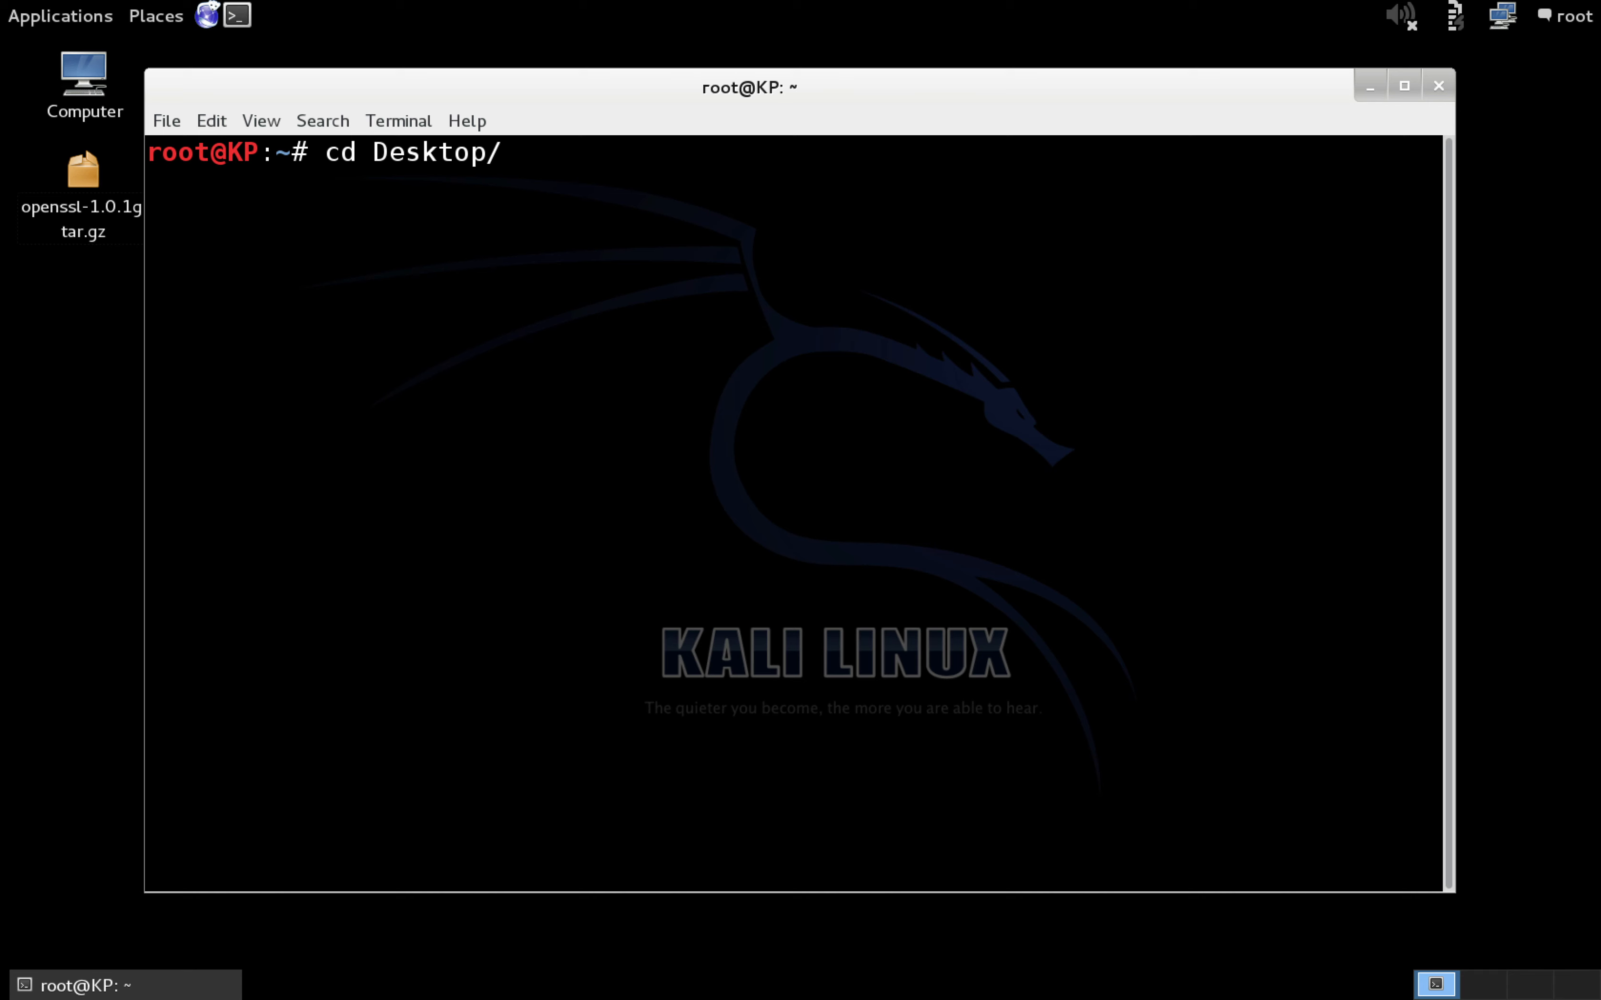
text(t)
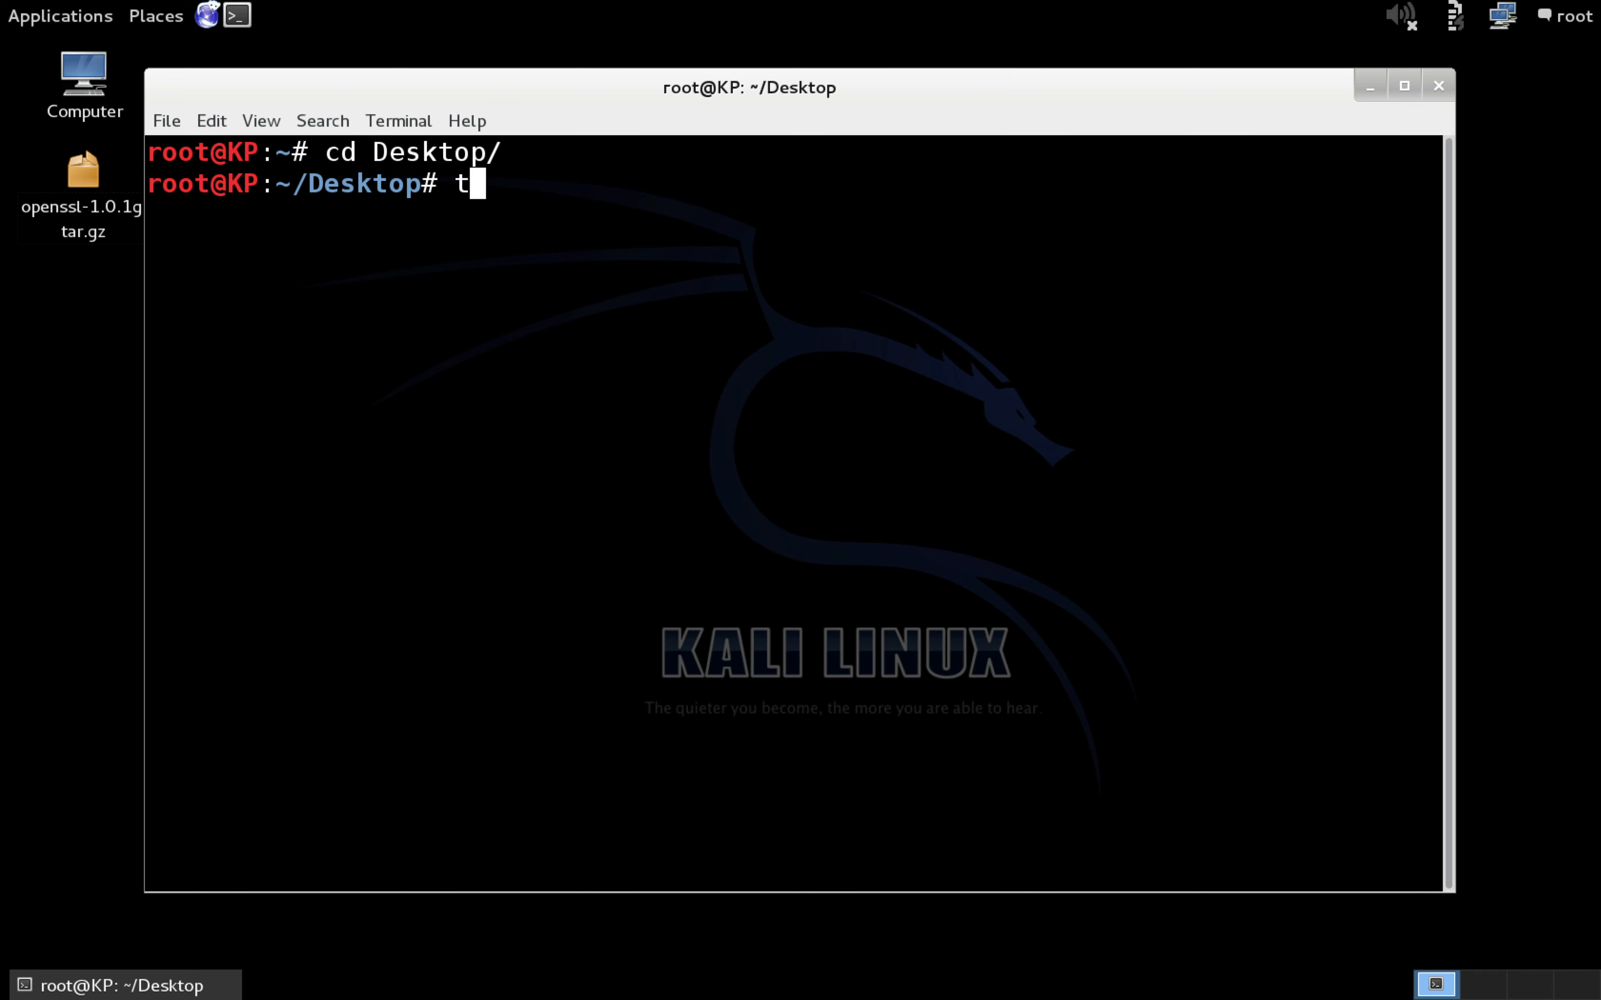
text(ar -x)
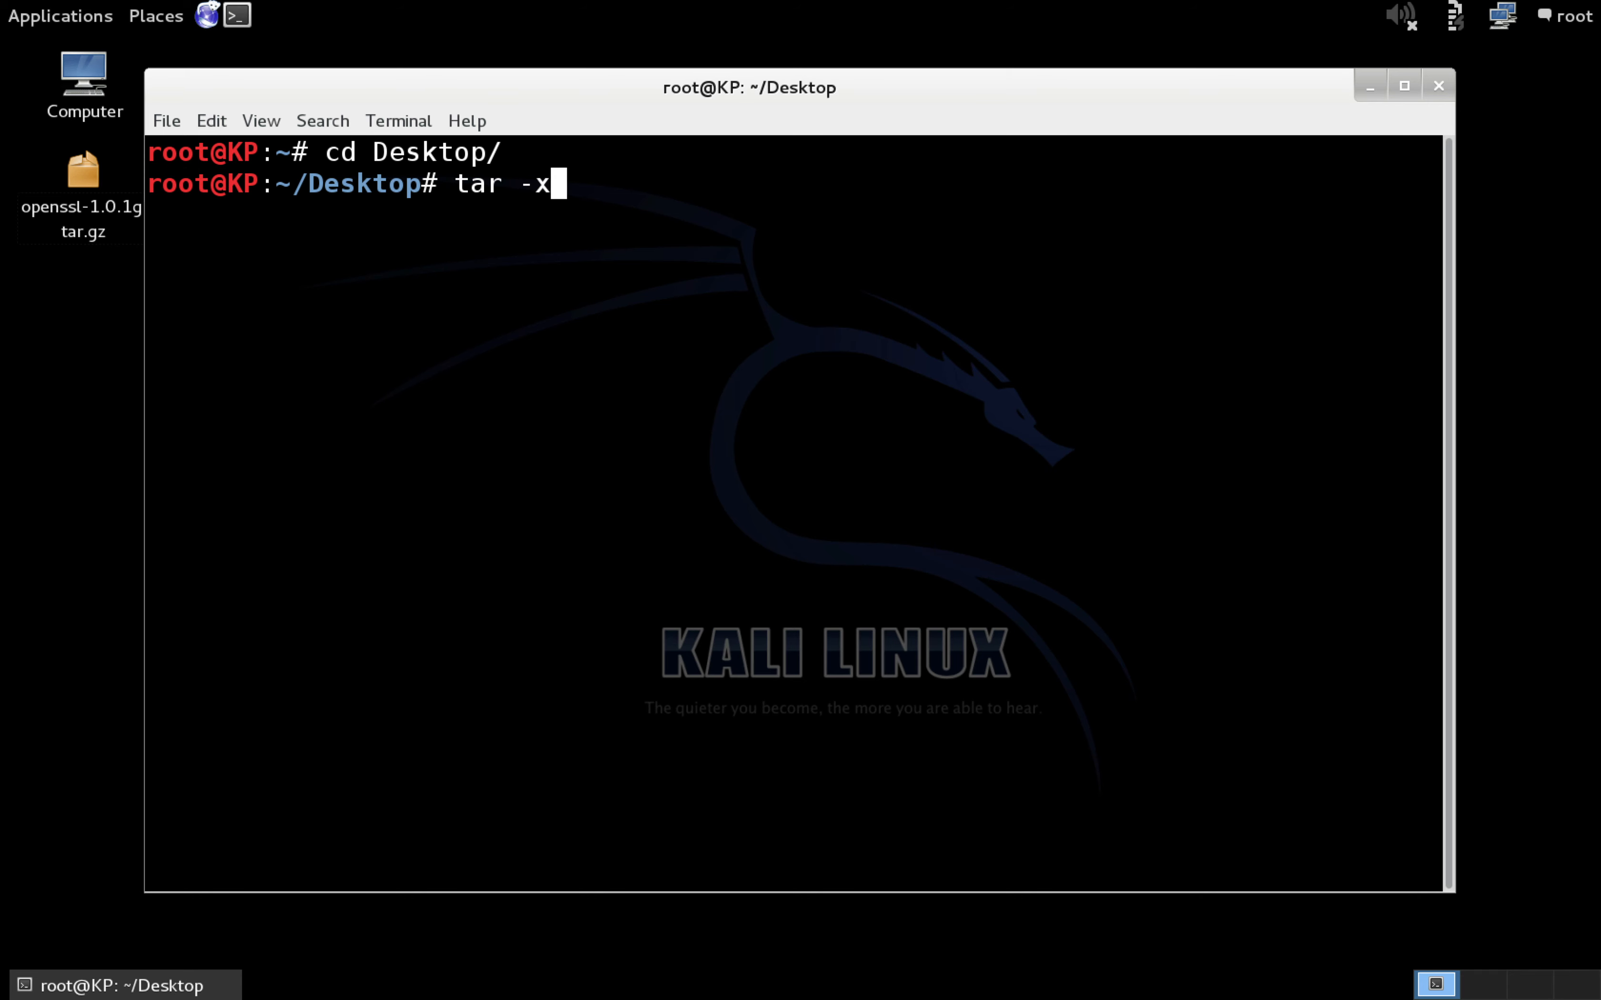
text(vf)
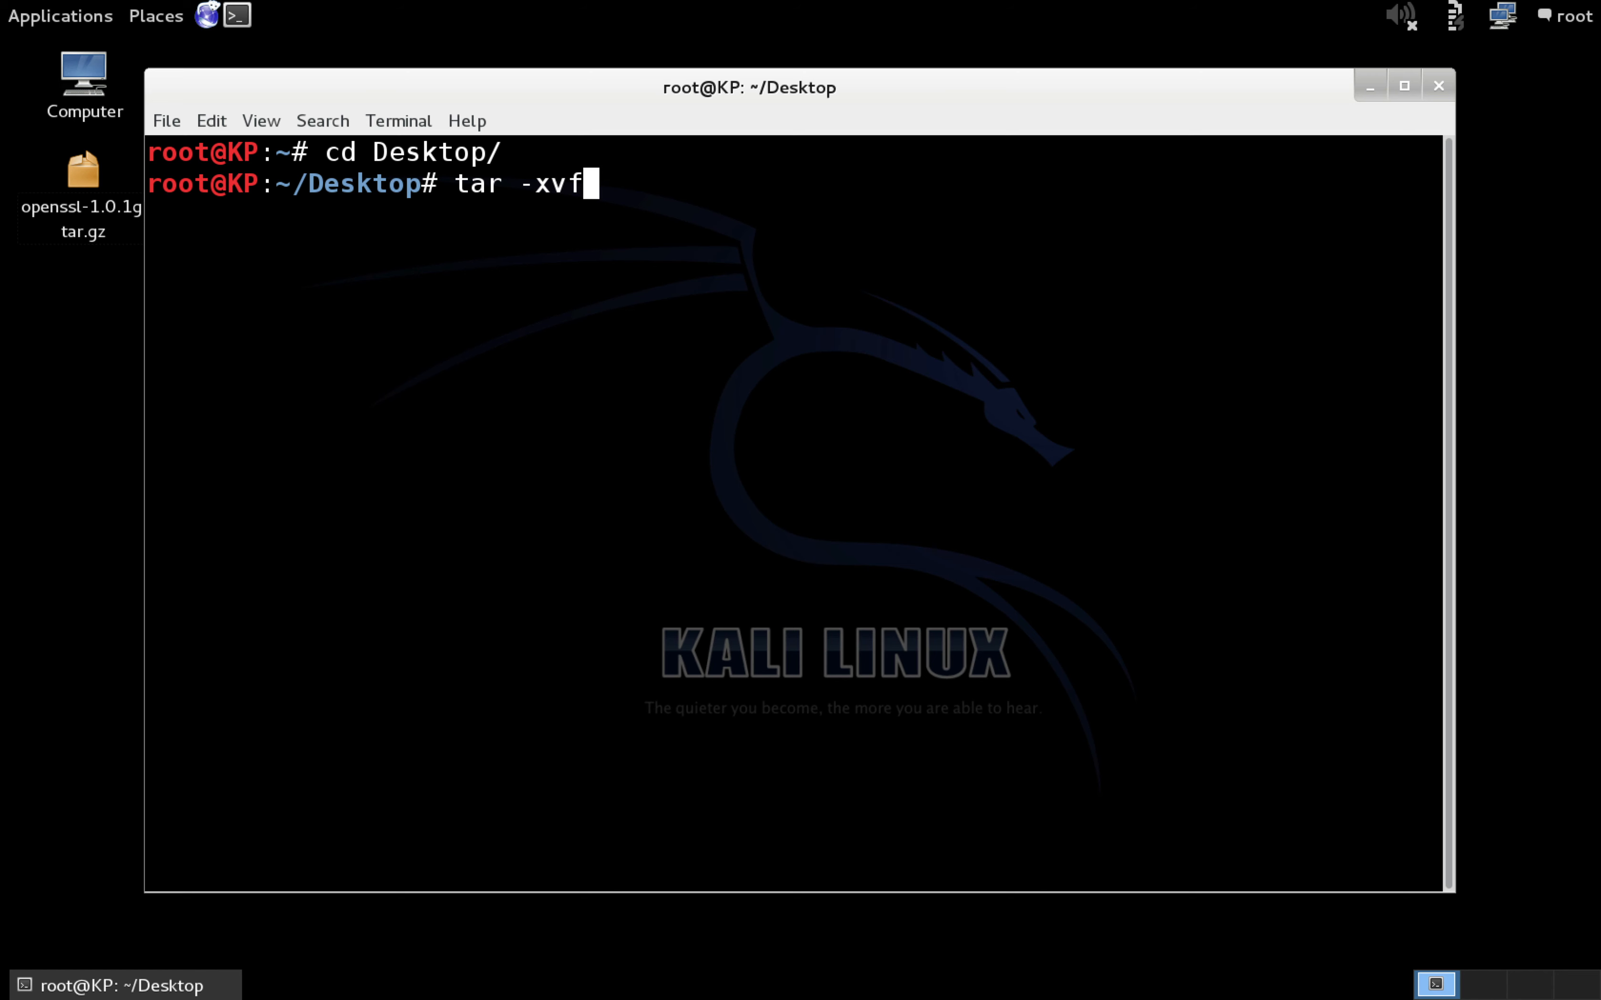
text(open)
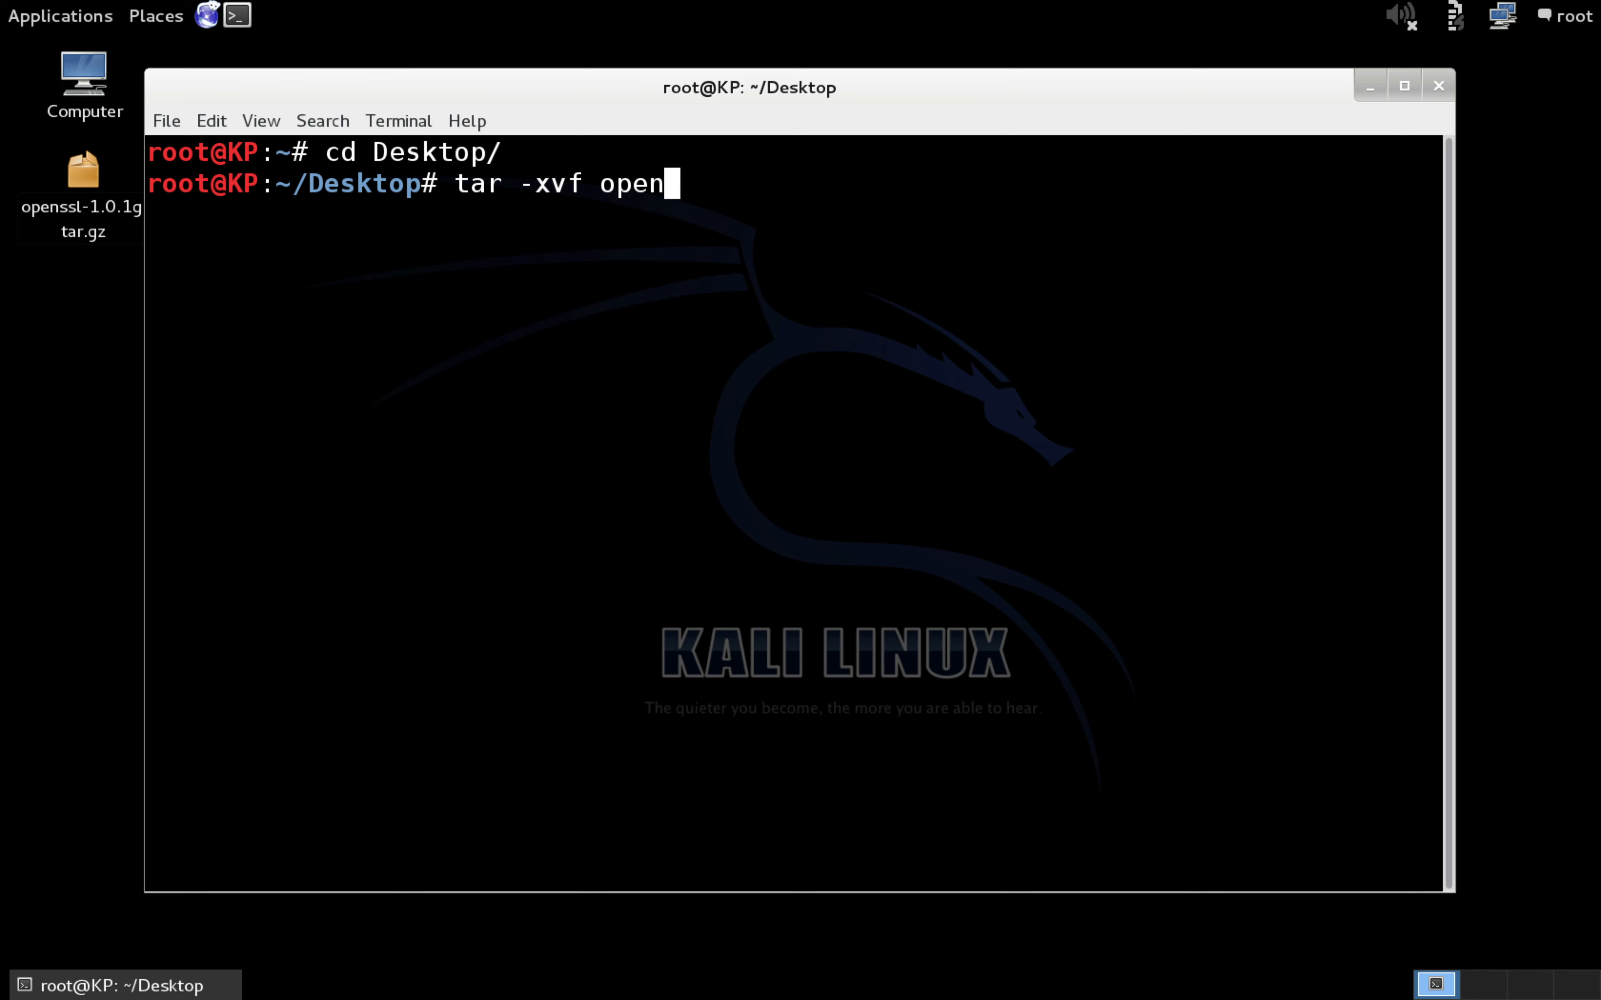
text(ssl-1.0.1g.tar.gz)
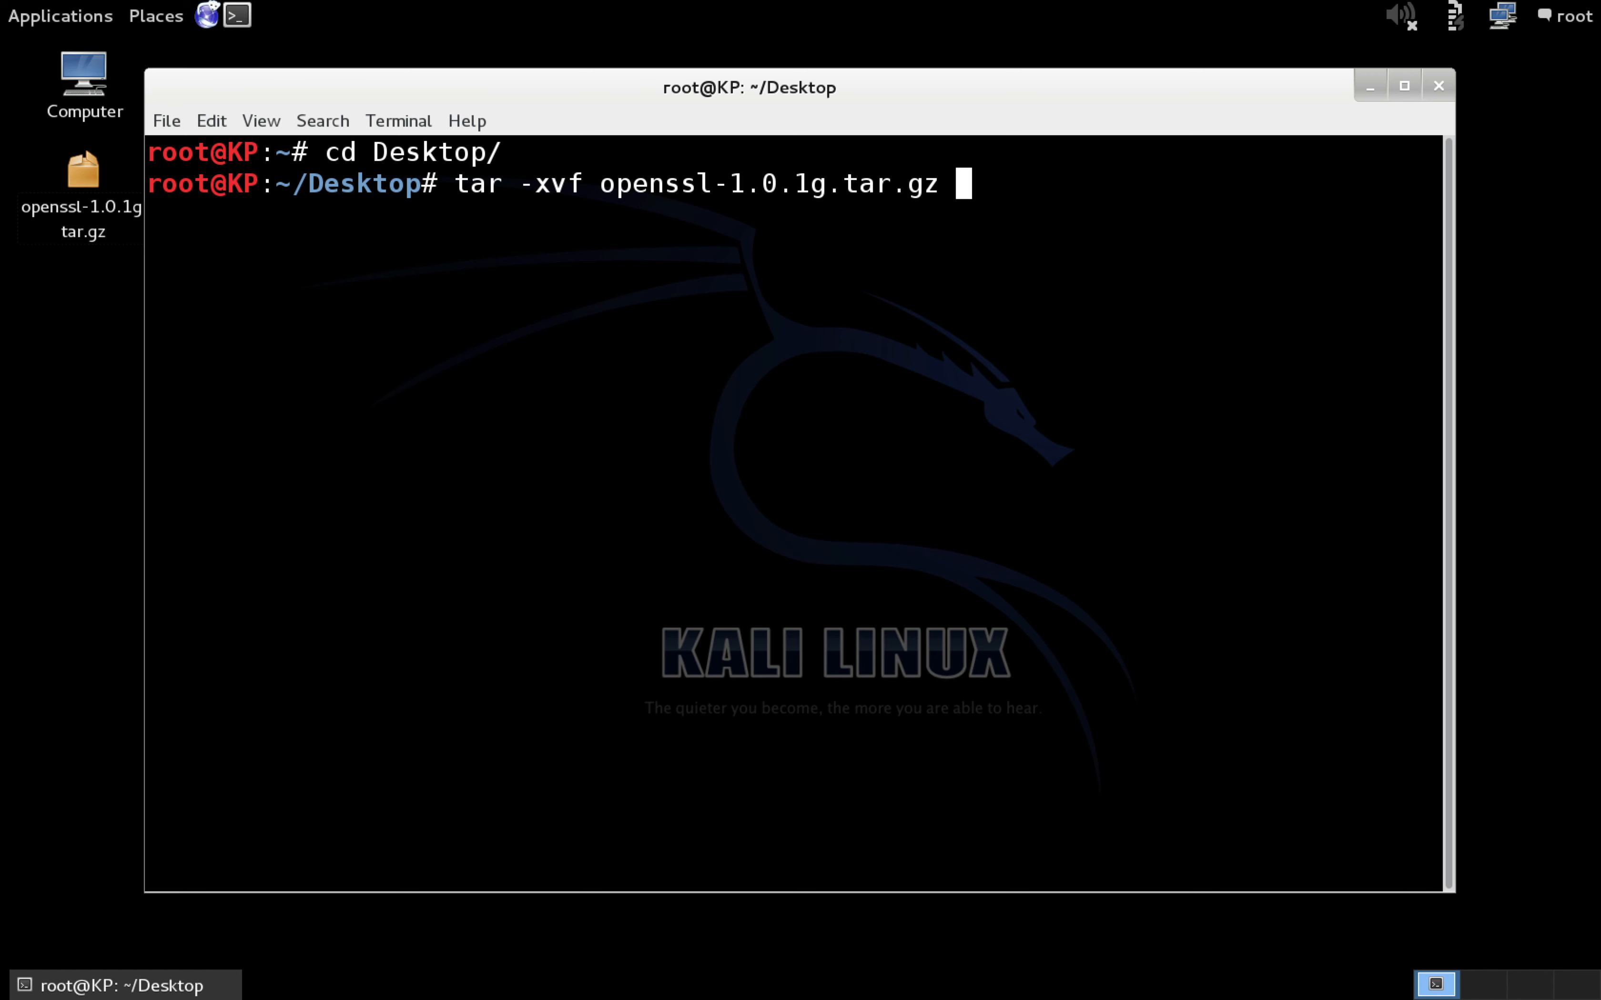
key(Return)
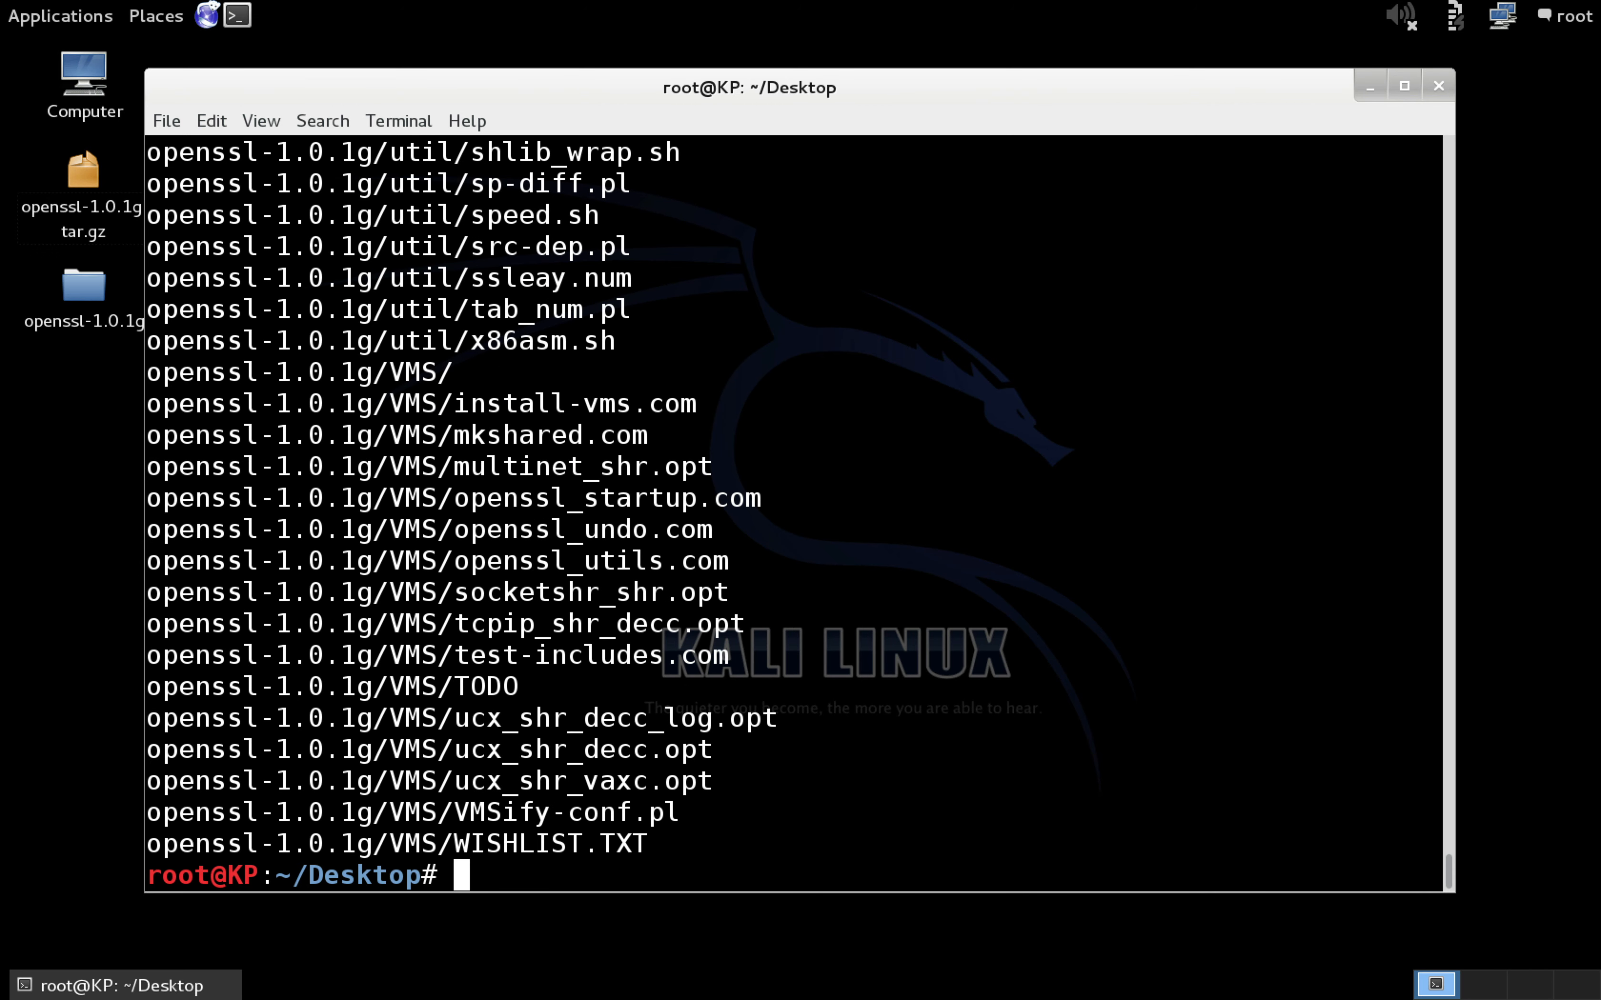
Enter the openssl-1.0.1g source folder and start clearing the screen.
text(cd)
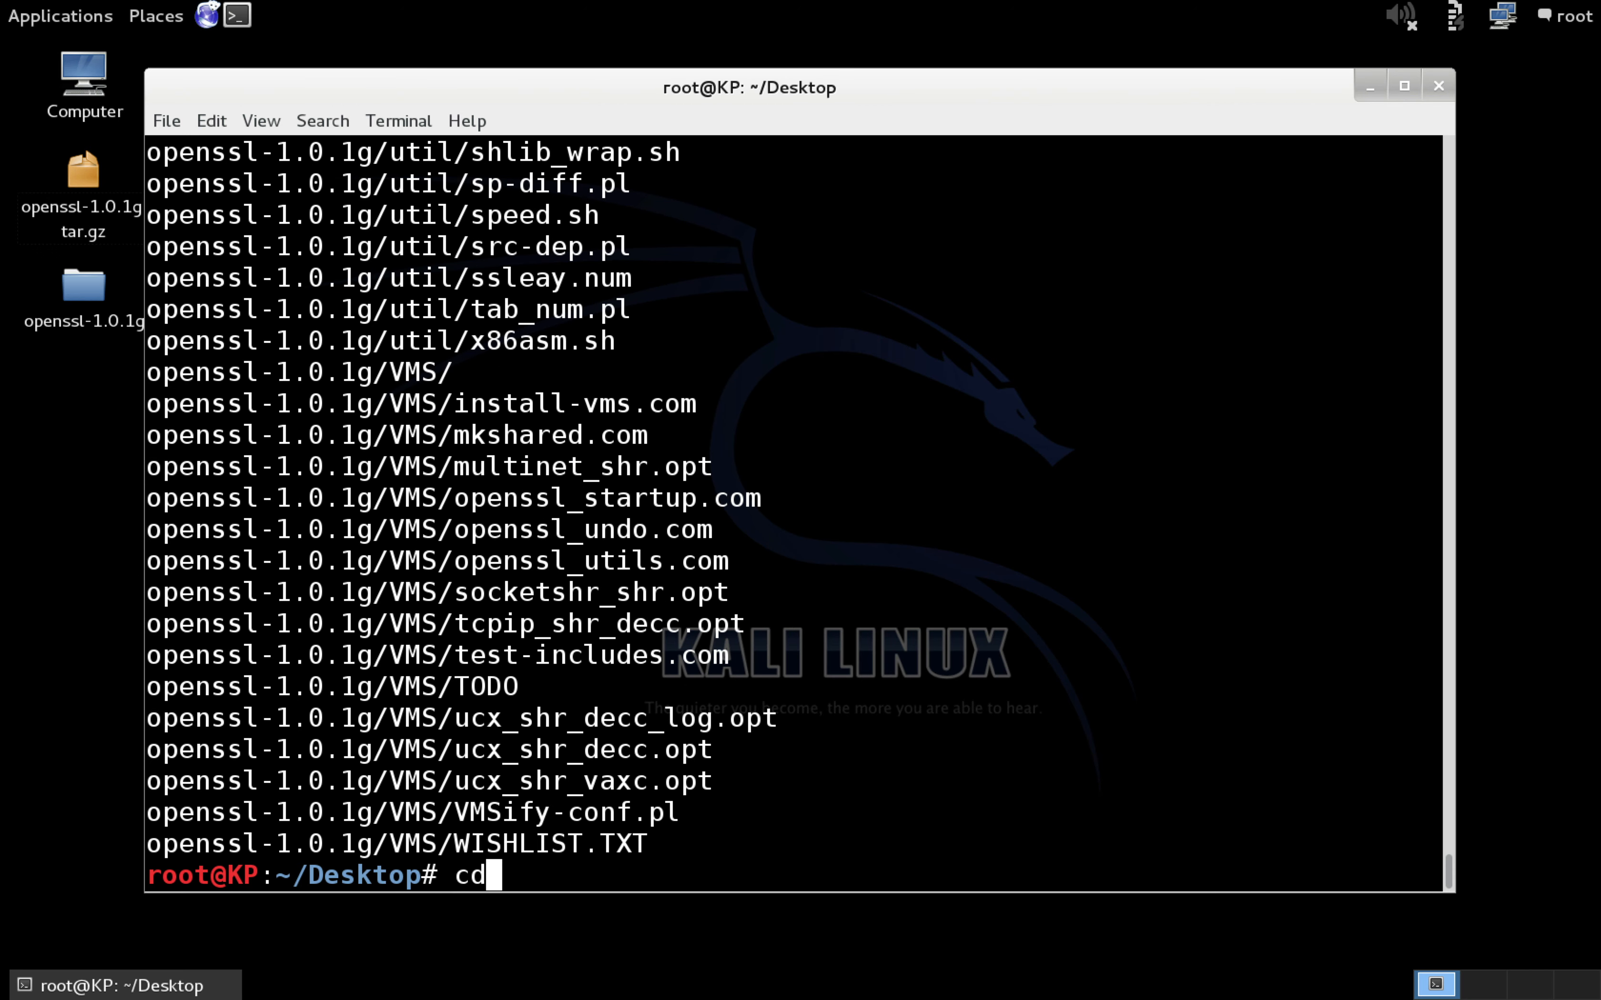
text(openssl-1.0.1g/)
text(ls)
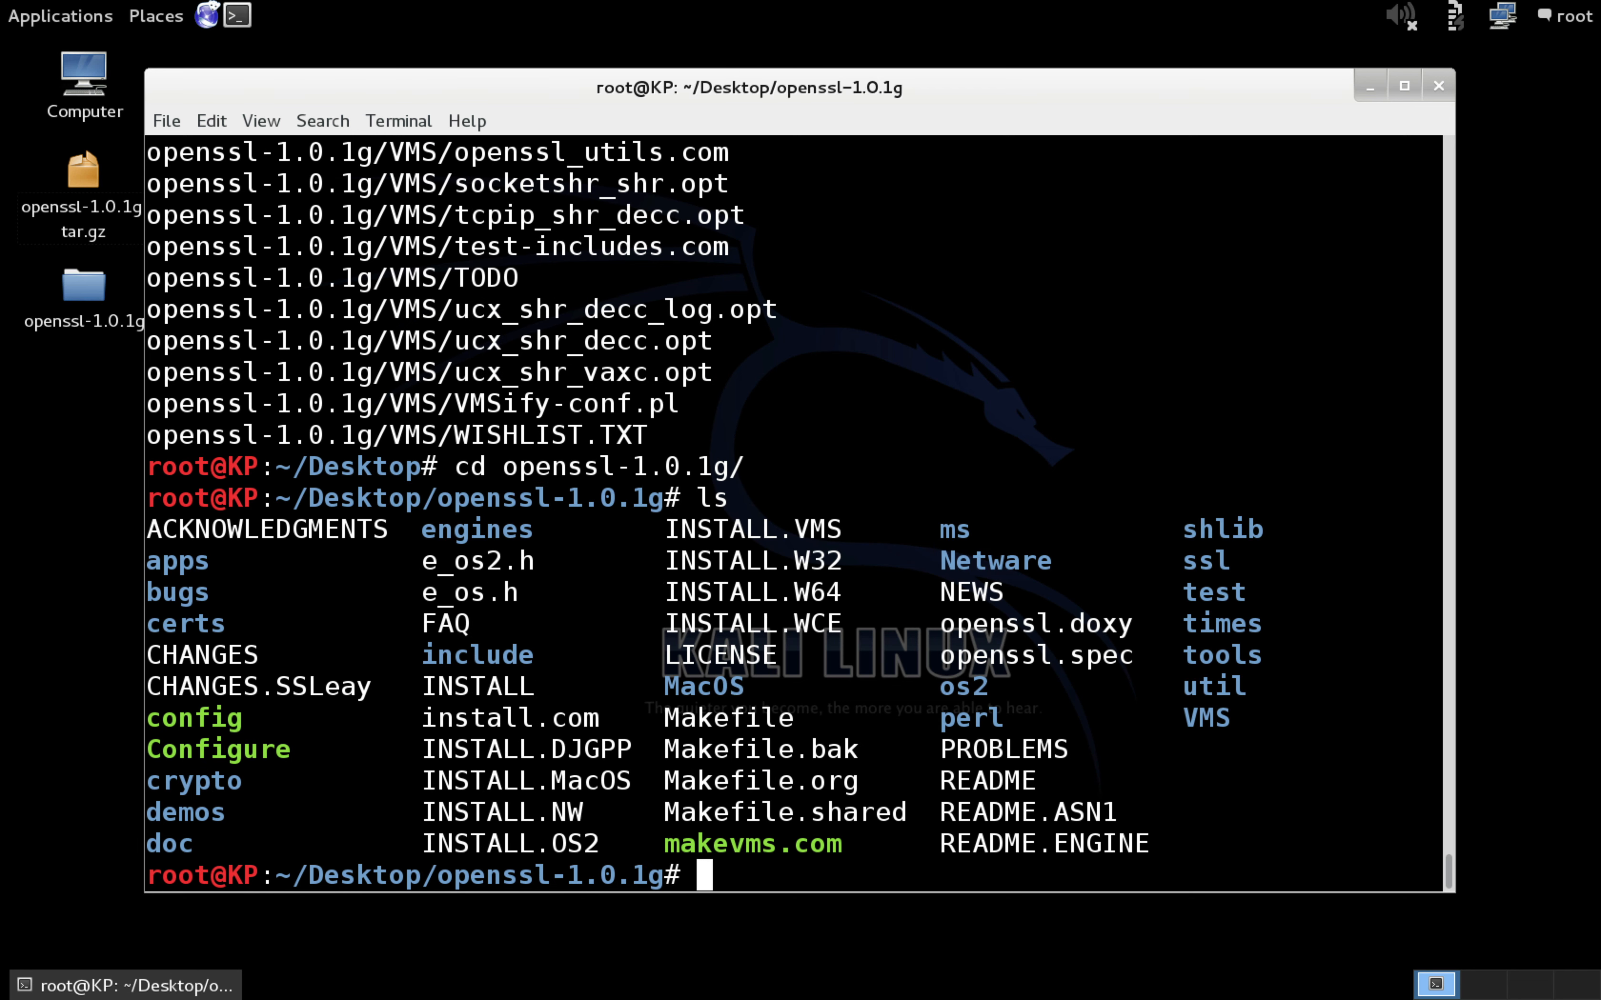
text(clea)
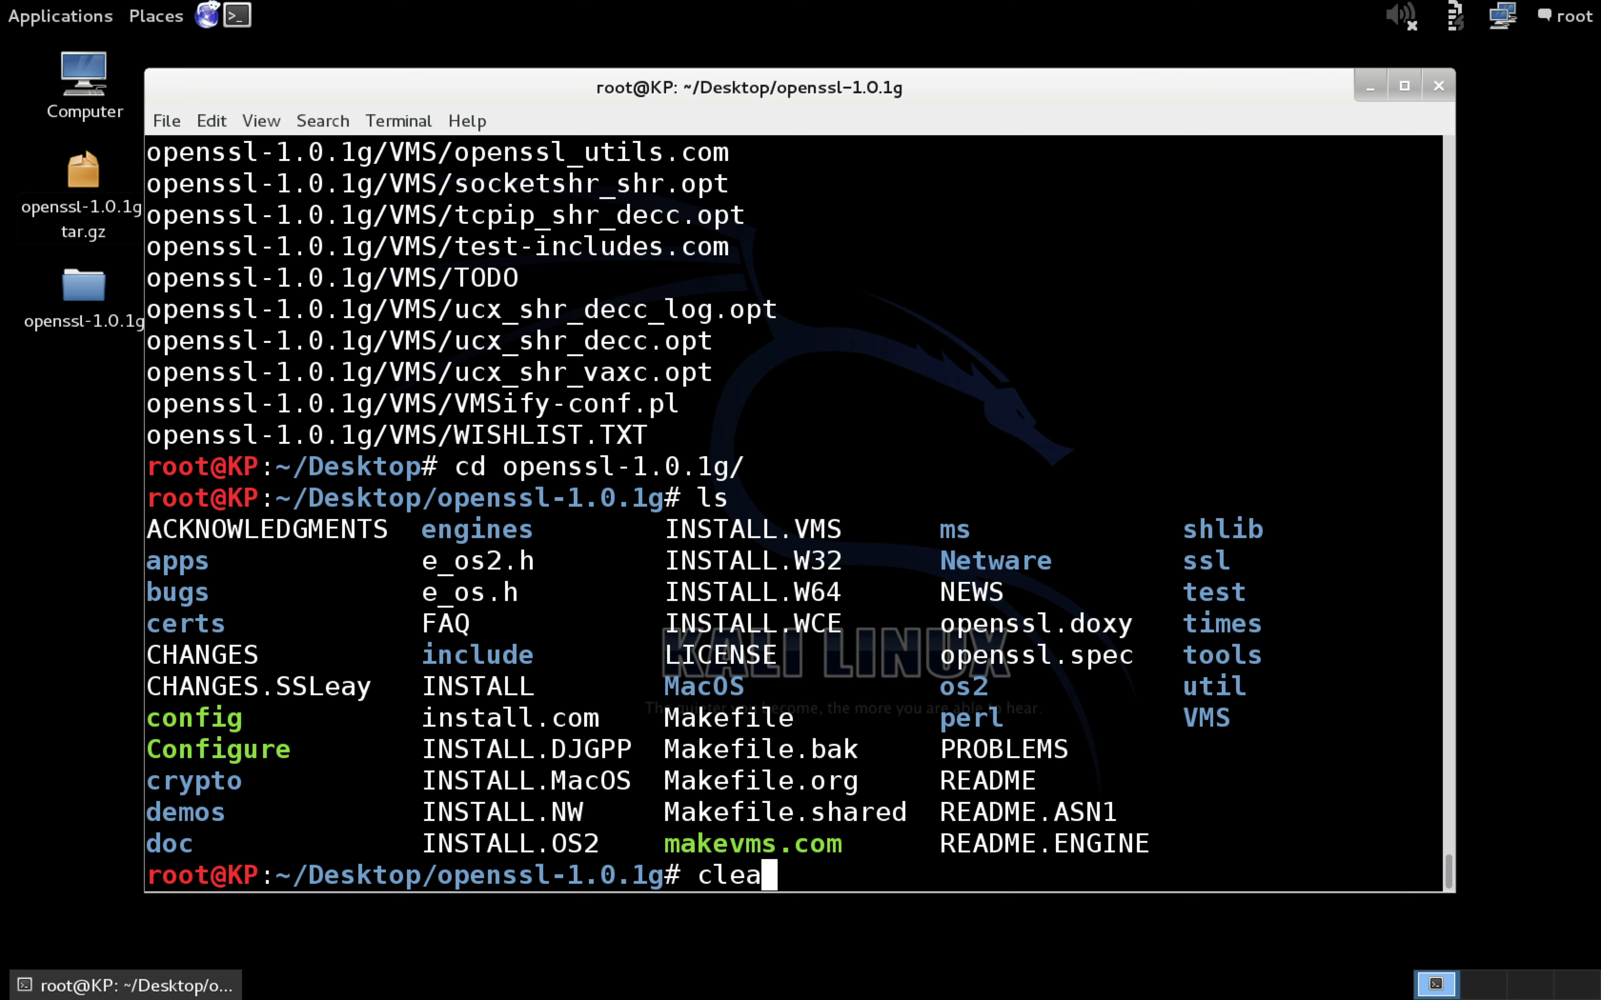
Run ./config --prefix=/usr --openssldir=/etc/ssl, configuring for linux-x86_64.
key(Return)
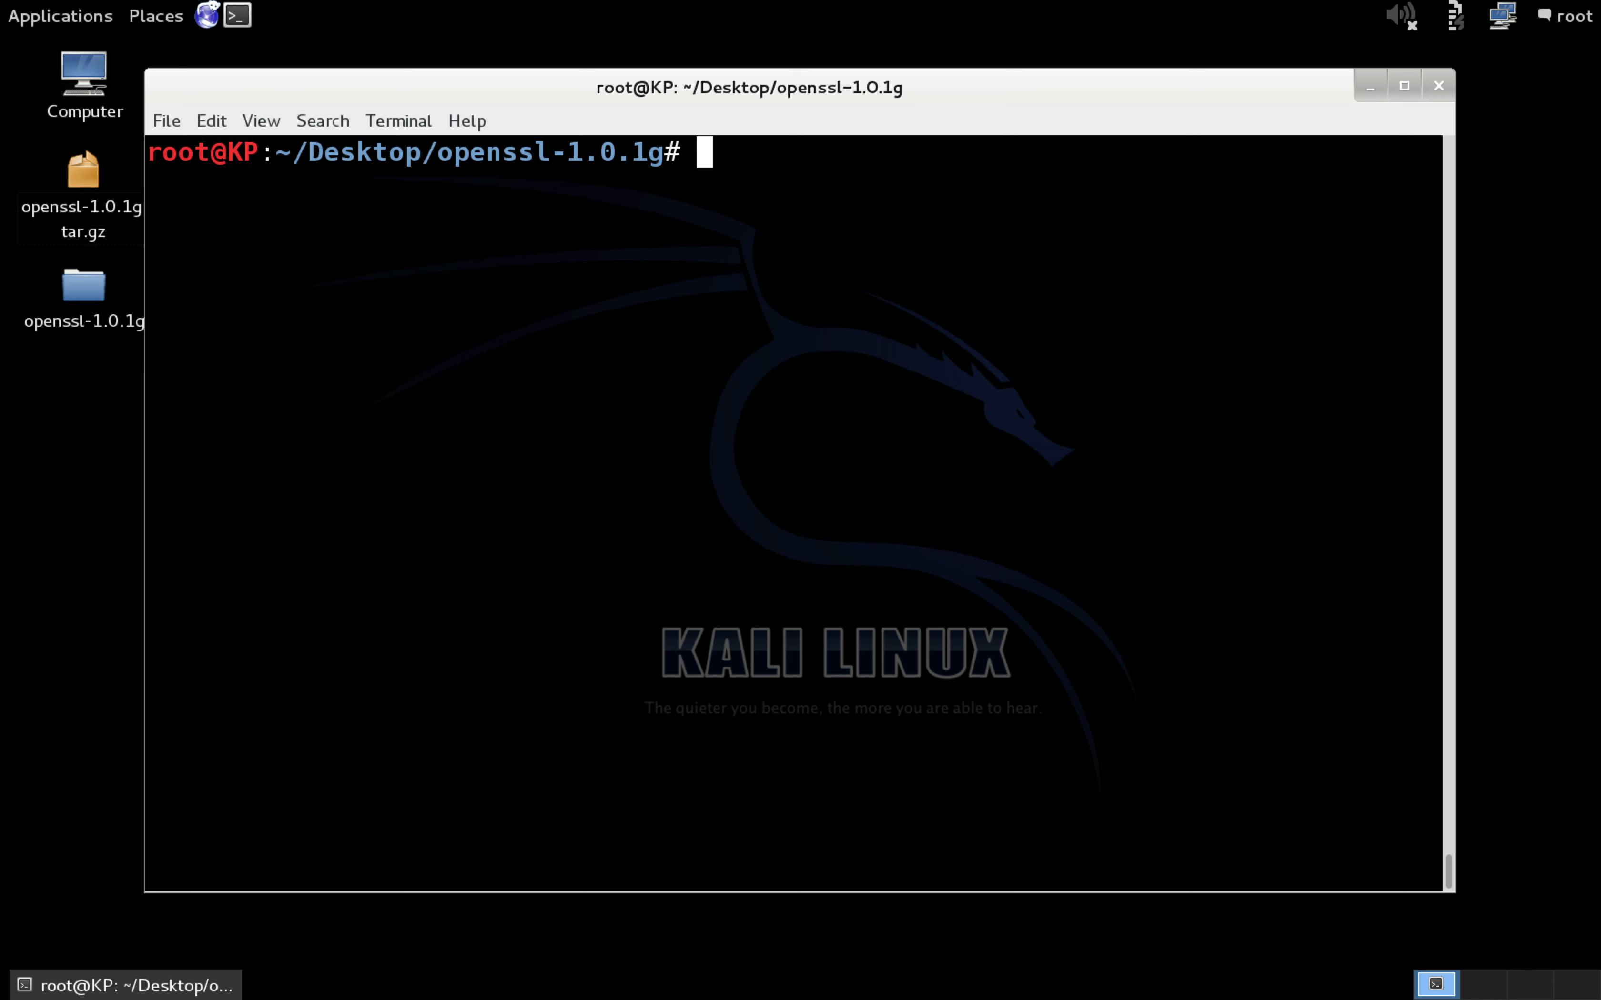
text(,)
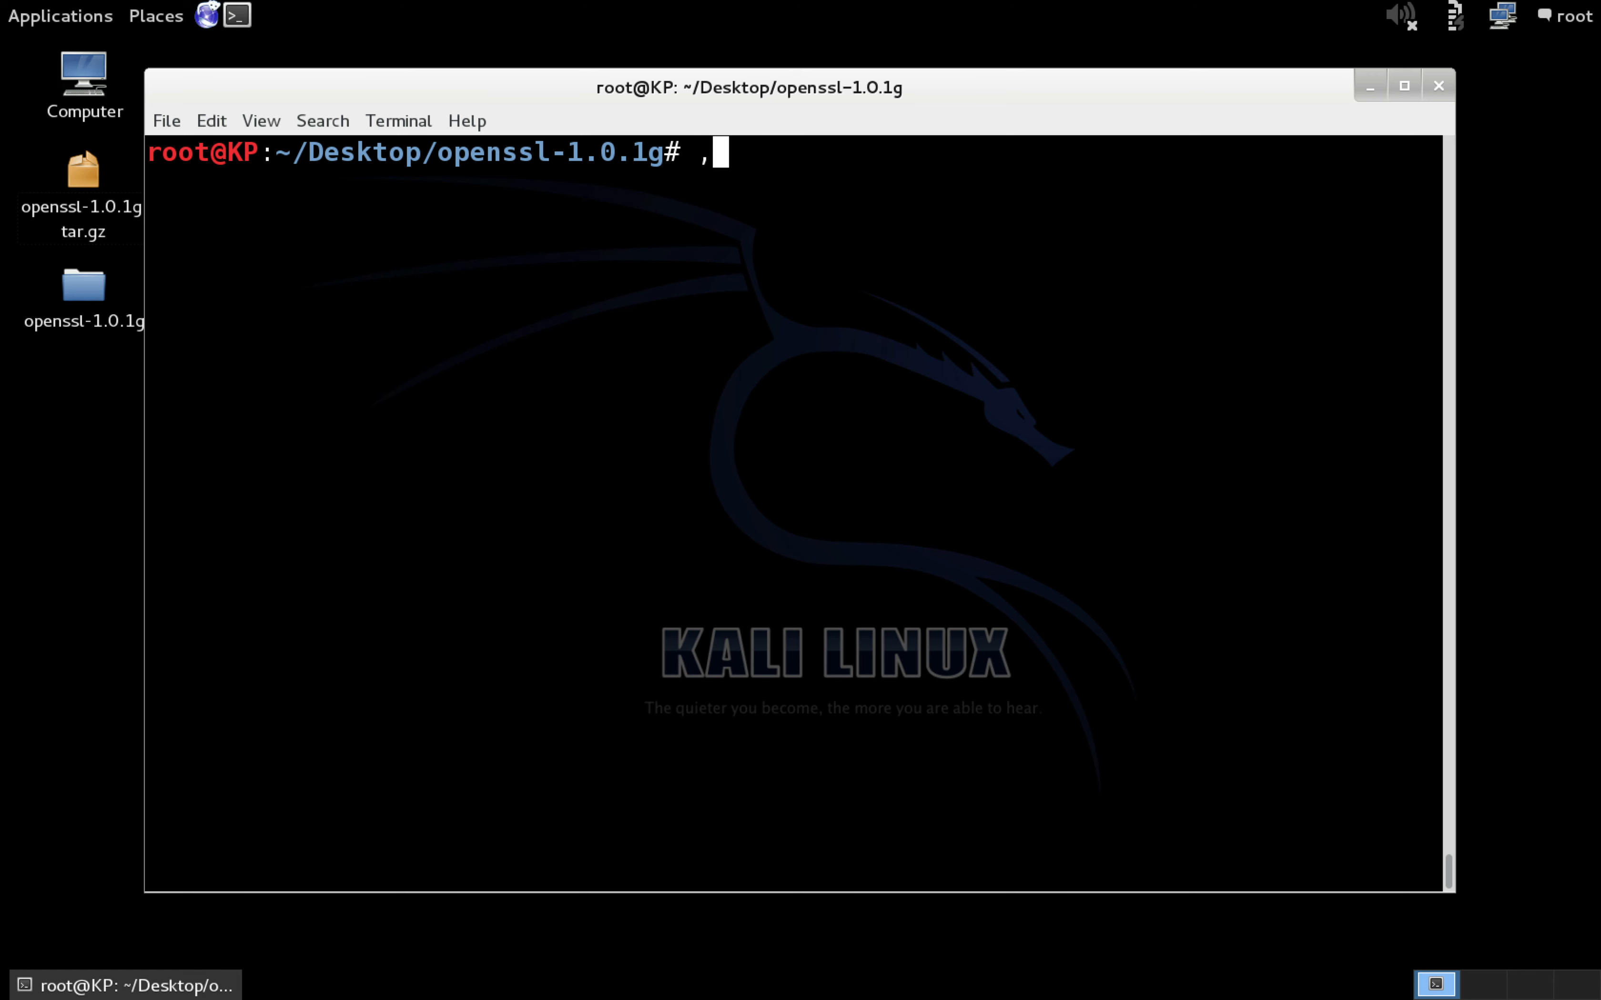
text(./c)
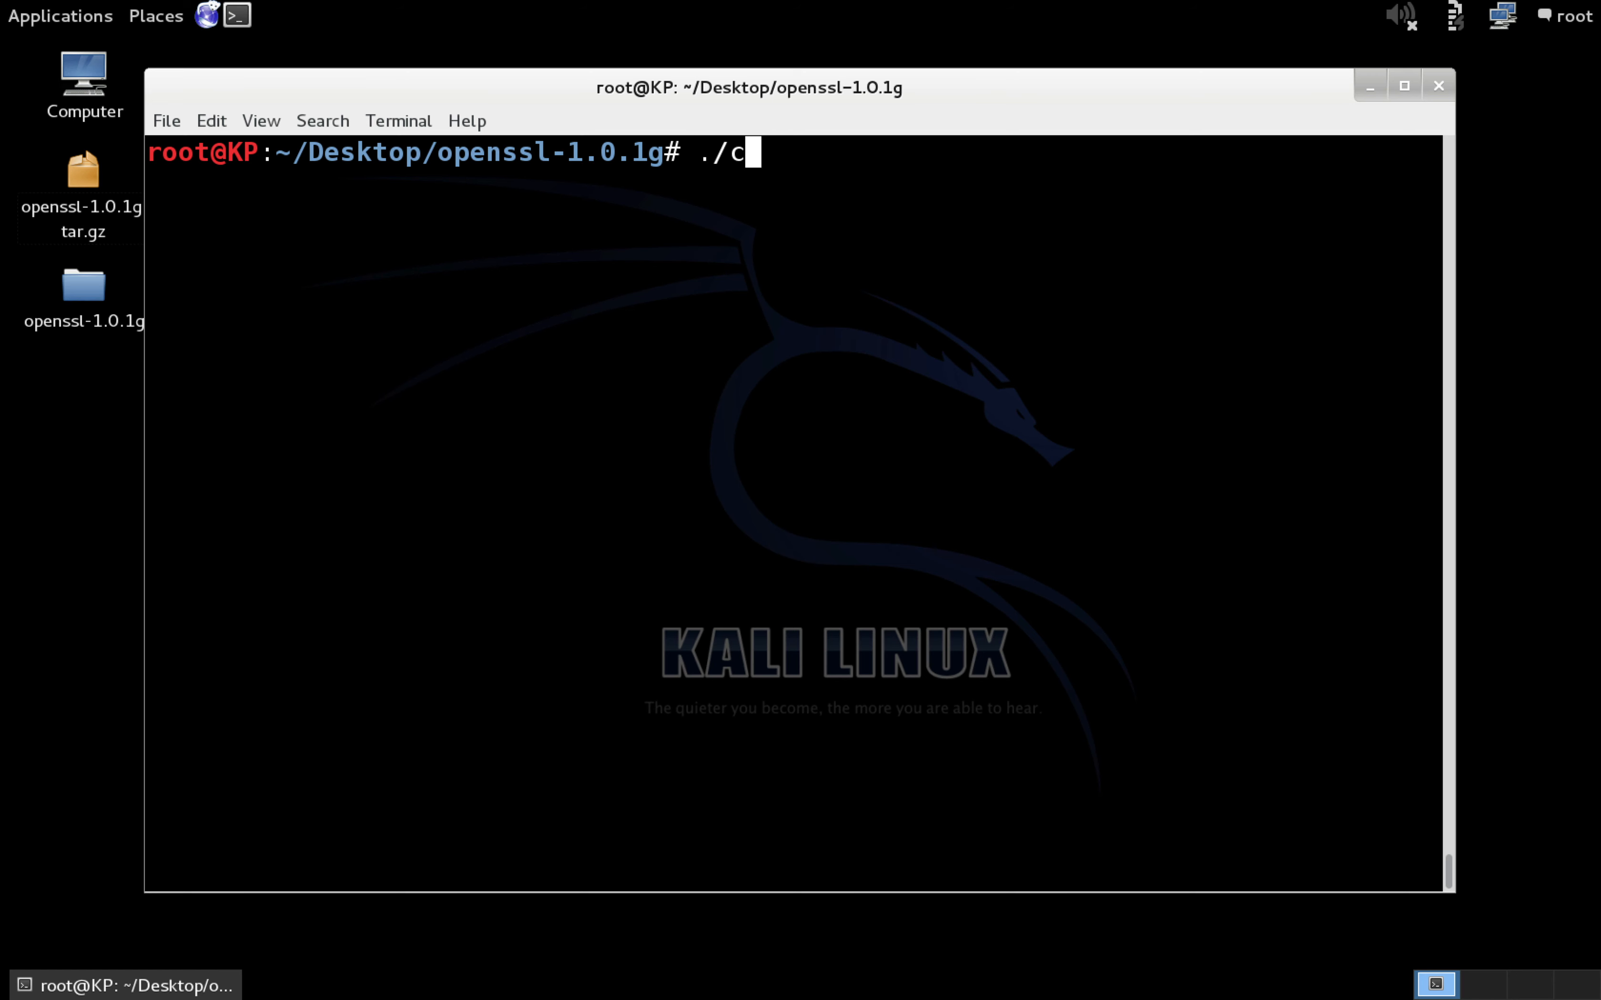
text(onfig)
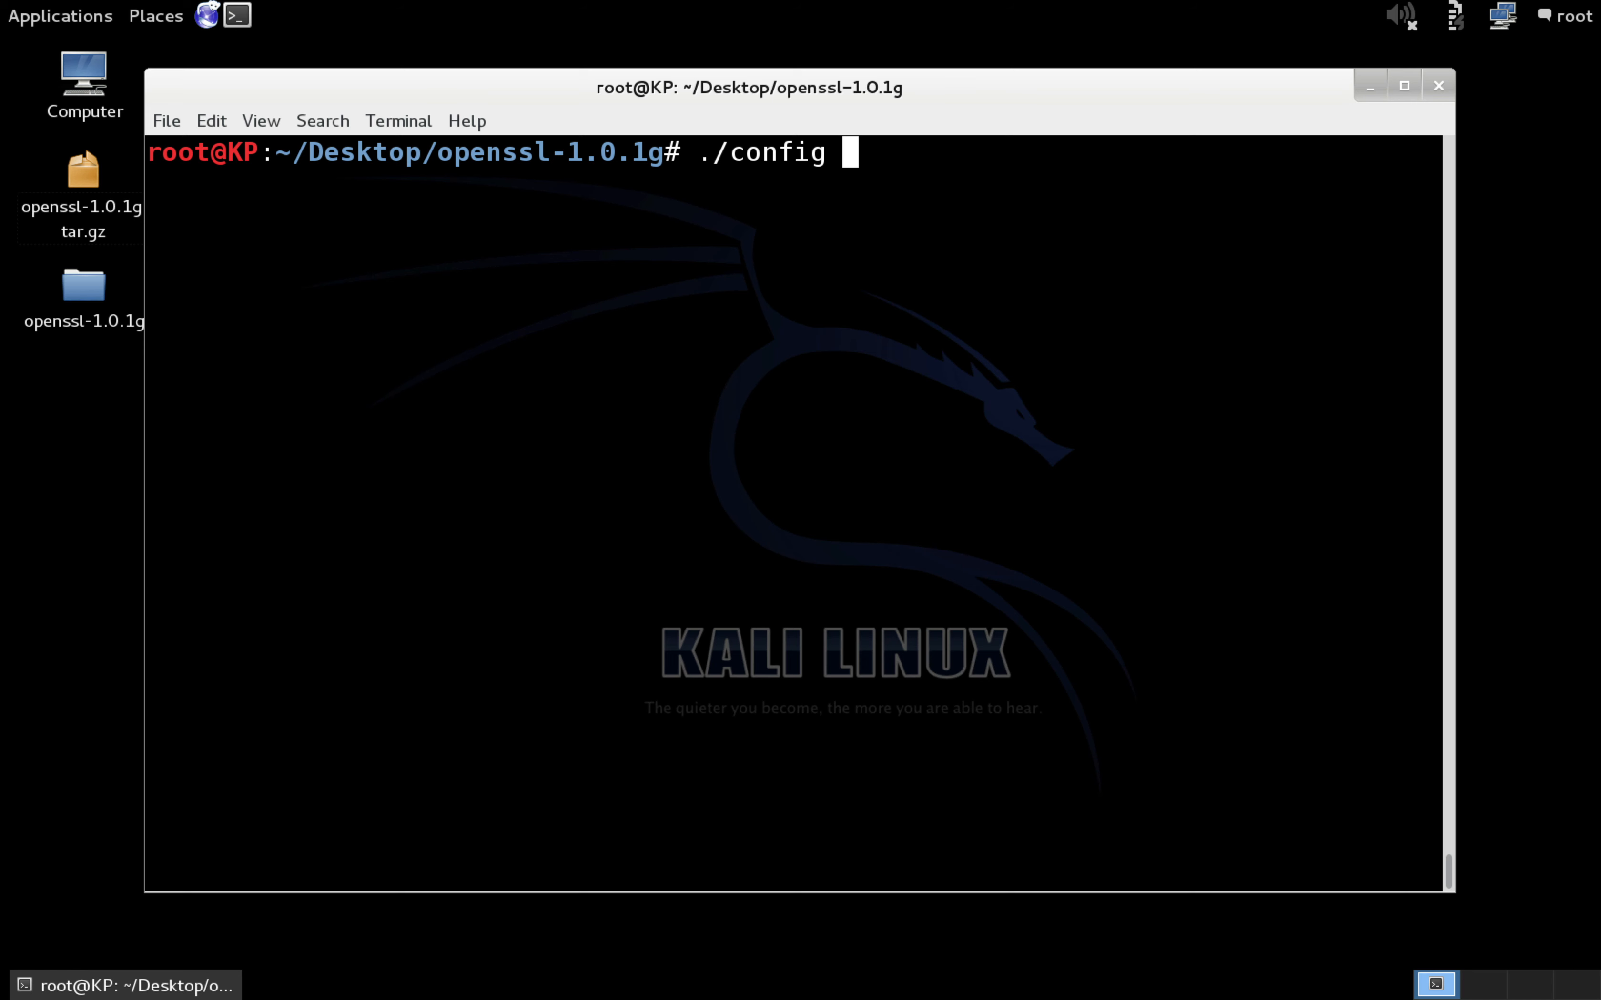
text(--)
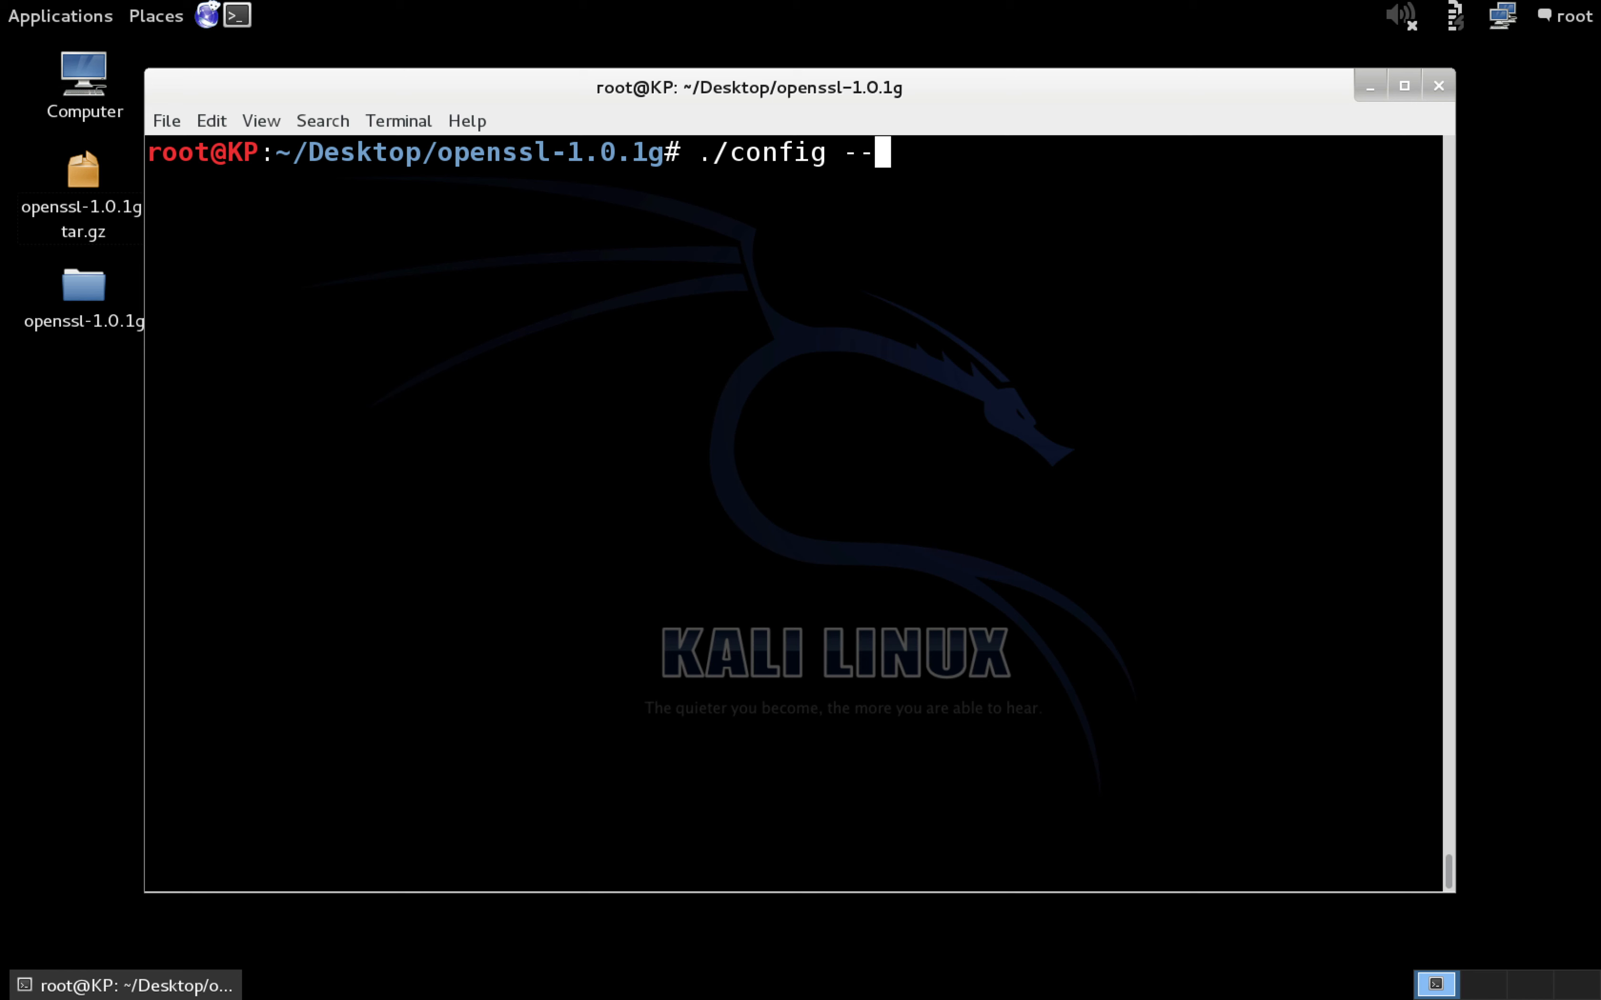
text(pre)
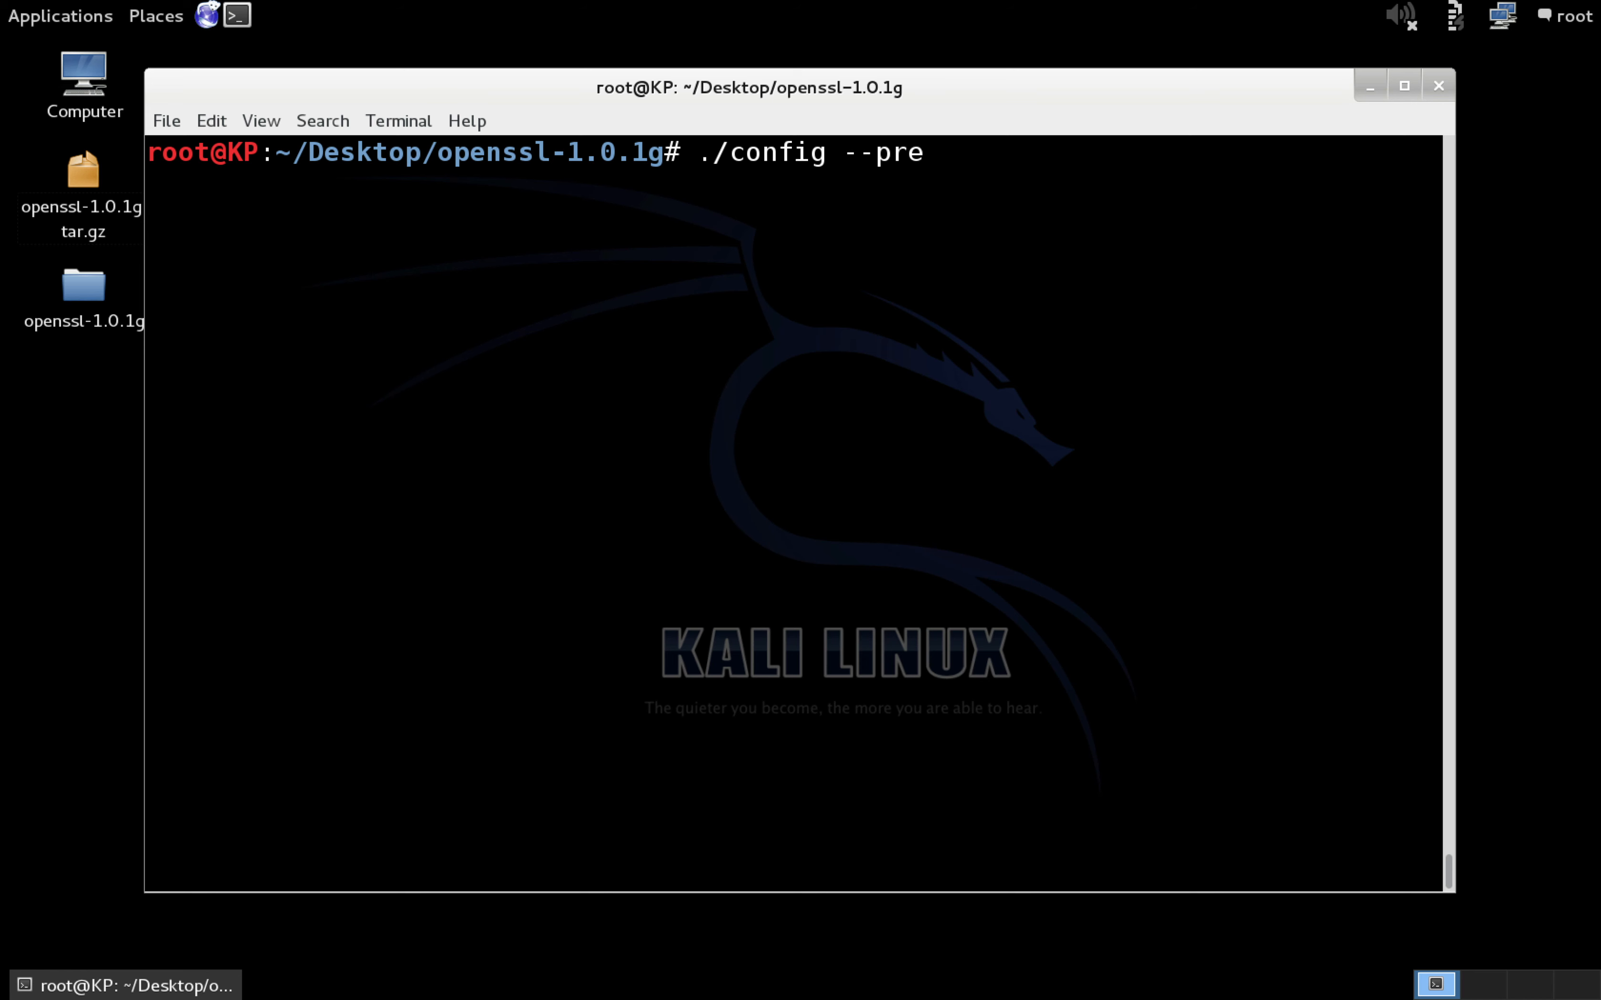
text(fix=)
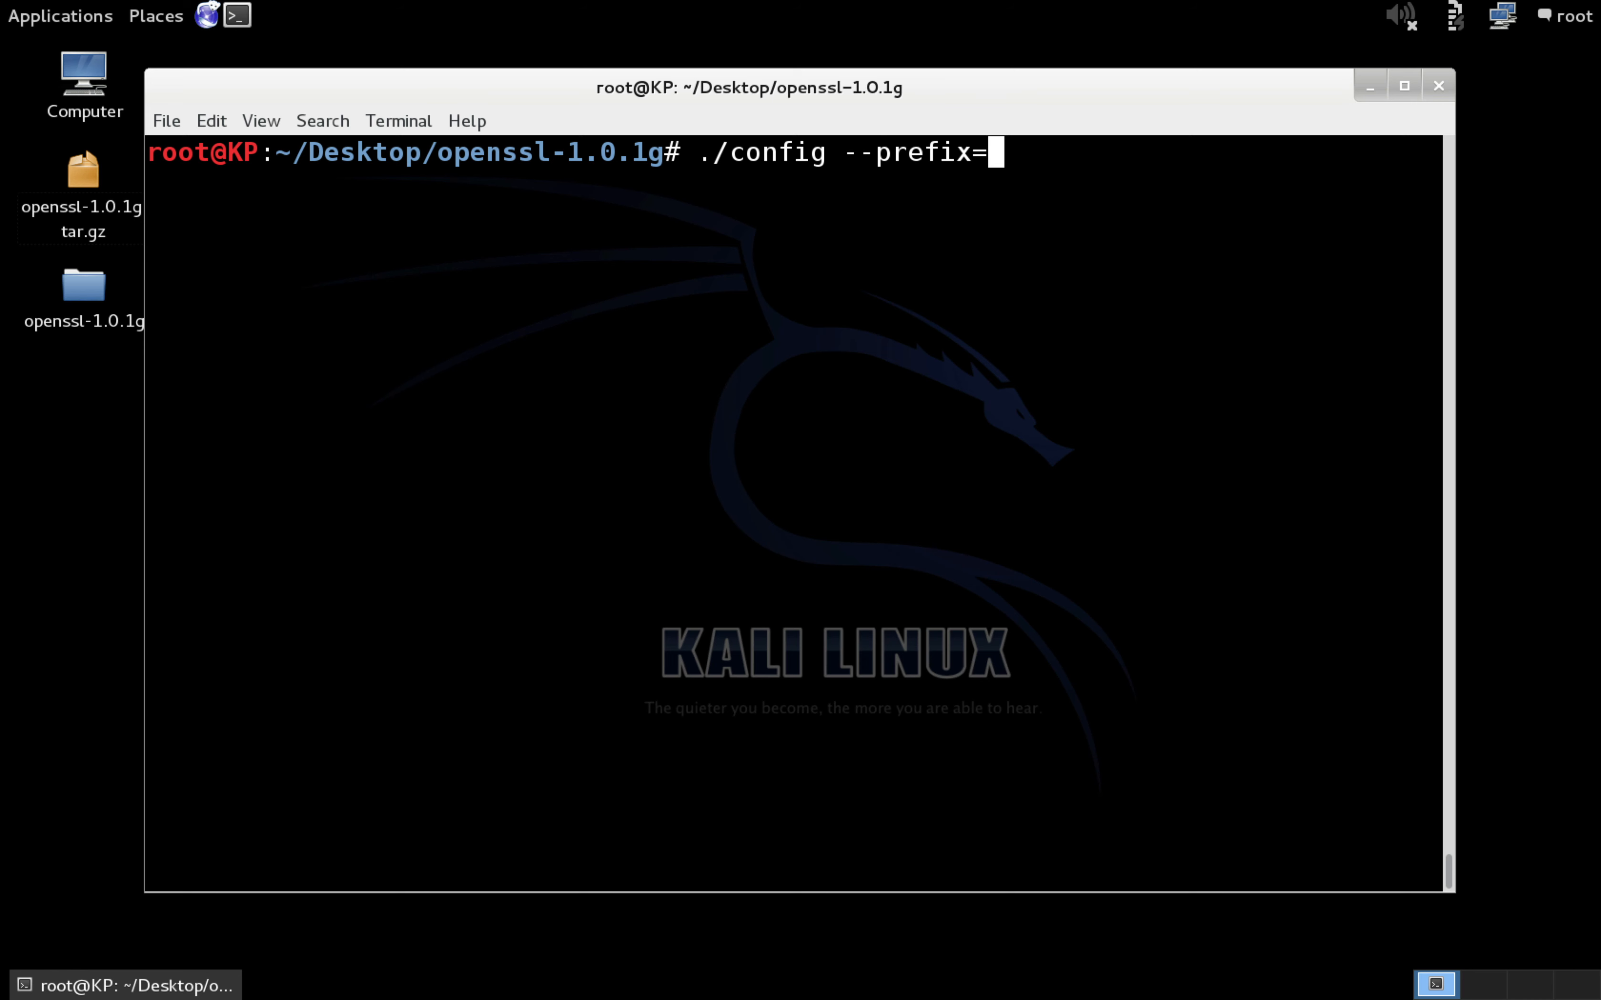
text(/u)
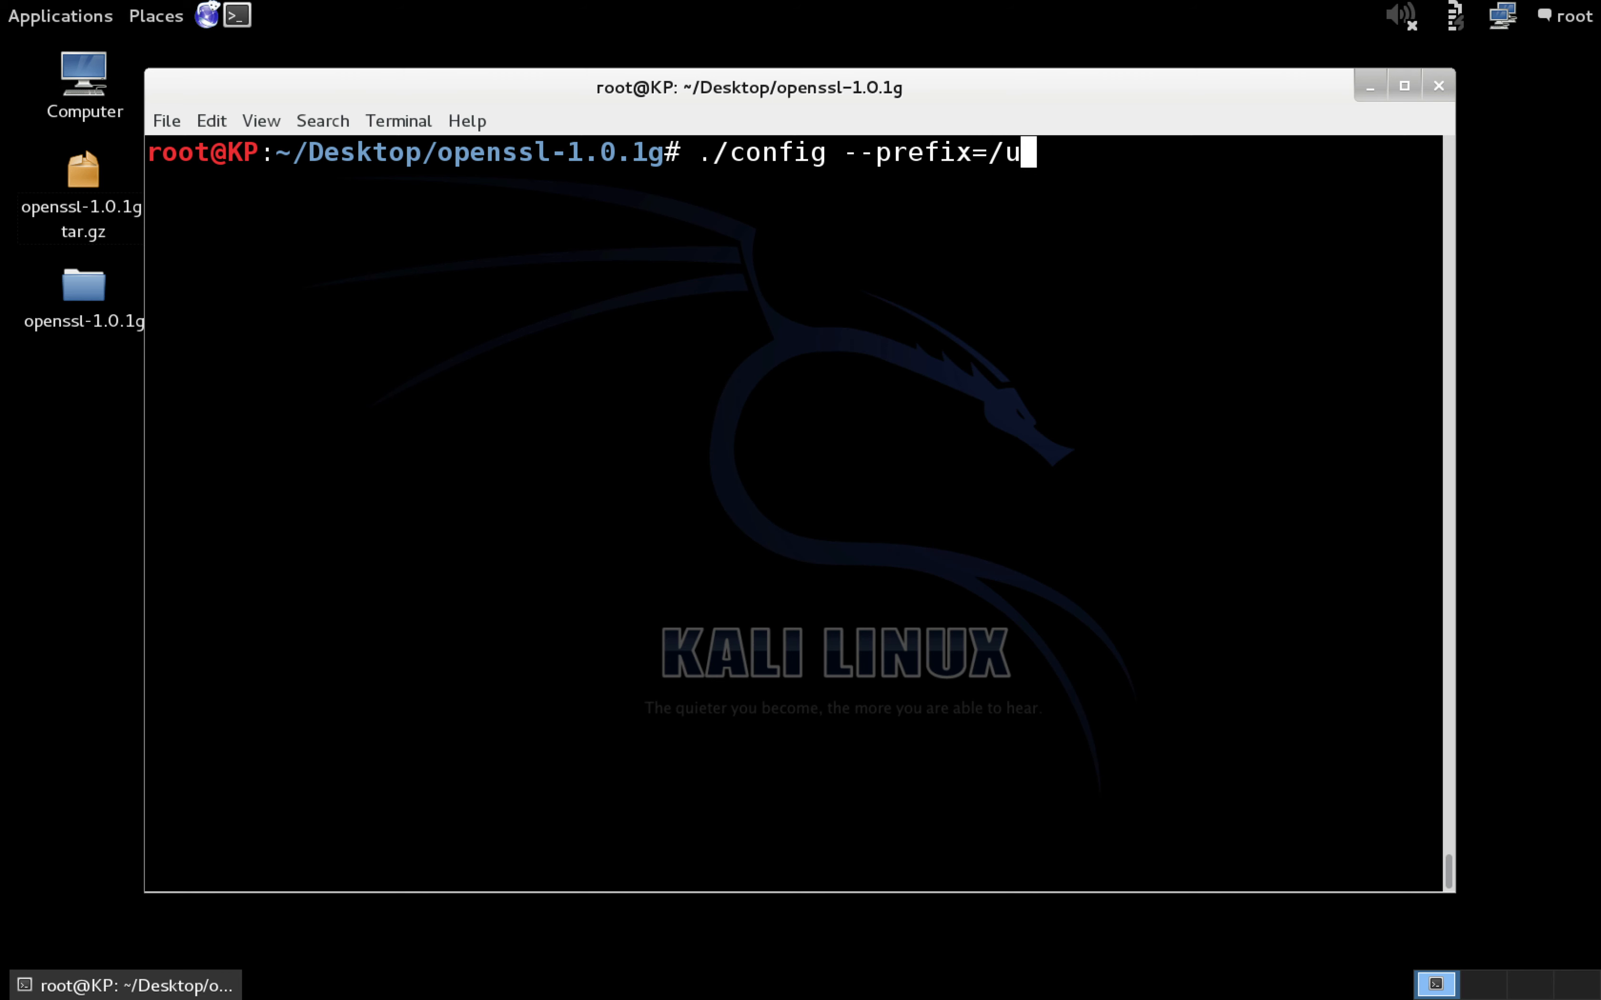
text(sr)
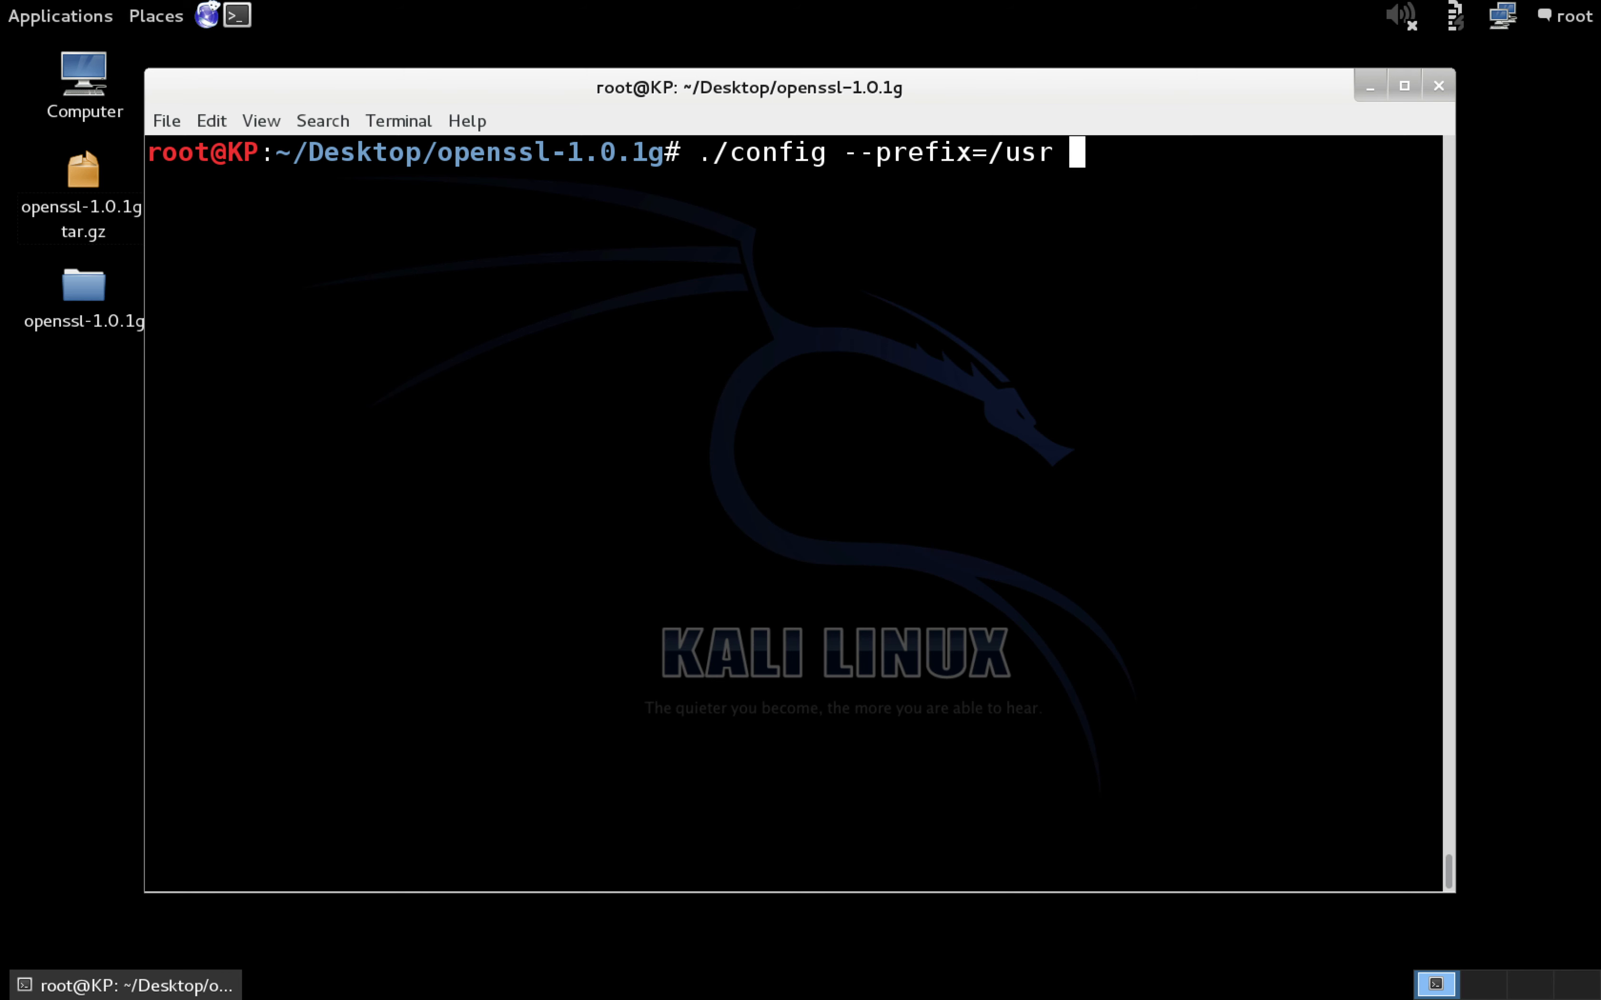
text(--o)
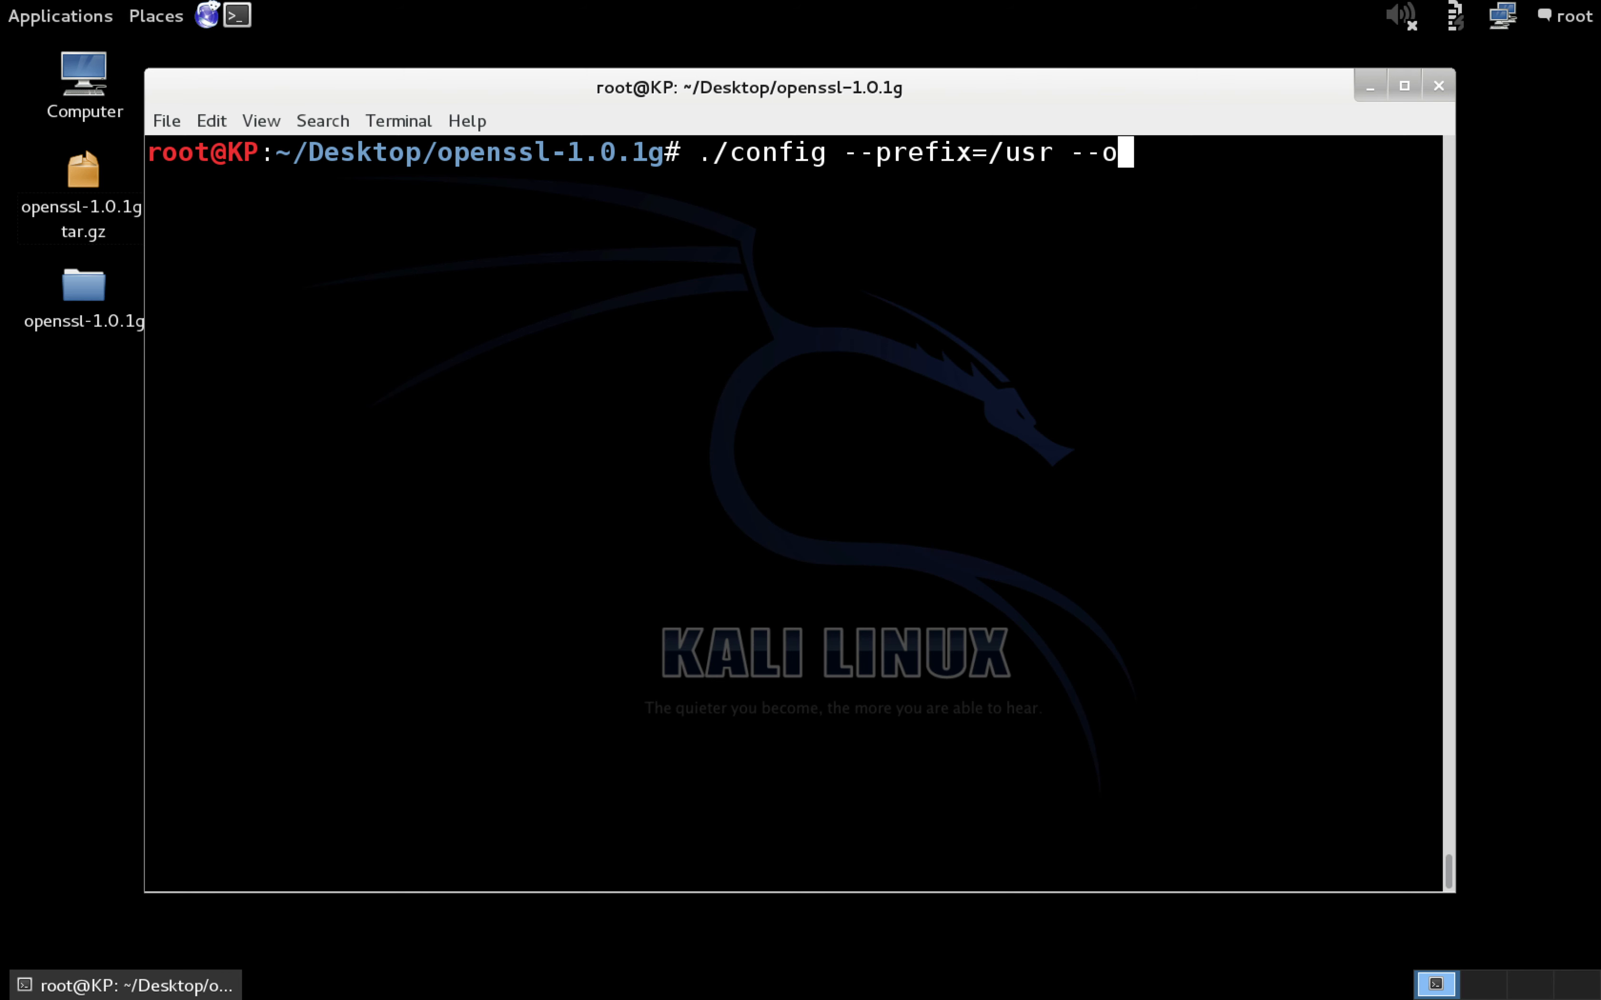
text(penss)
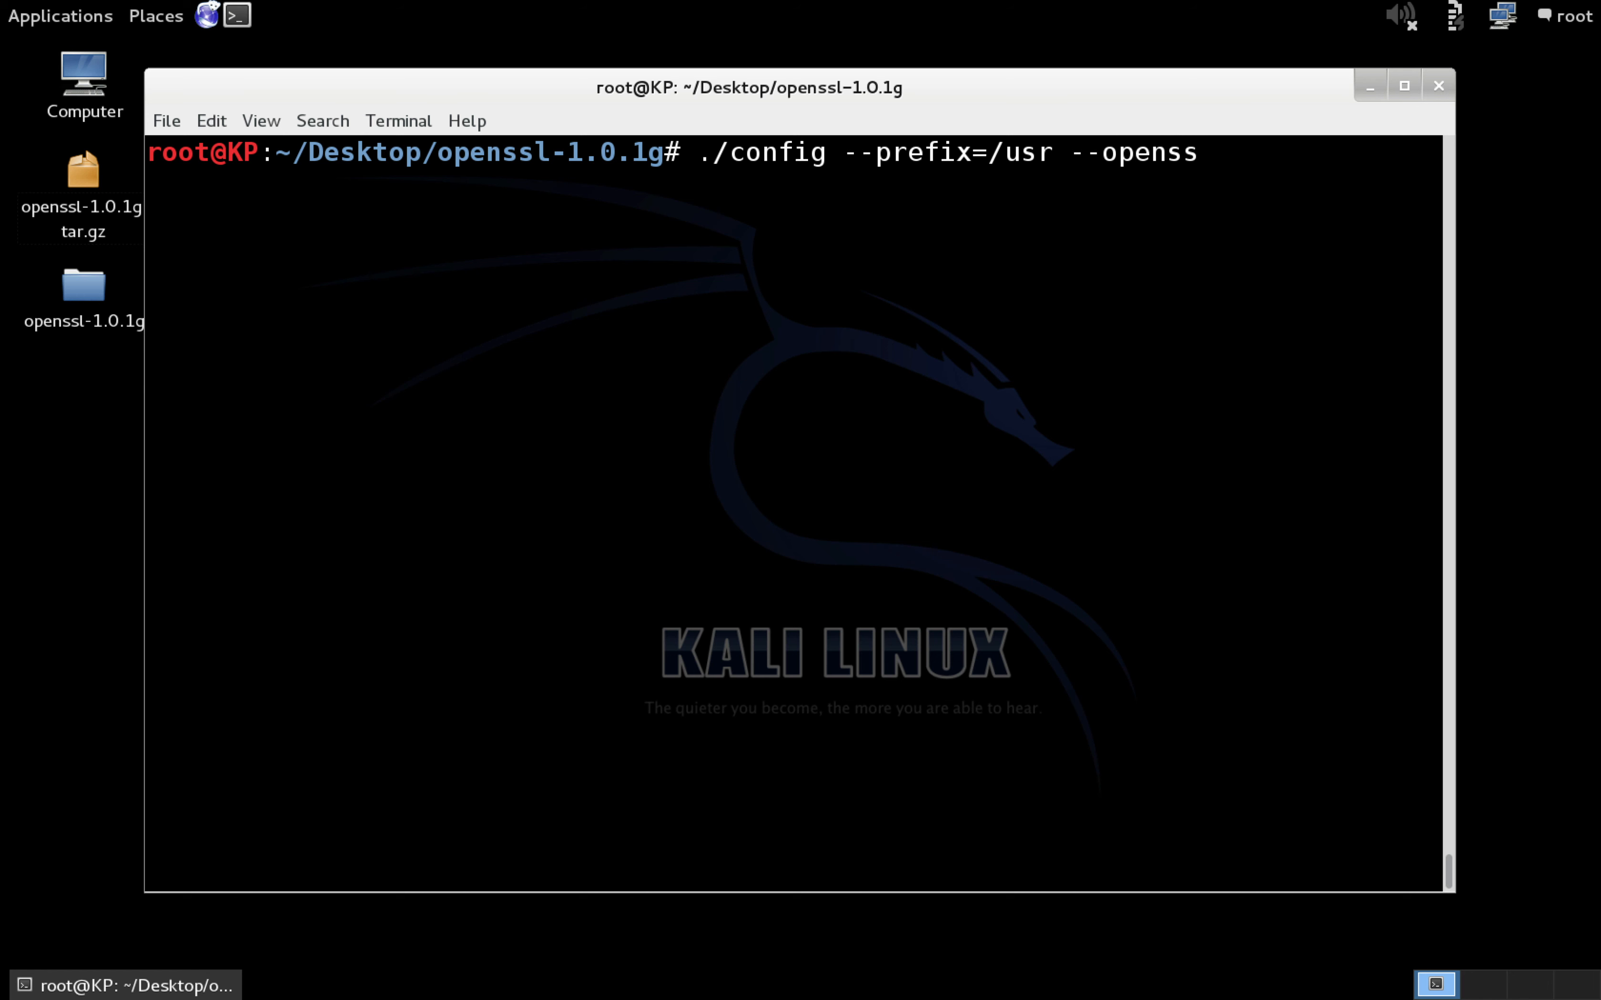
text(ldir)
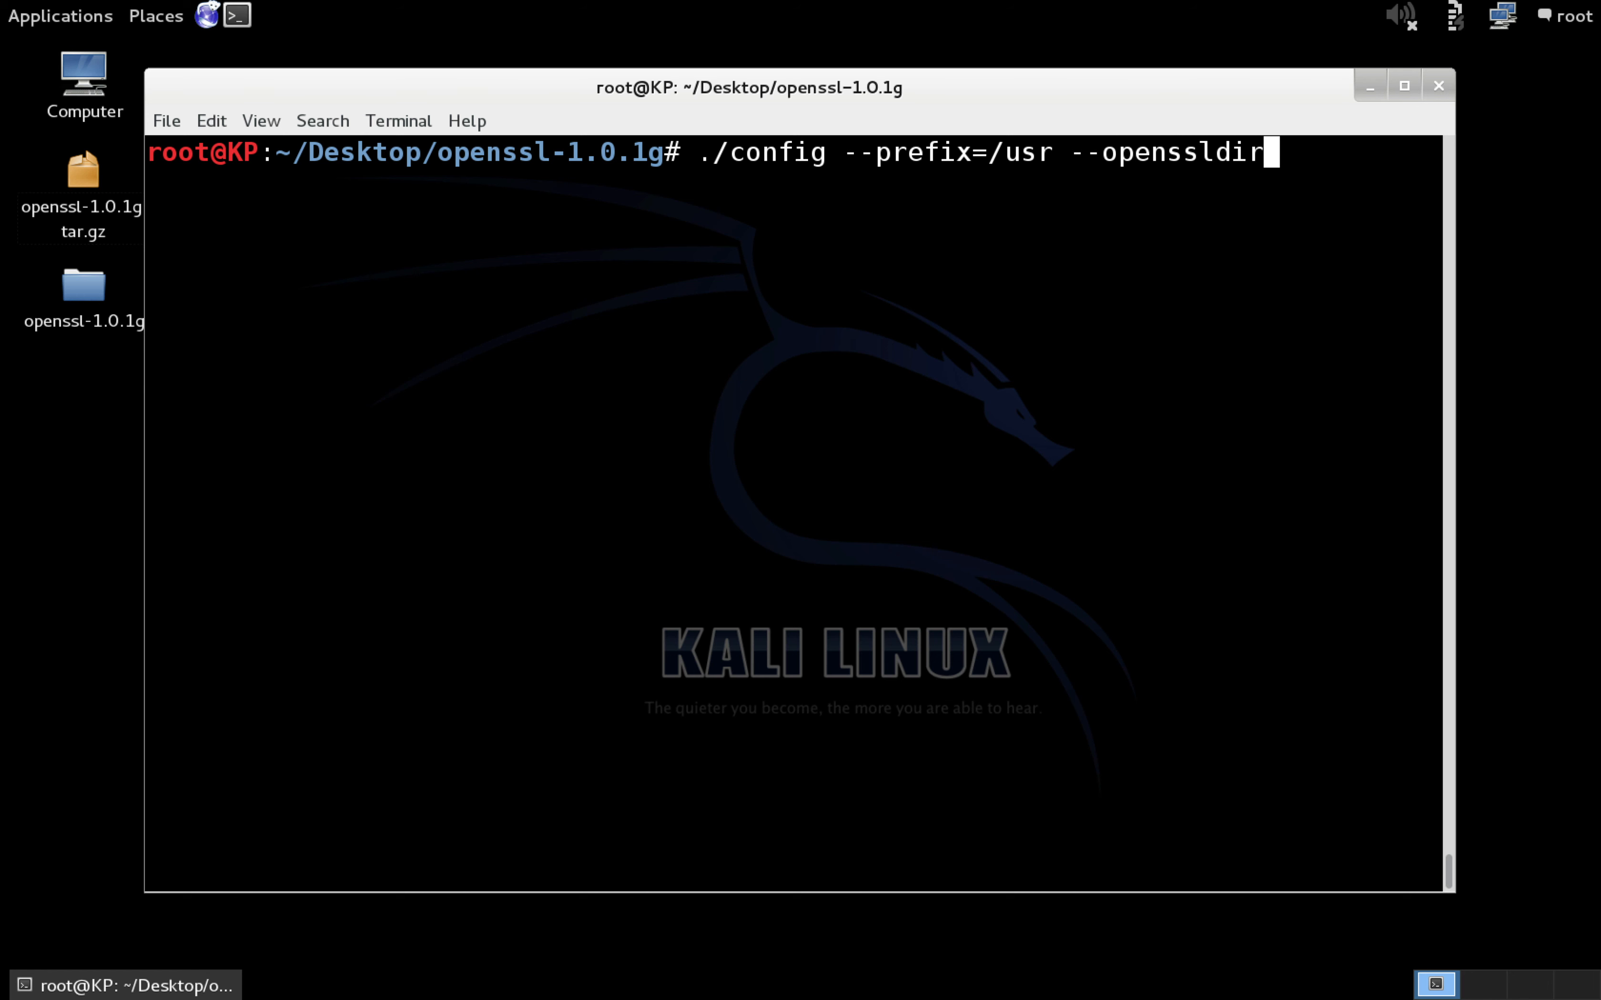
text(=)
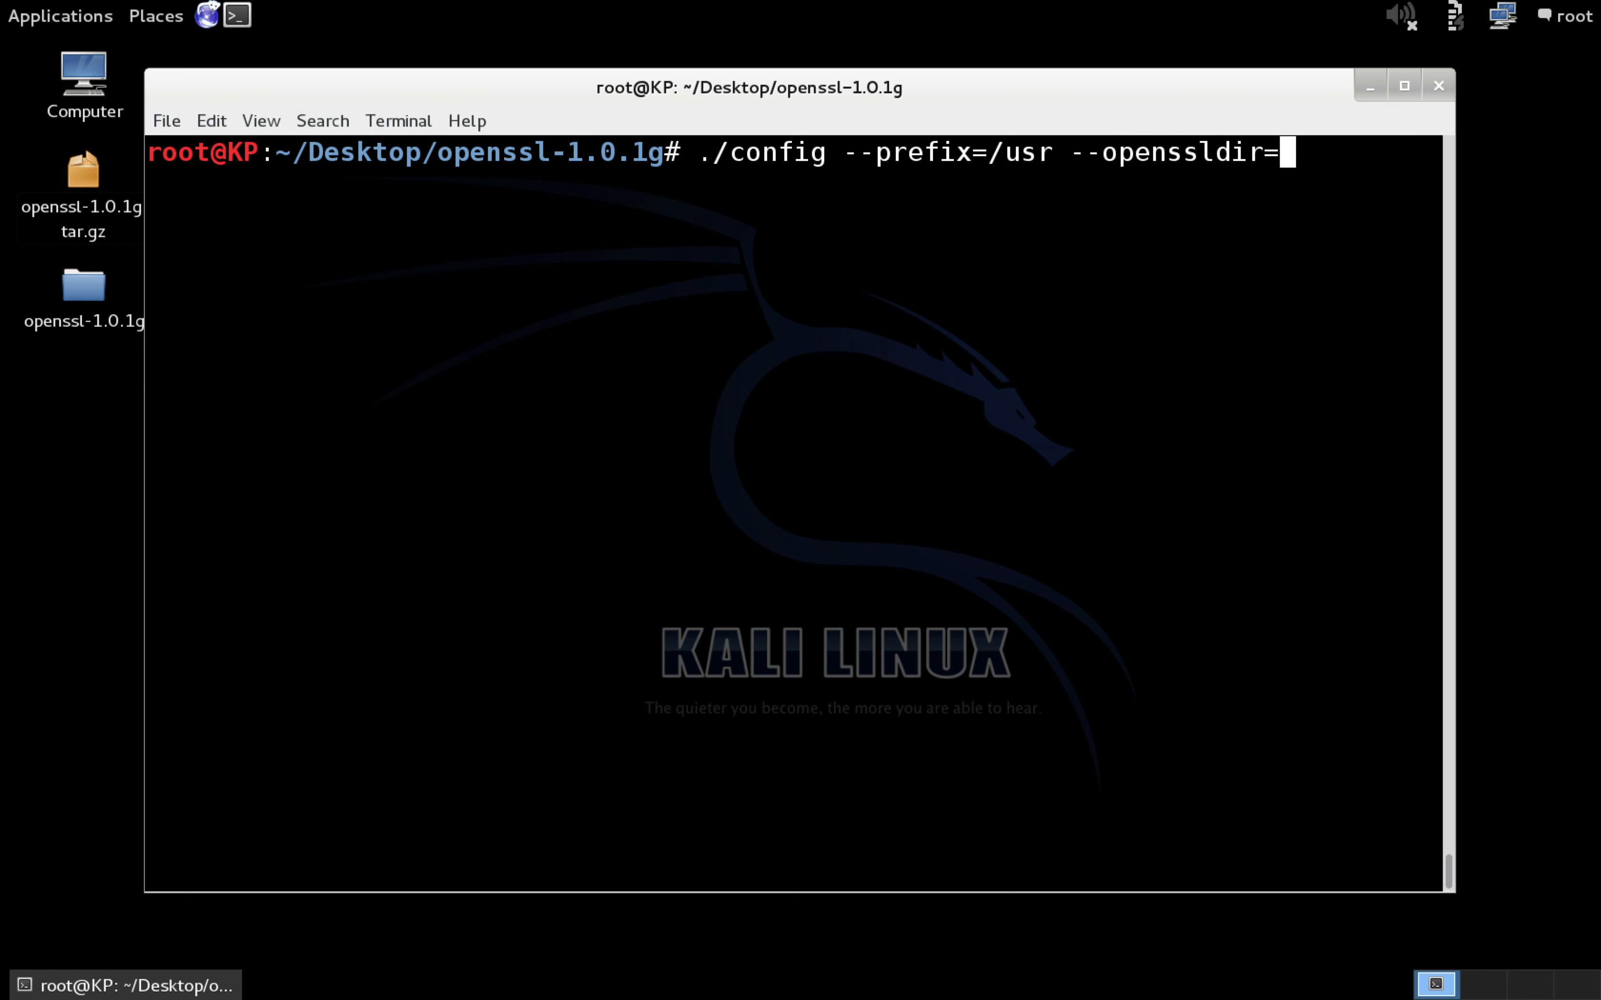
text(/et)
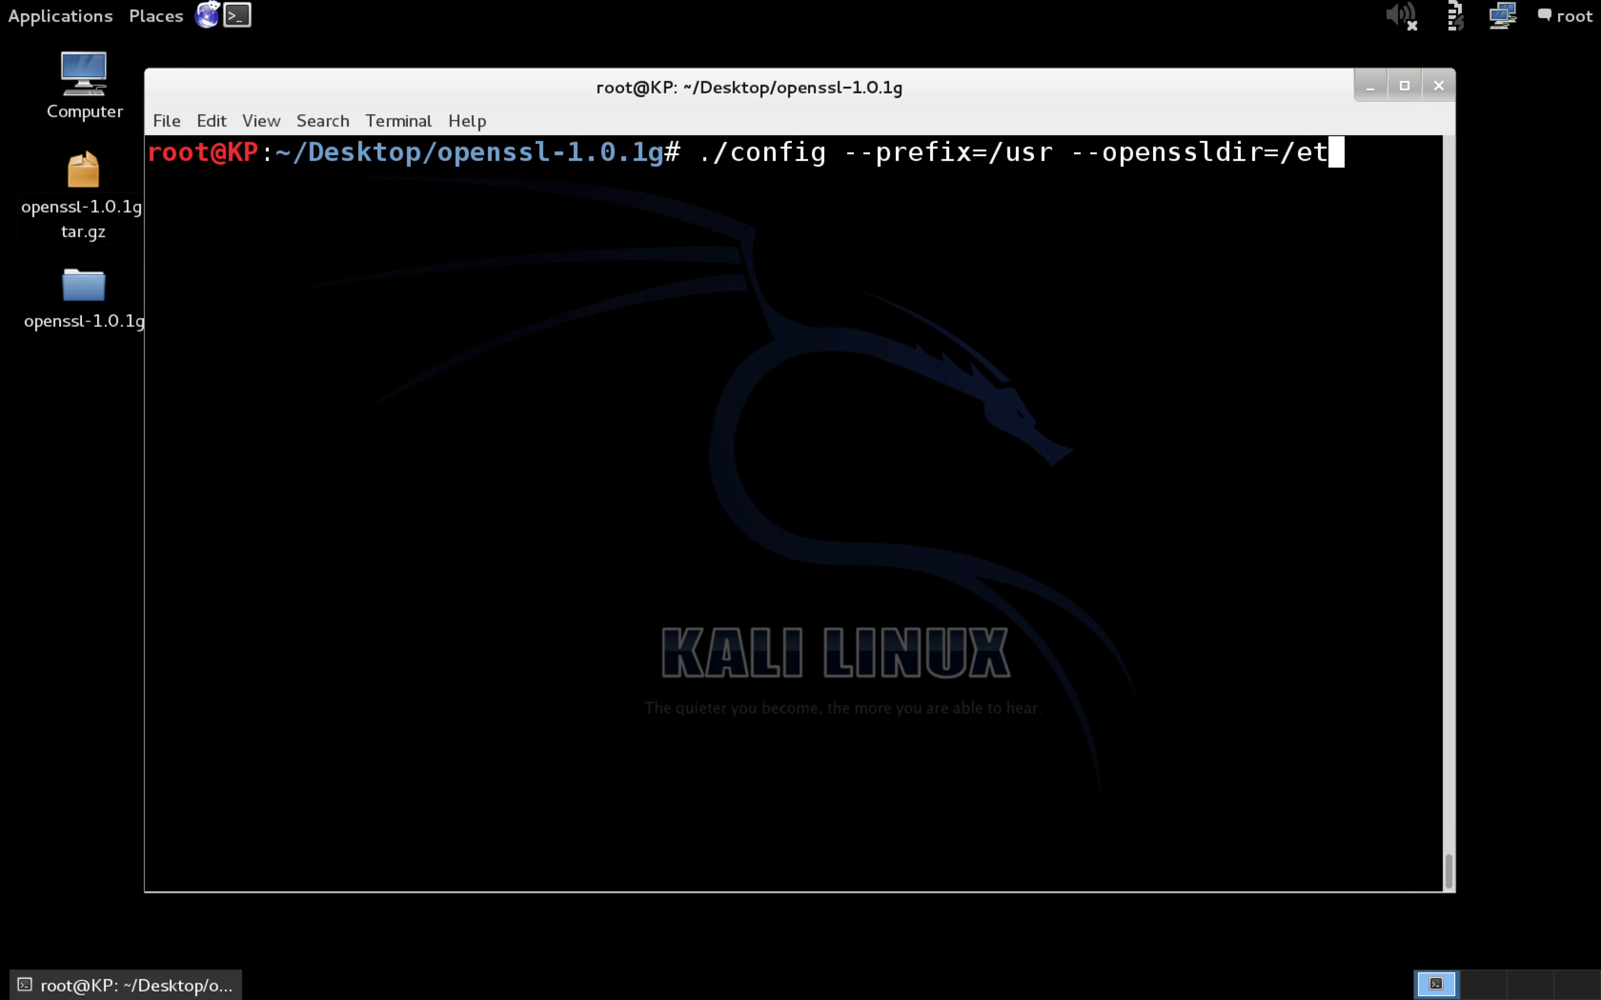
text(c)
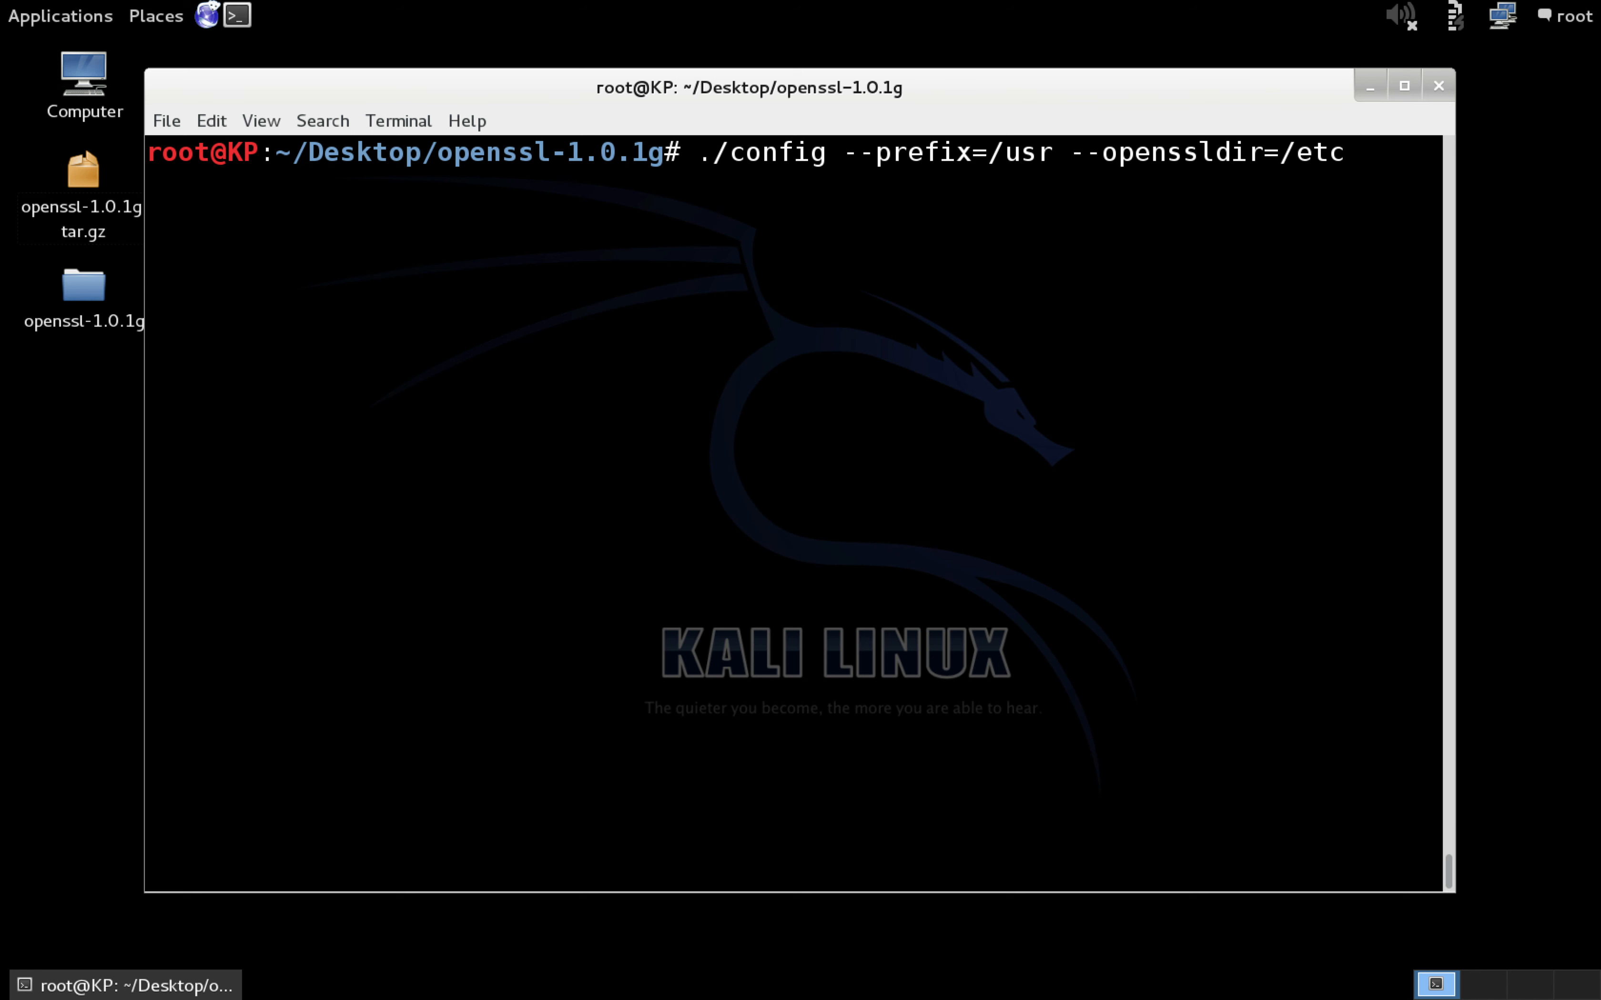
text(/ssl)
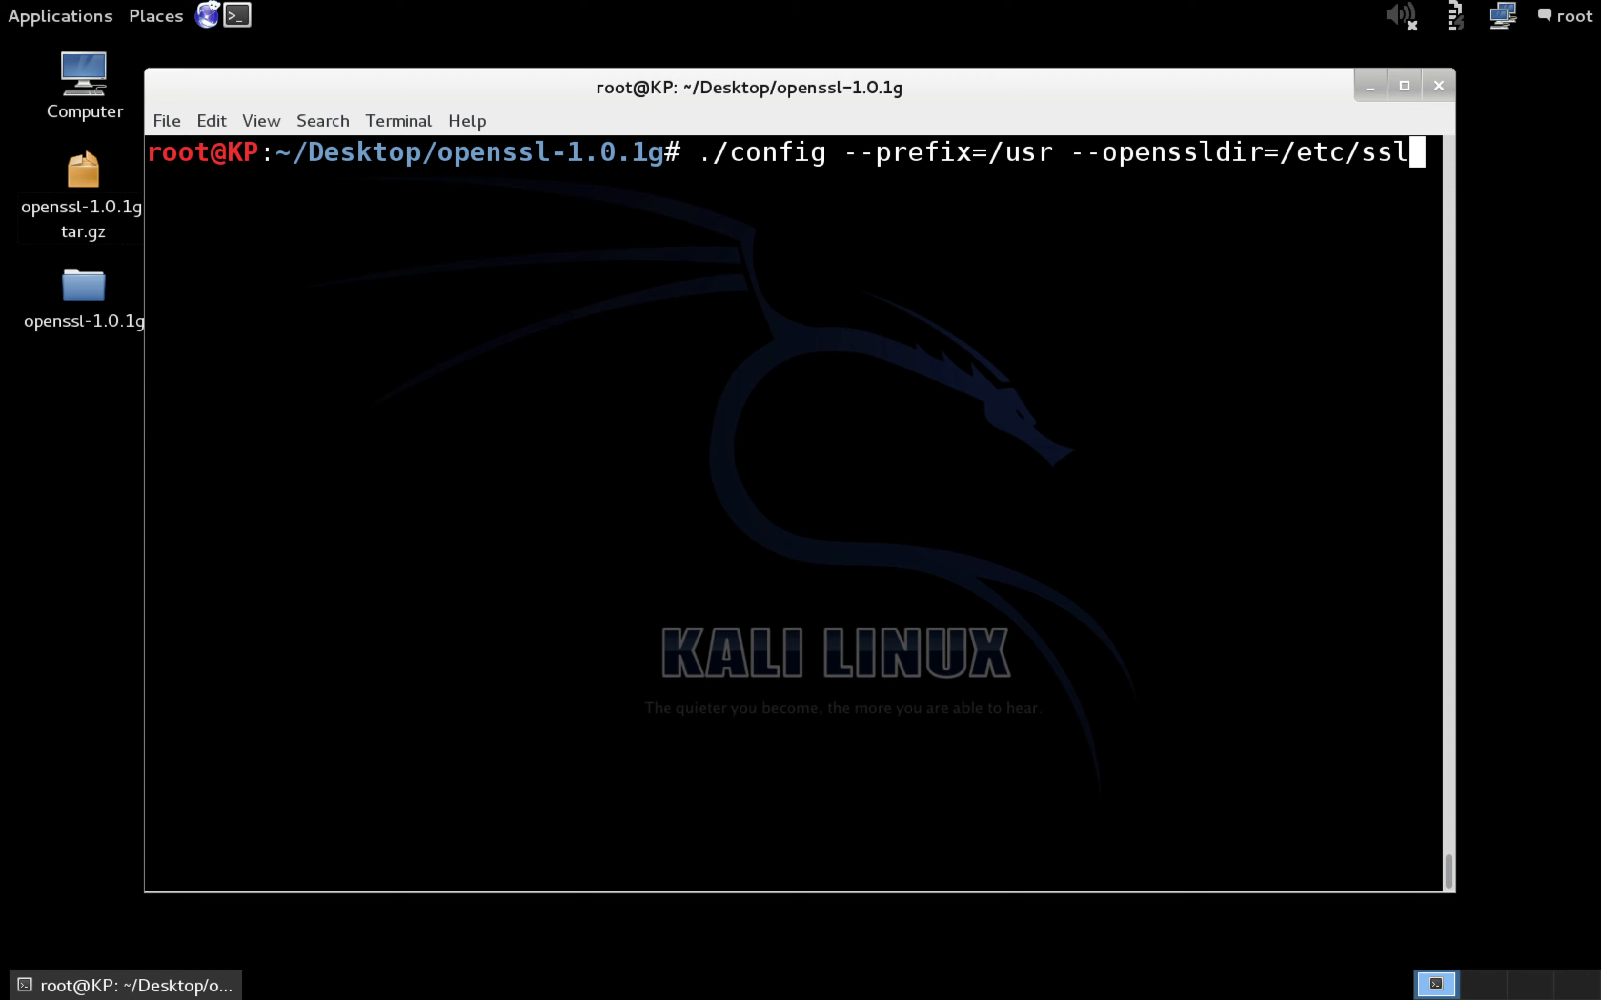
key(Return)
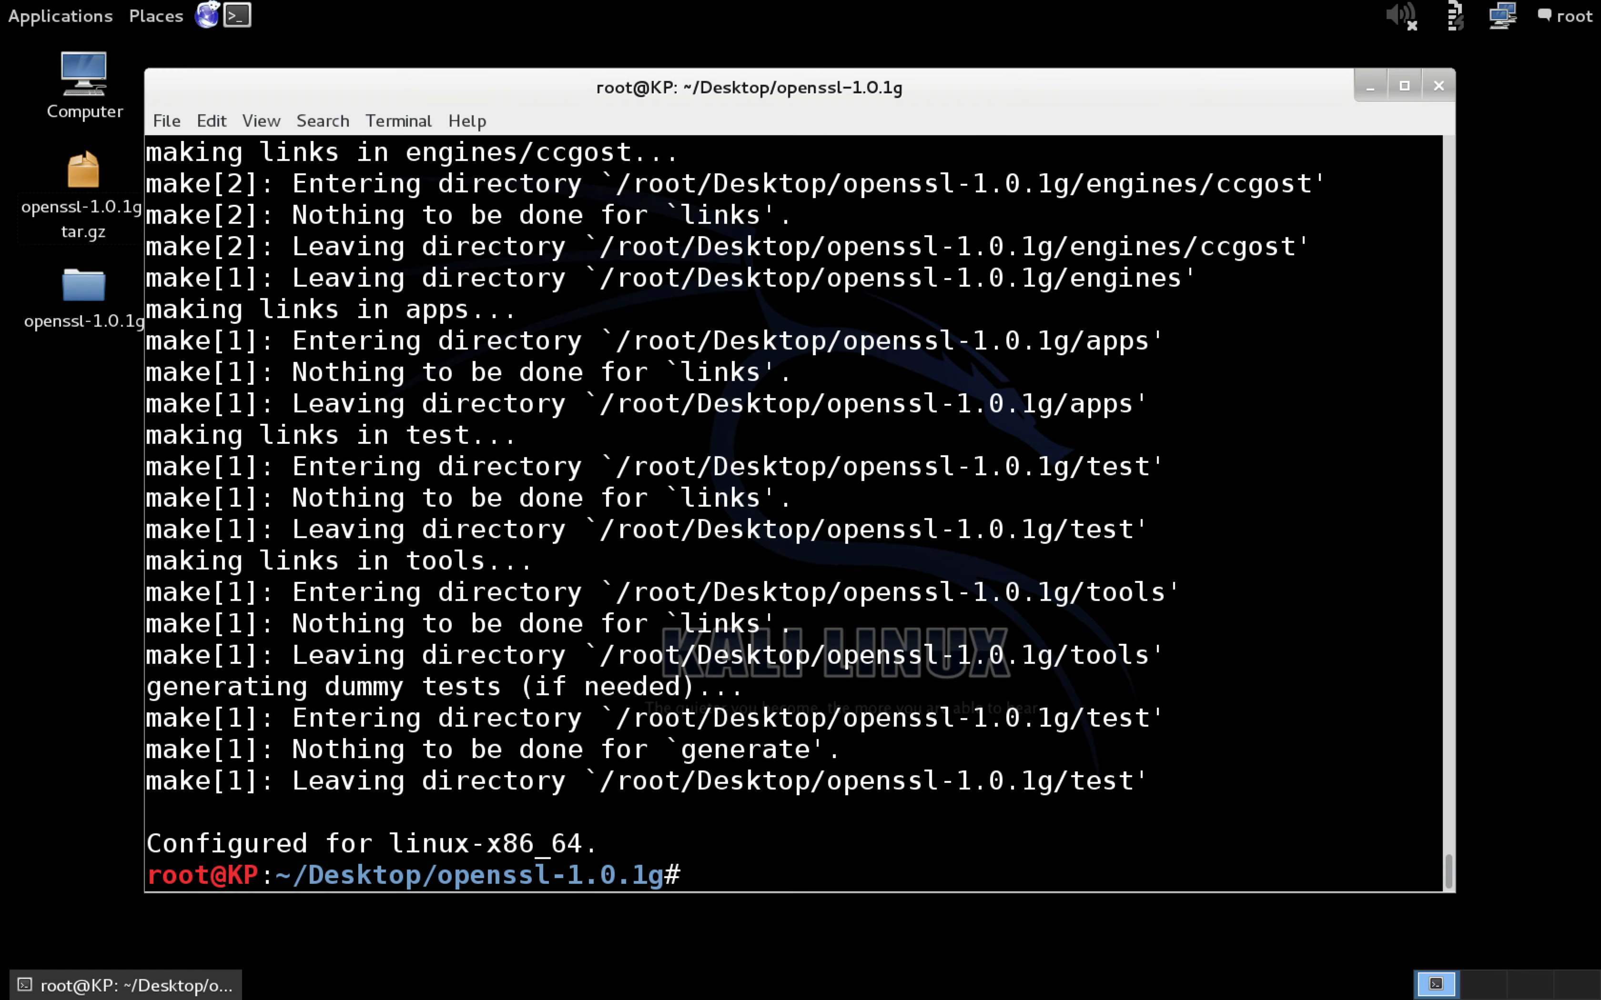
Compile the configured OpenSSL 1.0.1g source with make until the prompt returns.
key(Return)
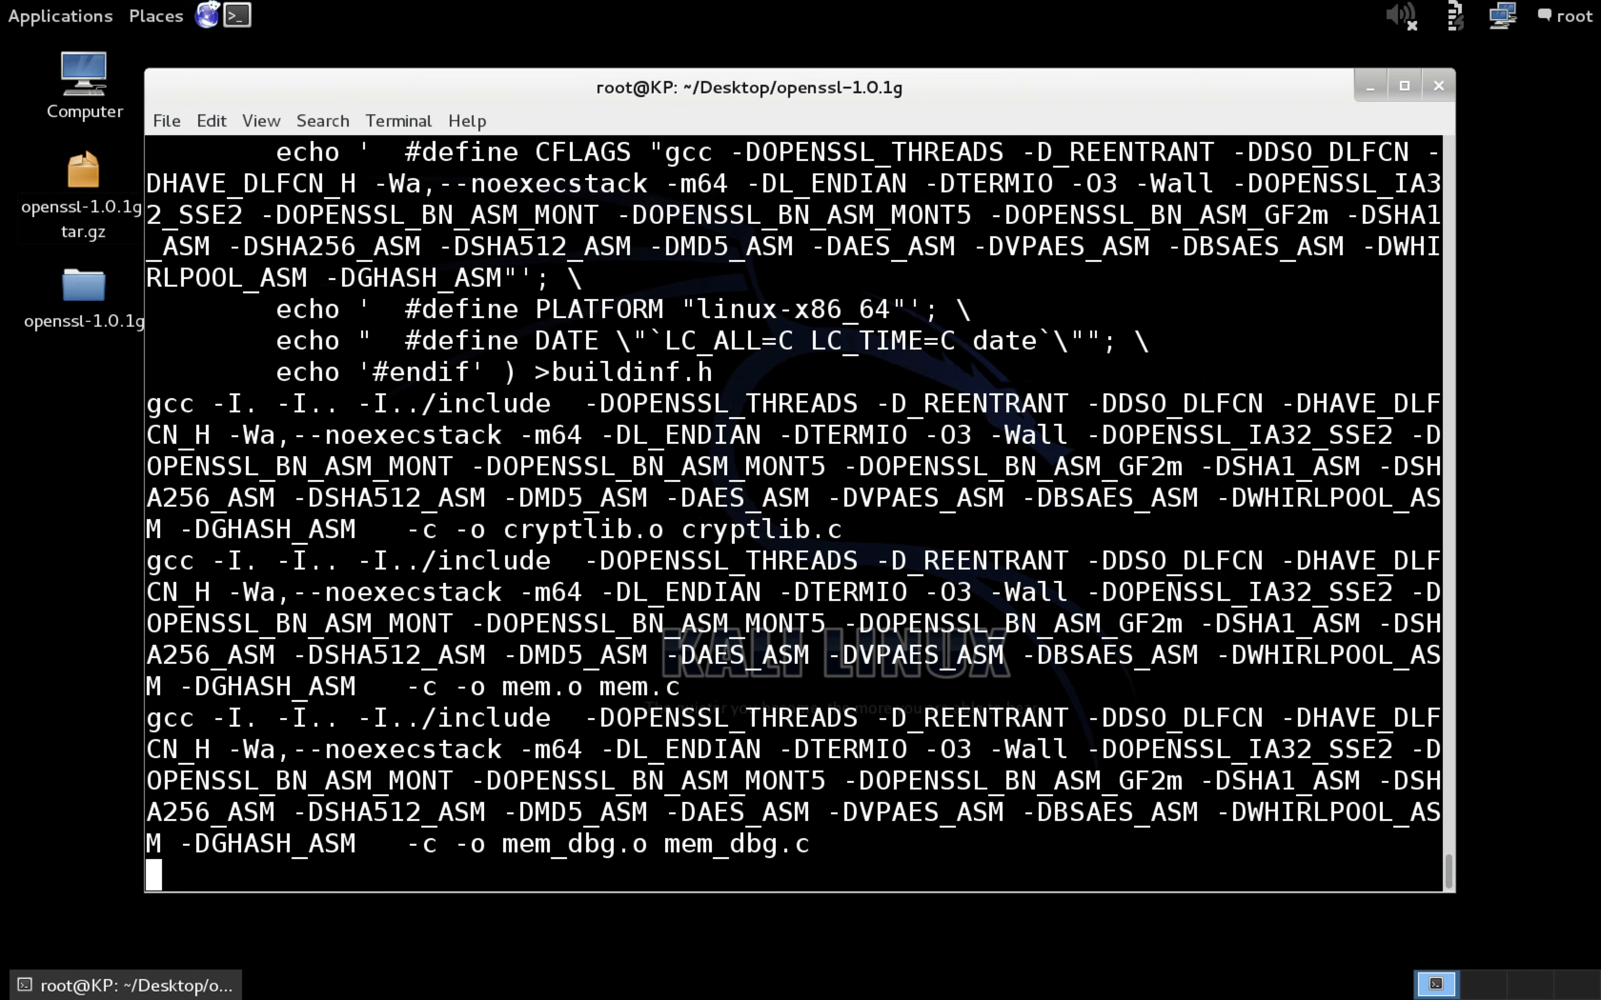
scroll(down, 3)
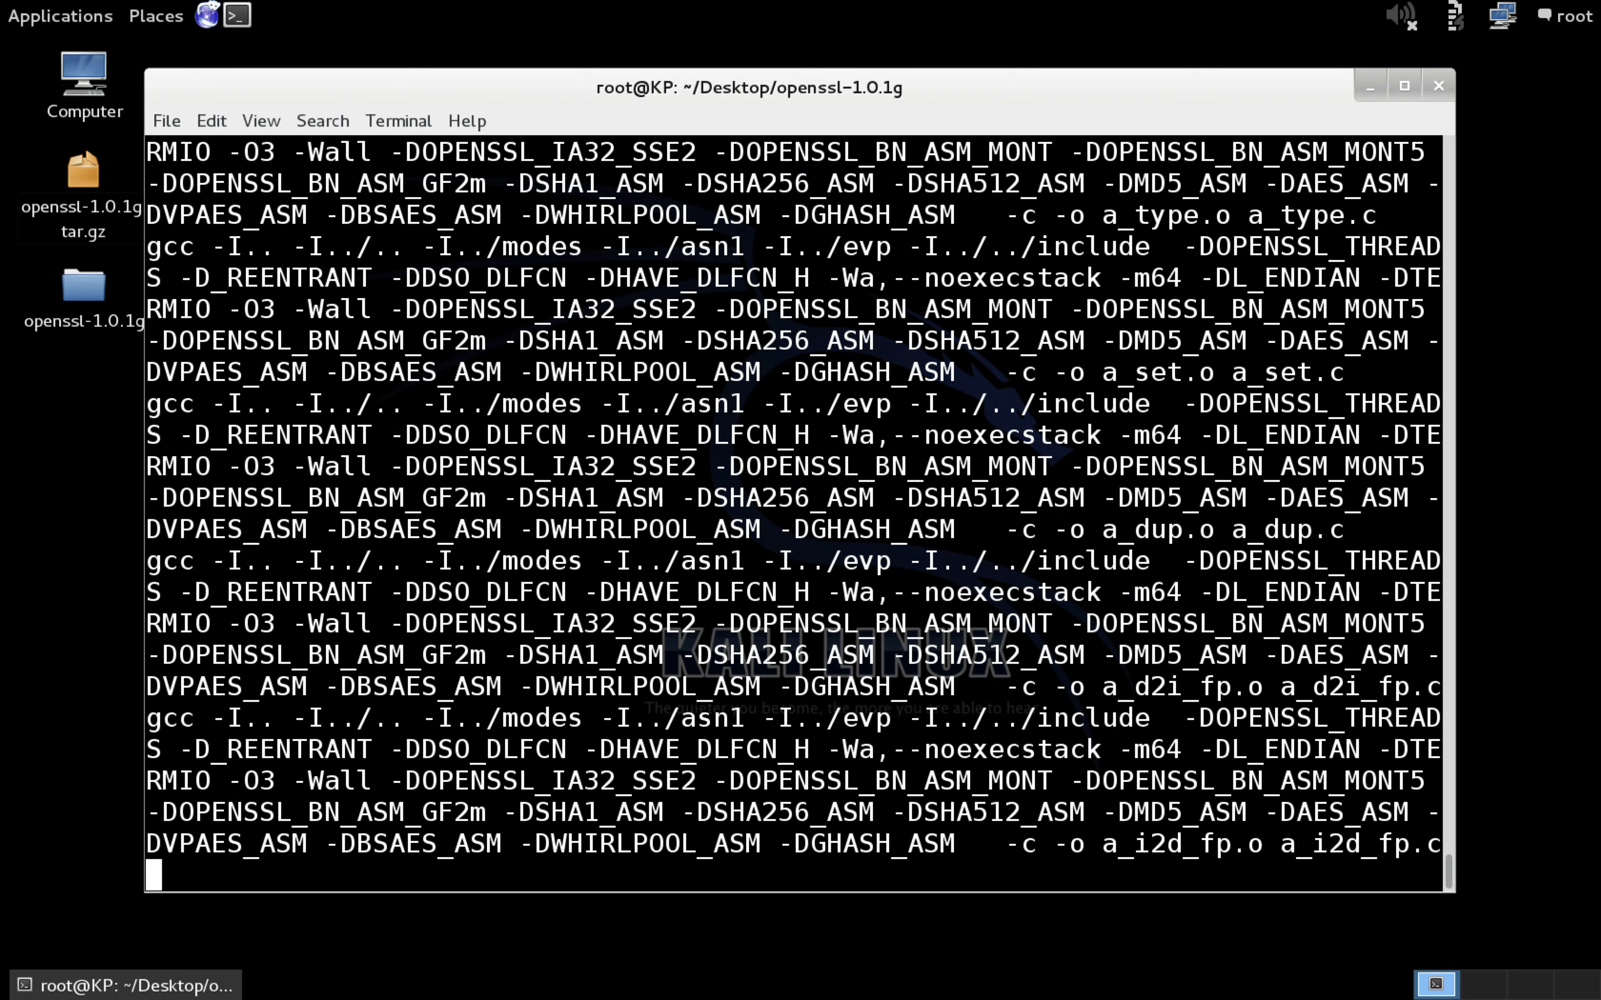
mouse_move(59, 16)
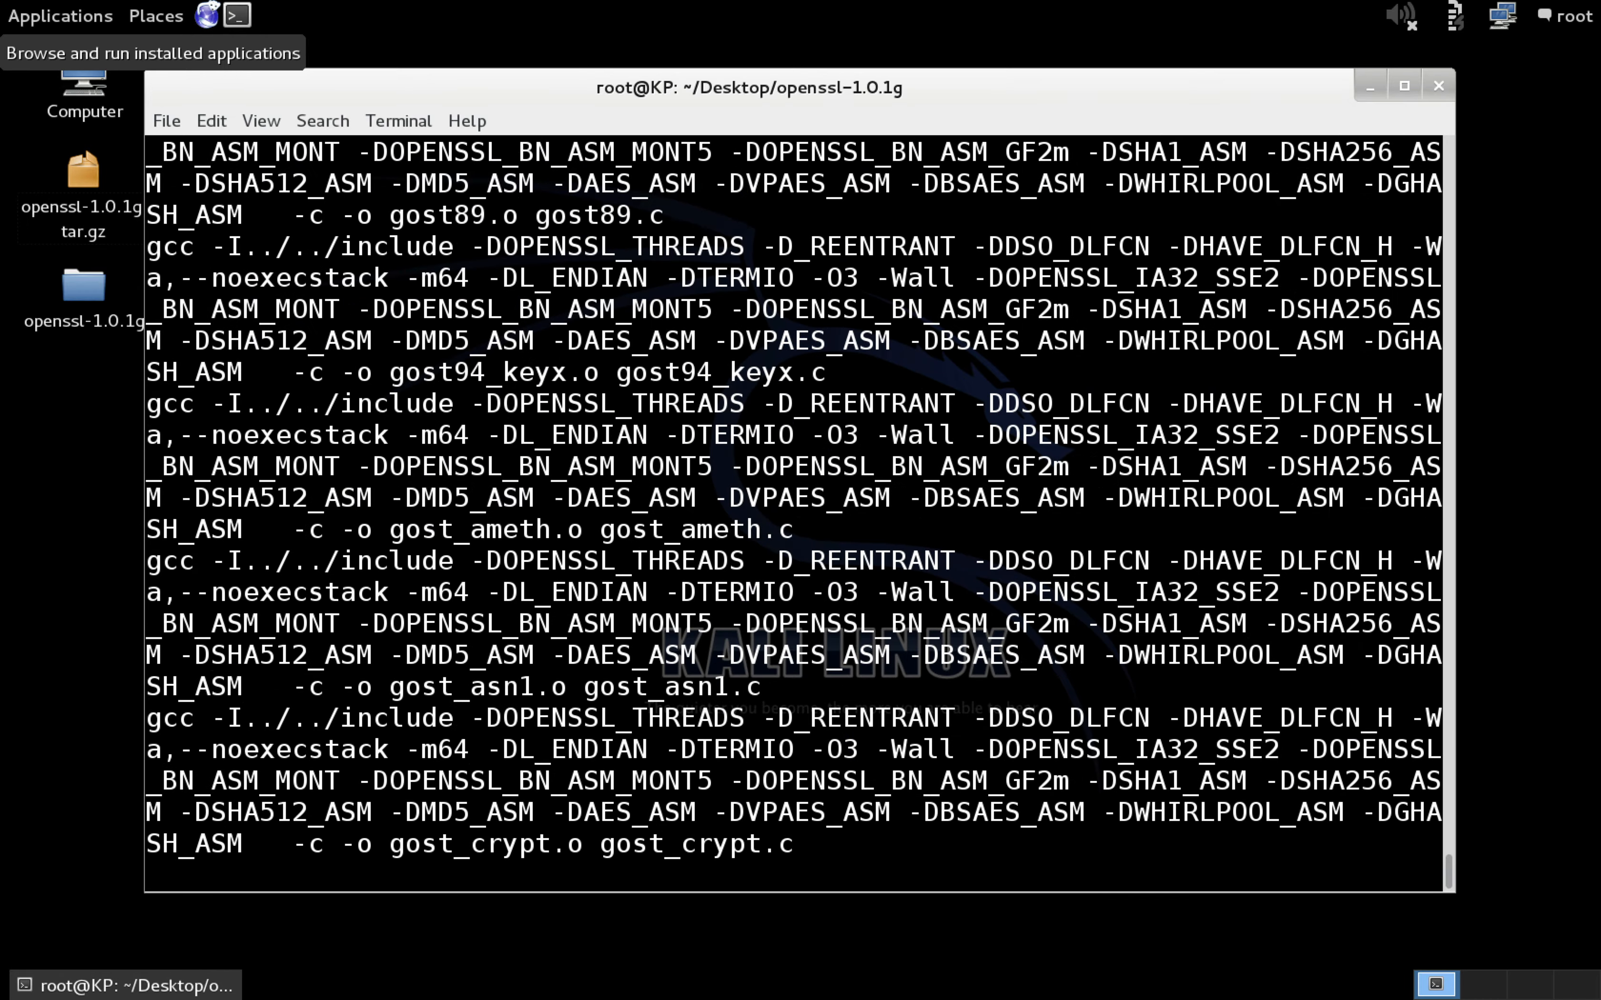
scroll(down, 3)
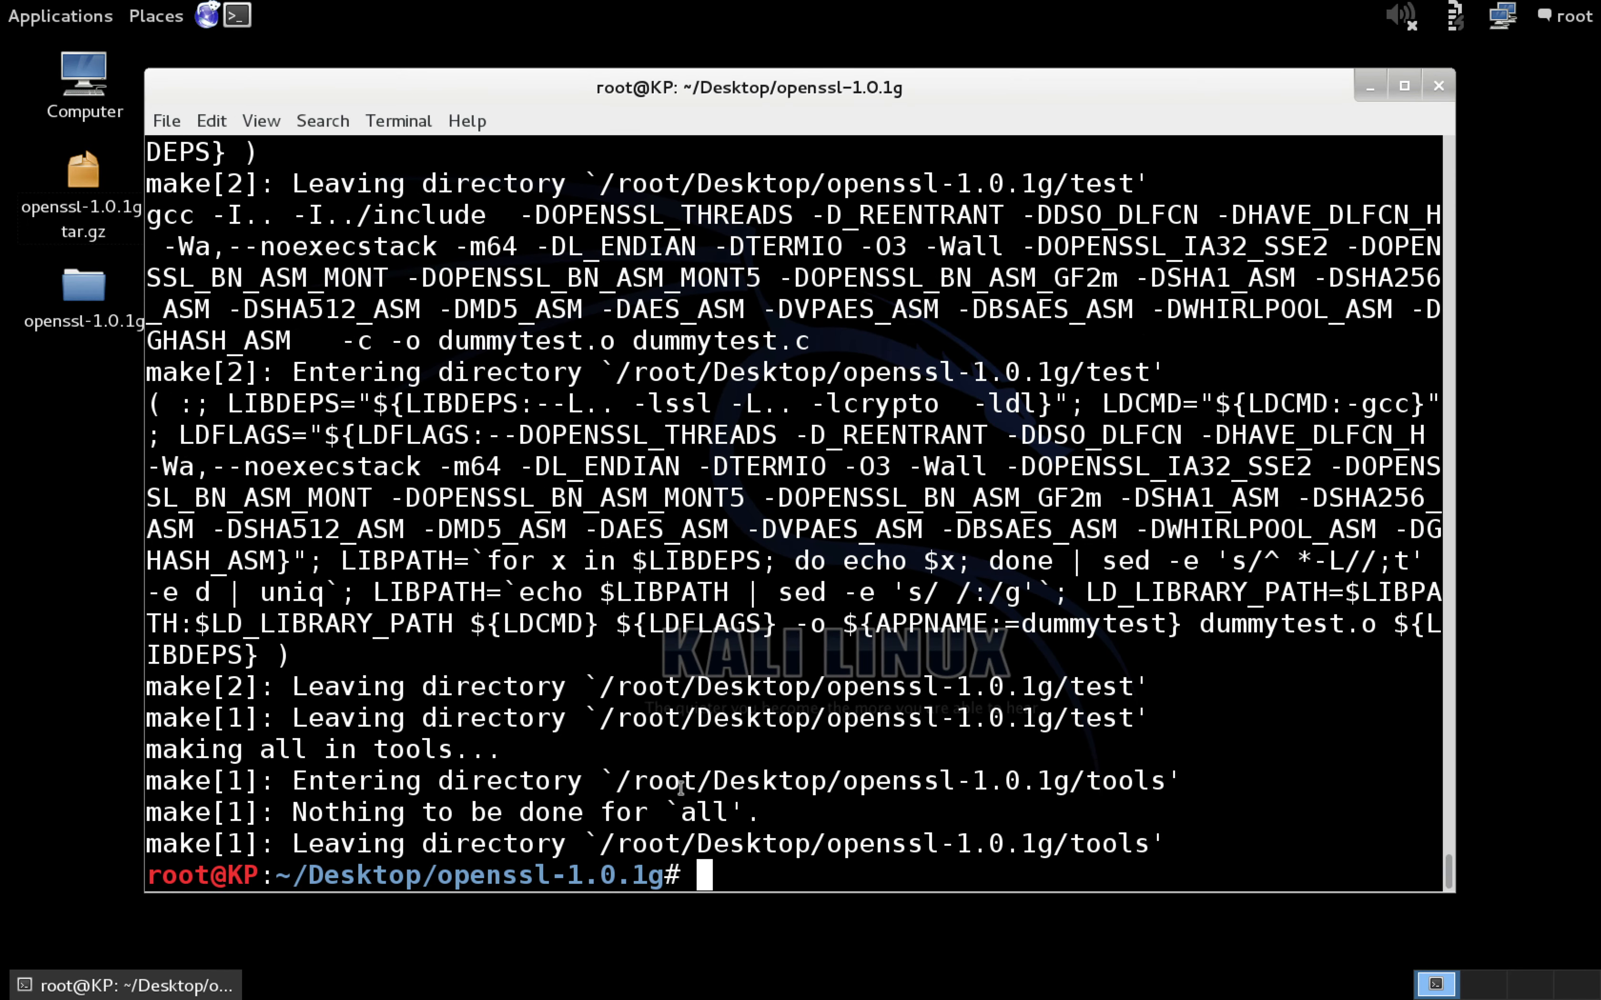
mouse_move(842, 876)
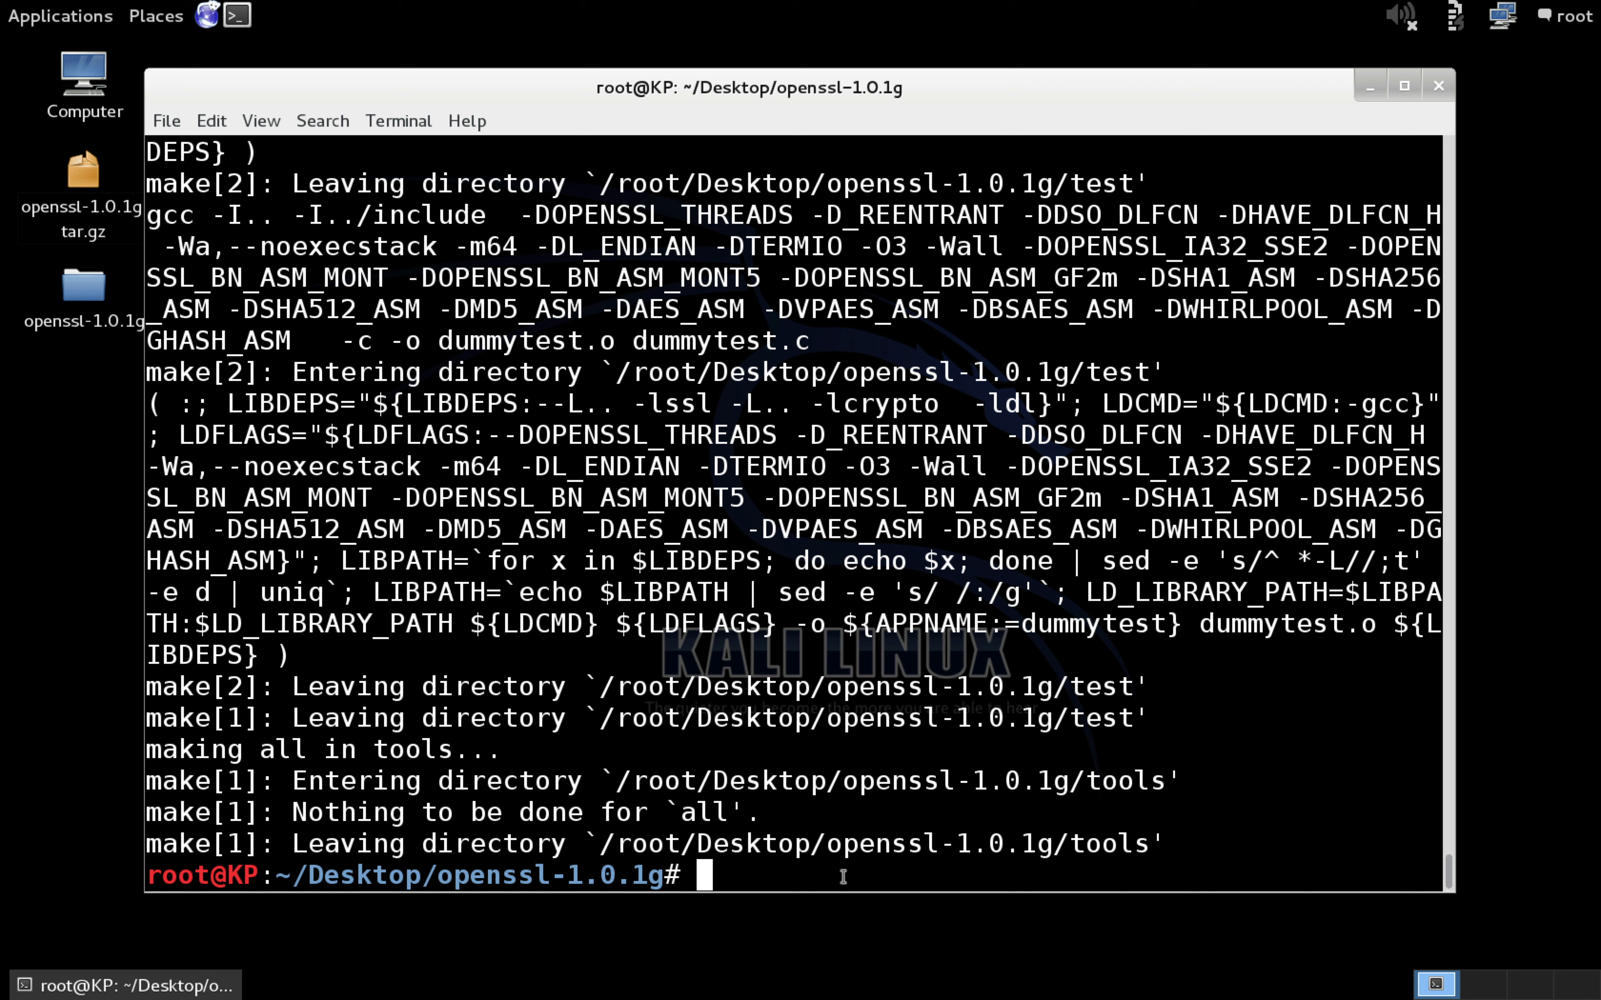
mouse_move(810, 788)
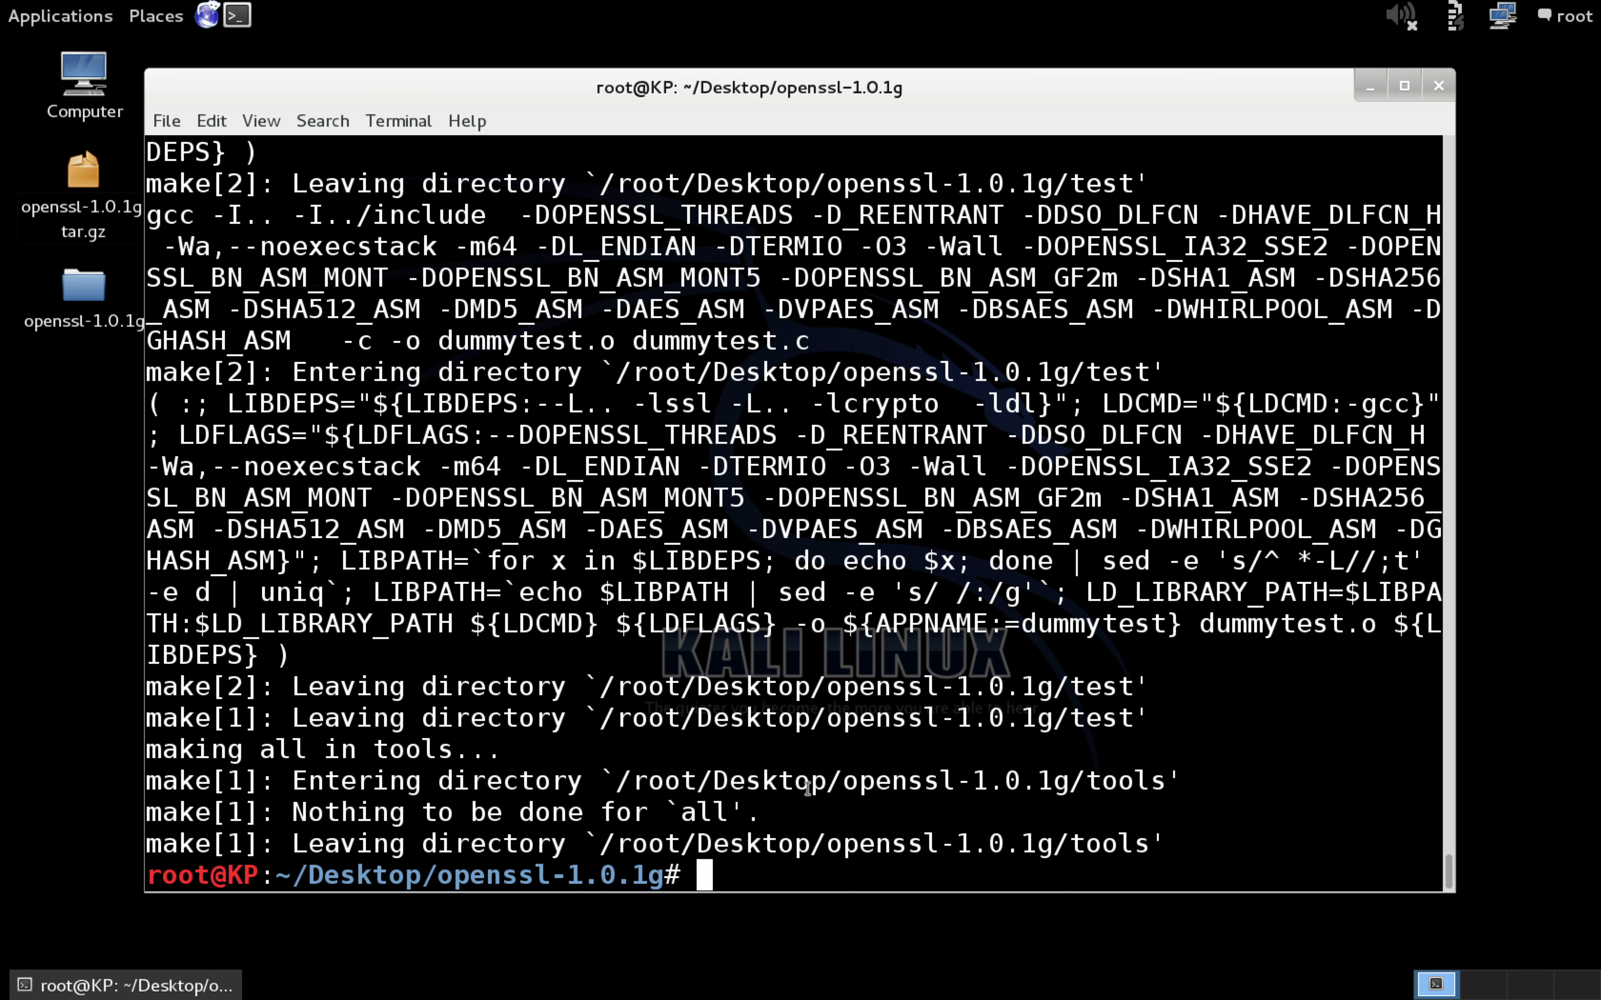
mouse_move(798, 874)
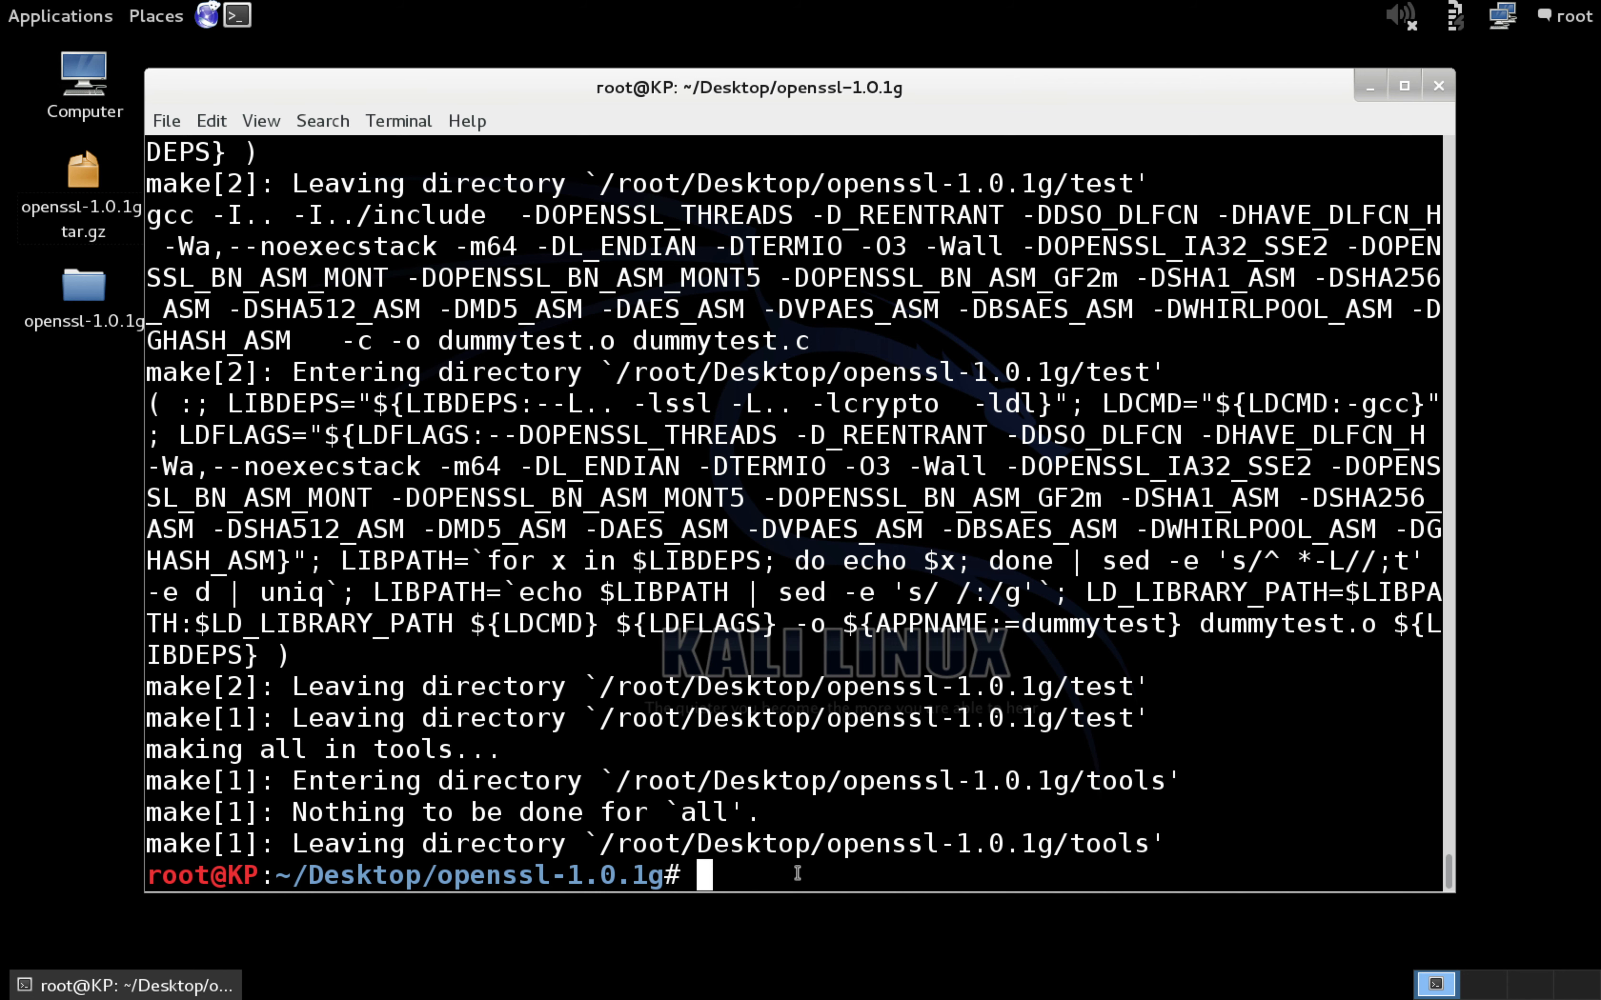
Install the built OpenSSL with make install, placing pkgconfig files under /usr/lib64/pkgconfig.
text(make in)
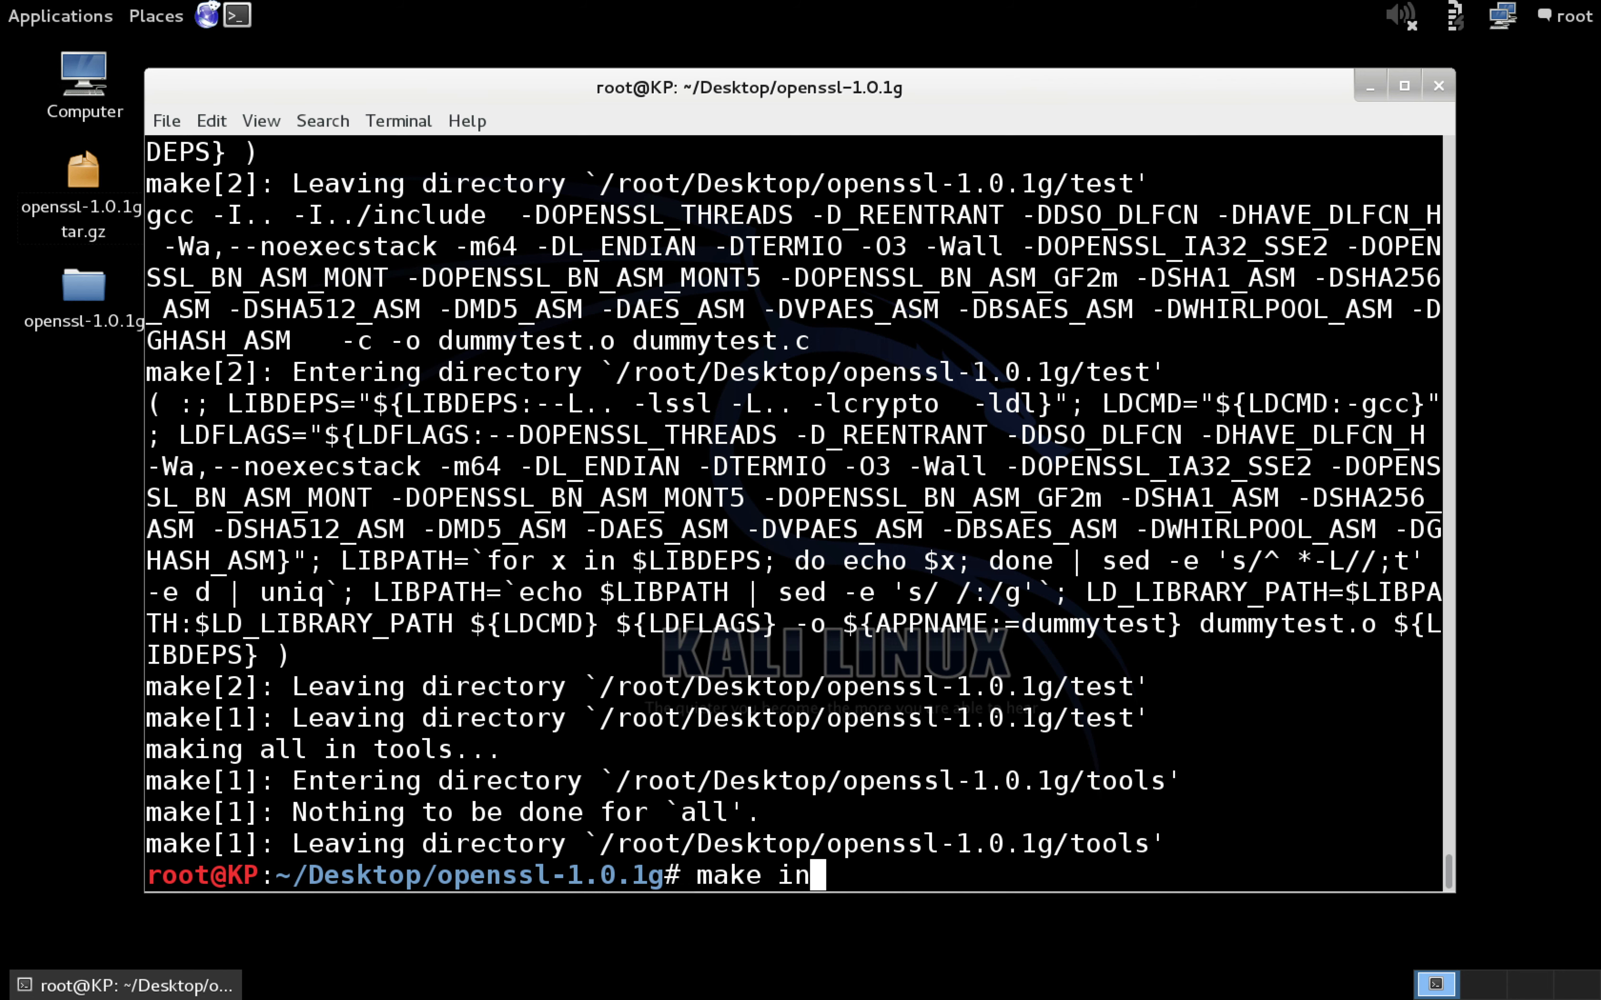
key(Return)
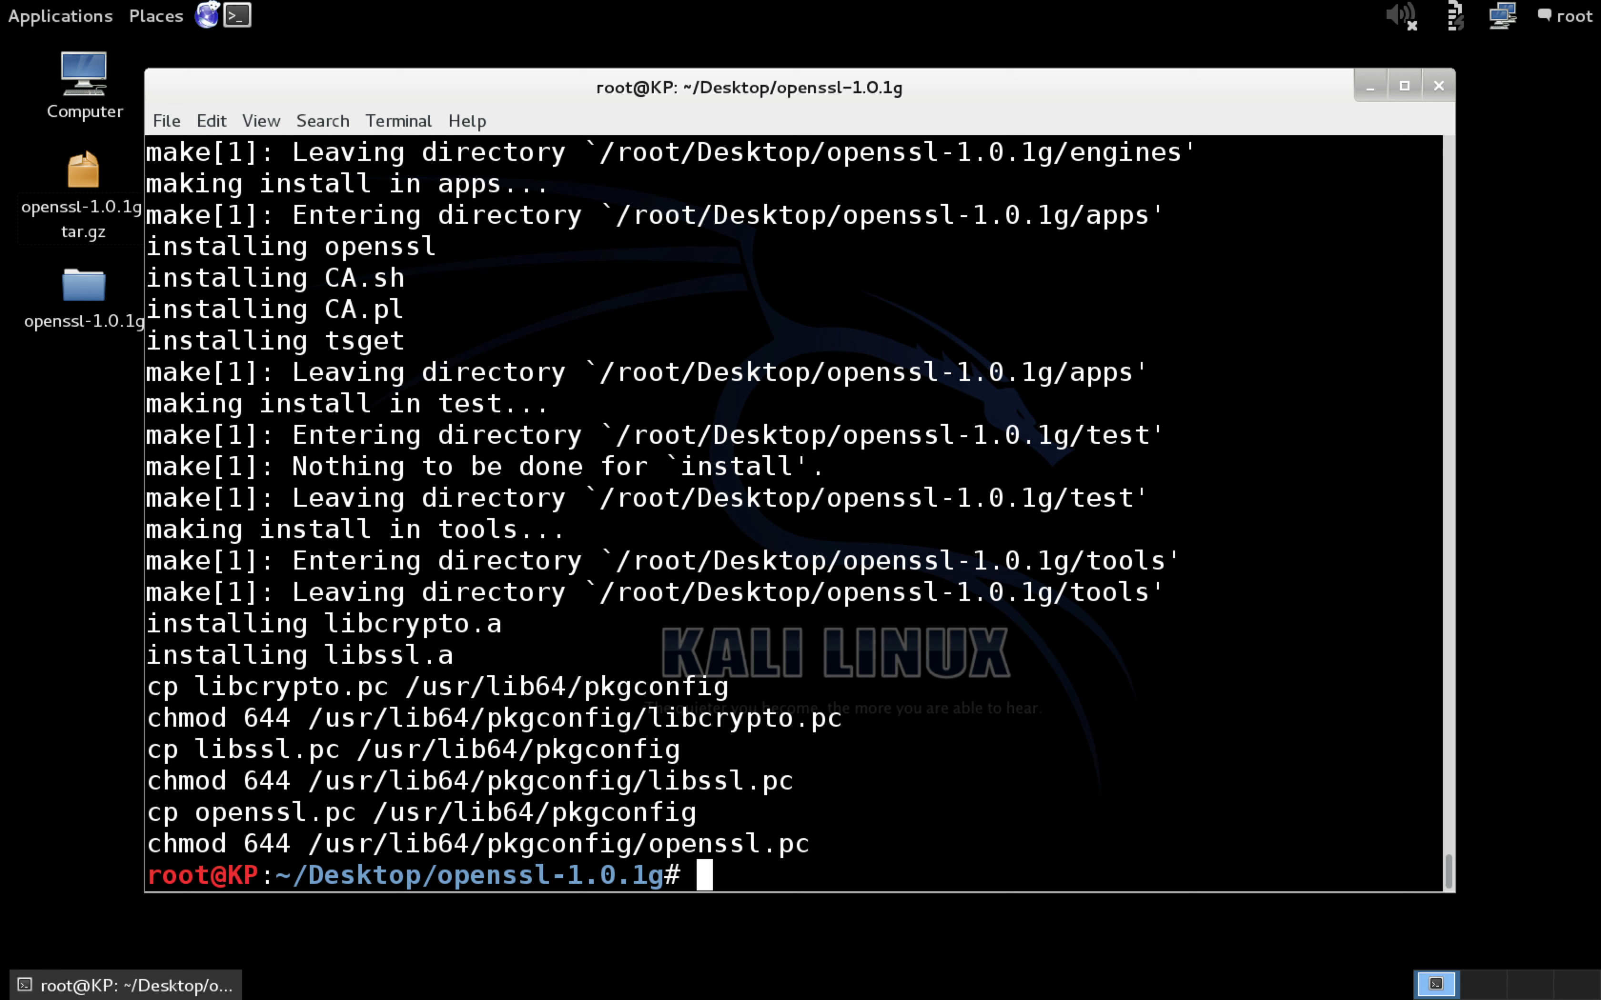
Verify the upgrade with 'openssl version', now reporting OpenSSL 1.0.1g 7 Apr 2014.
text(o)
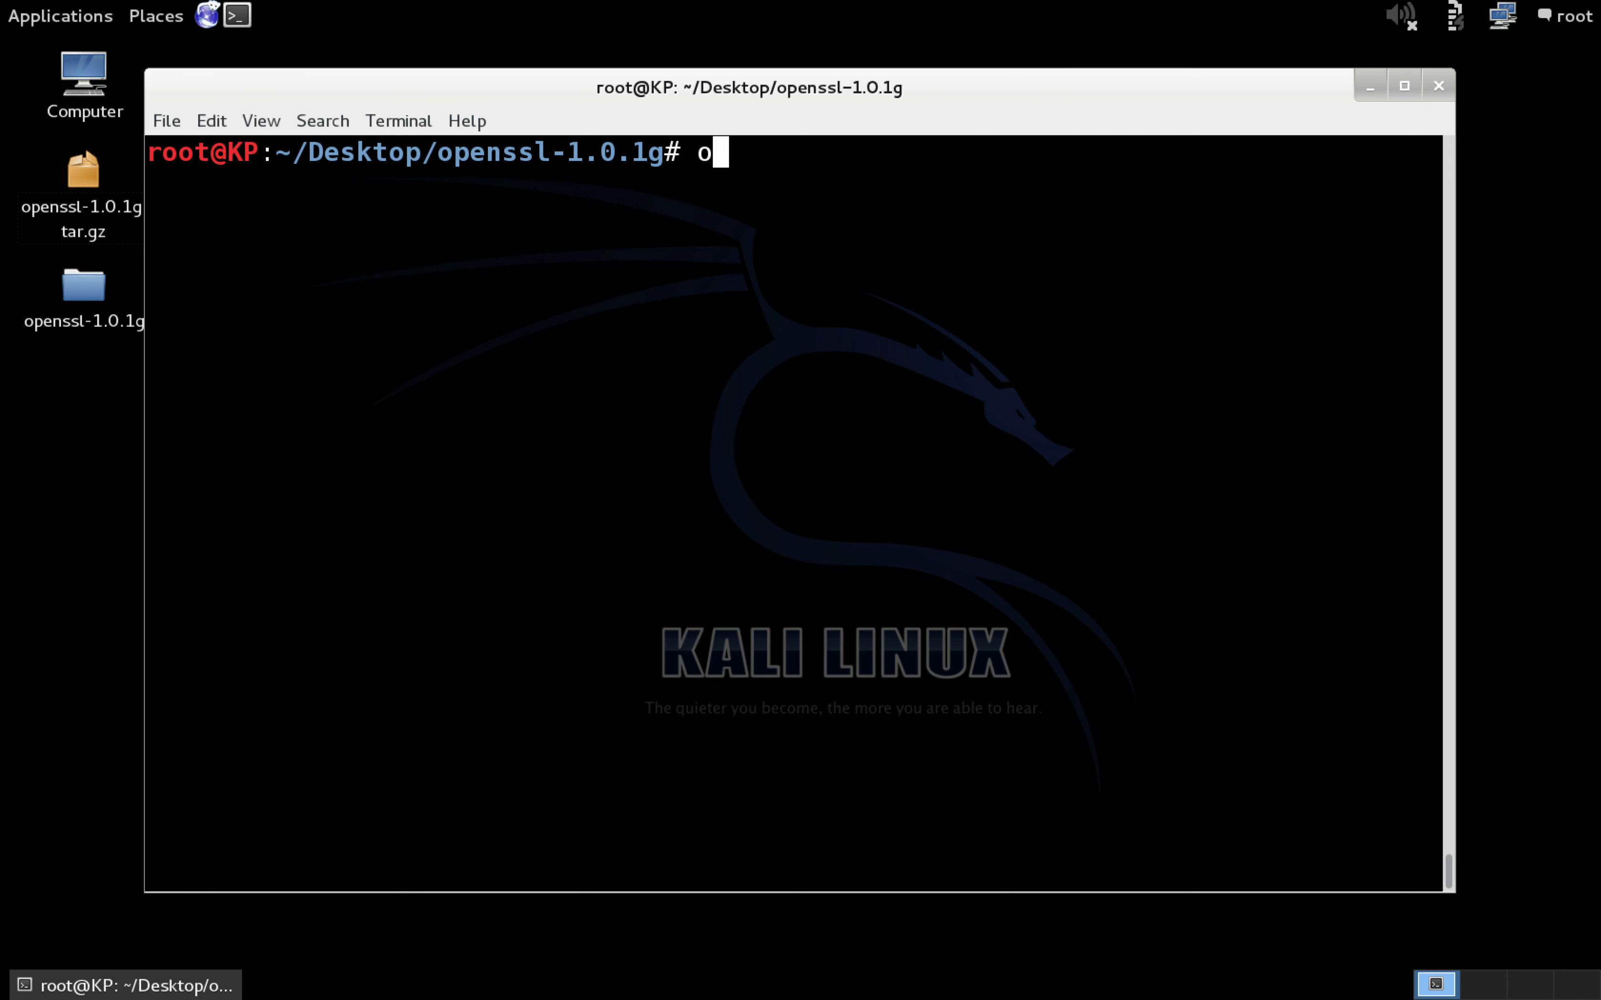
text(penssl version)
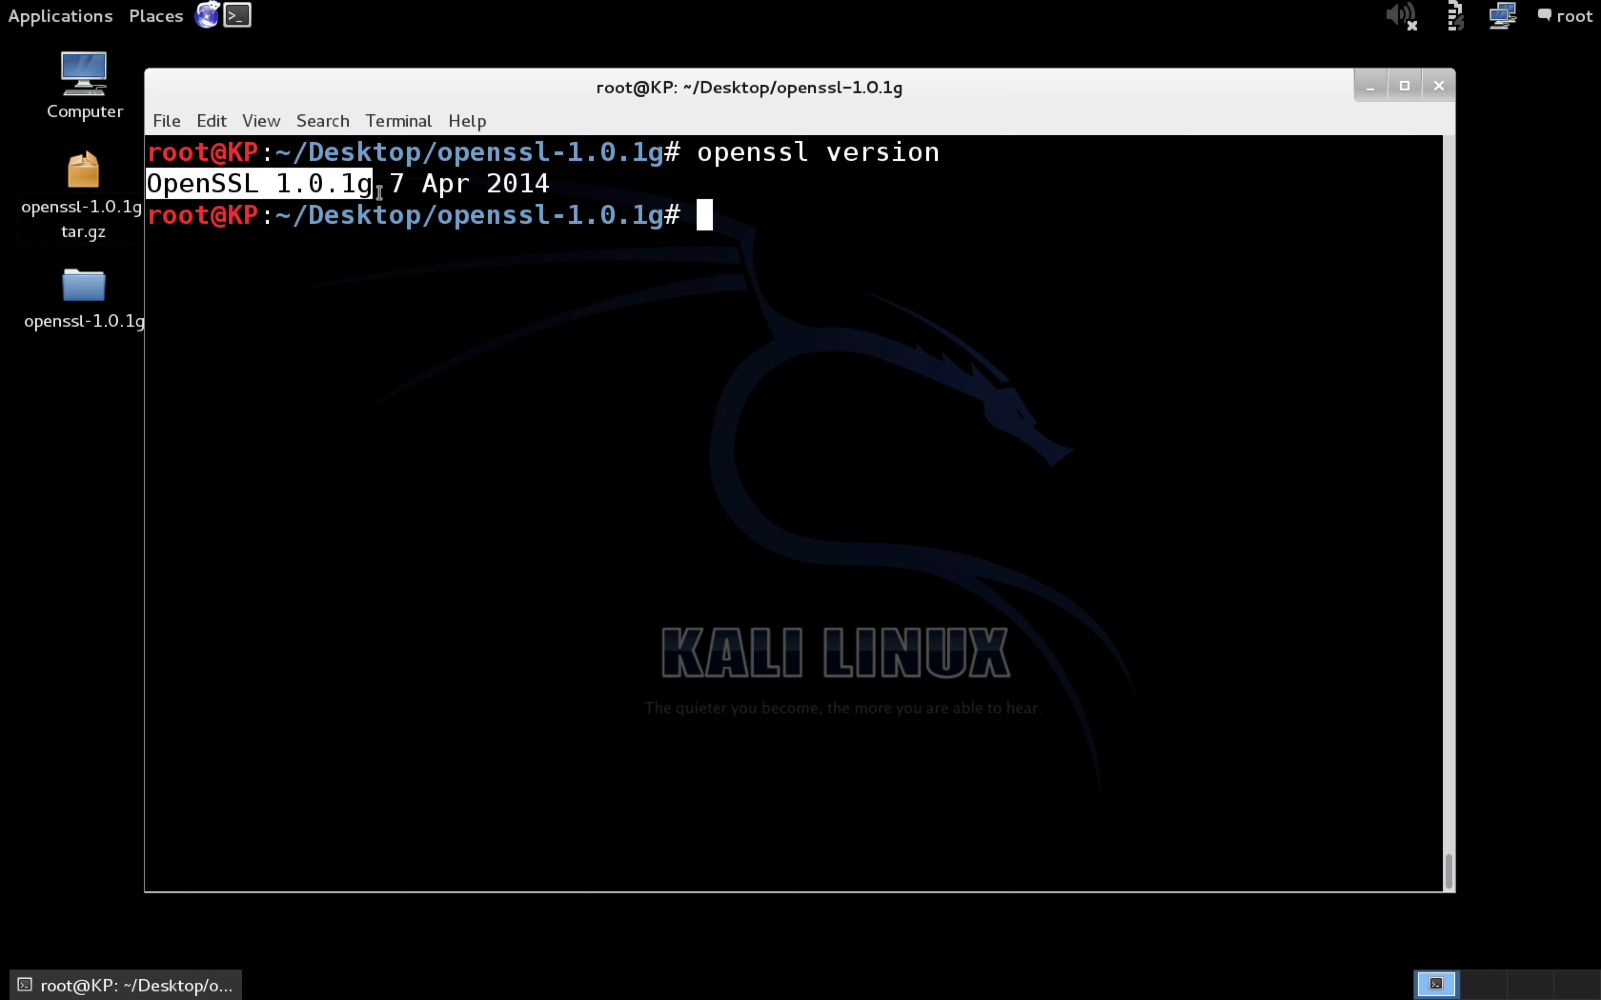
mouse_move(856, 169)
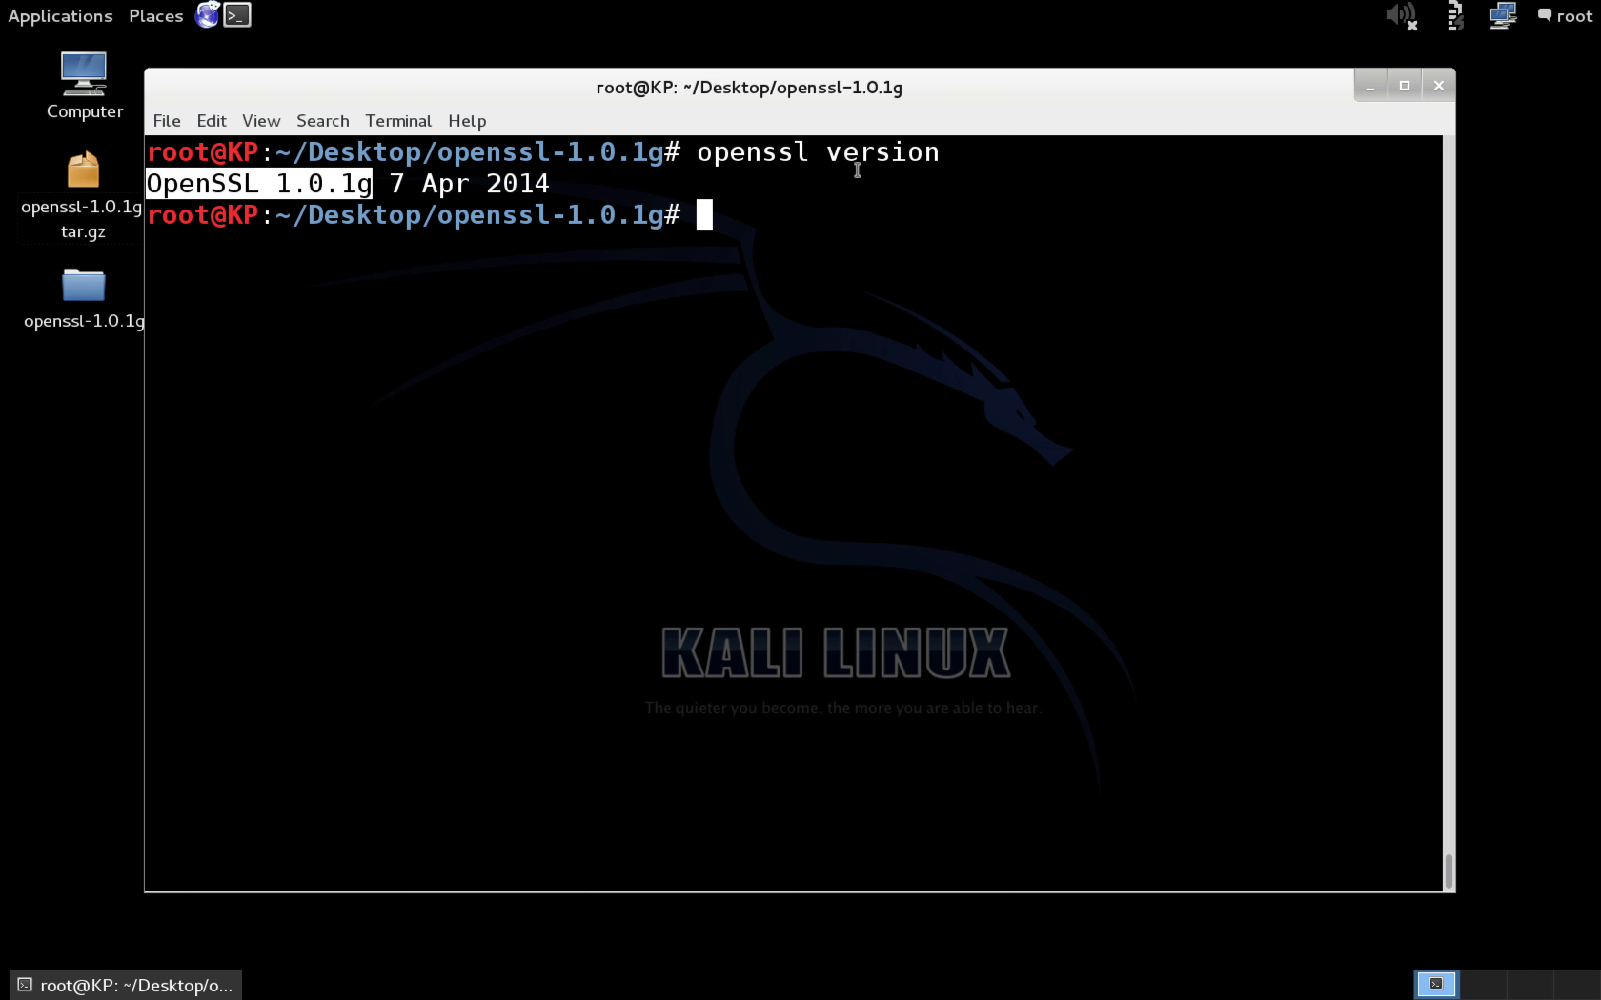
mouse_move(934, 255)
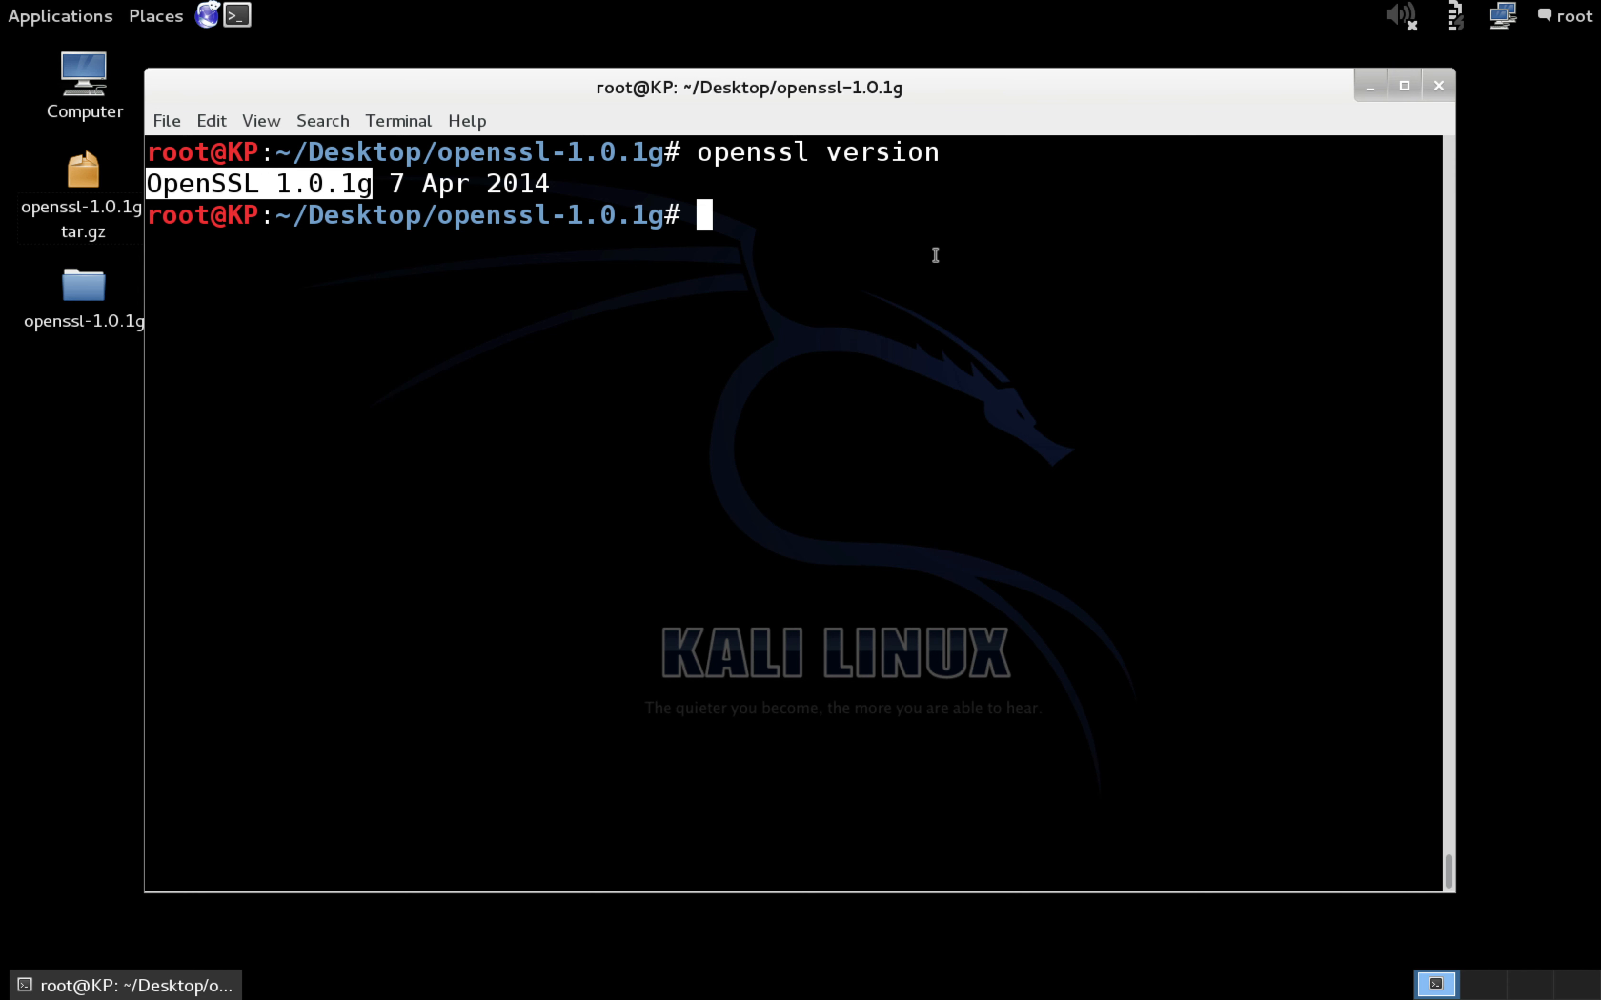
mouse_move(907, 253)
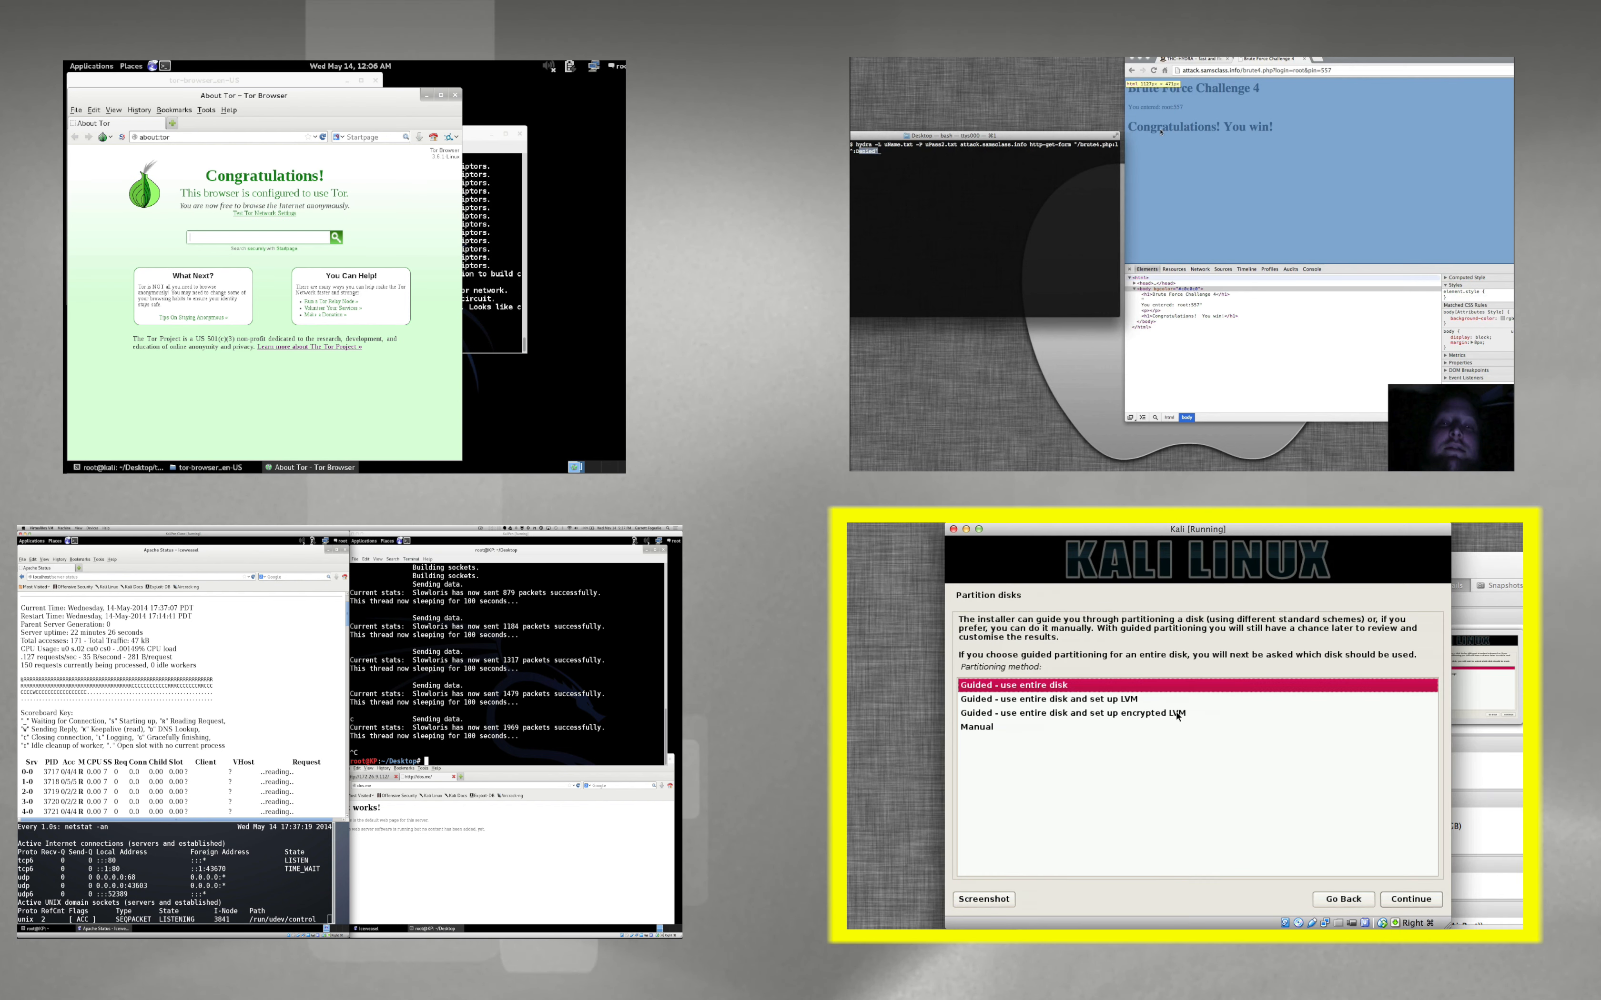
click(1061, 712)
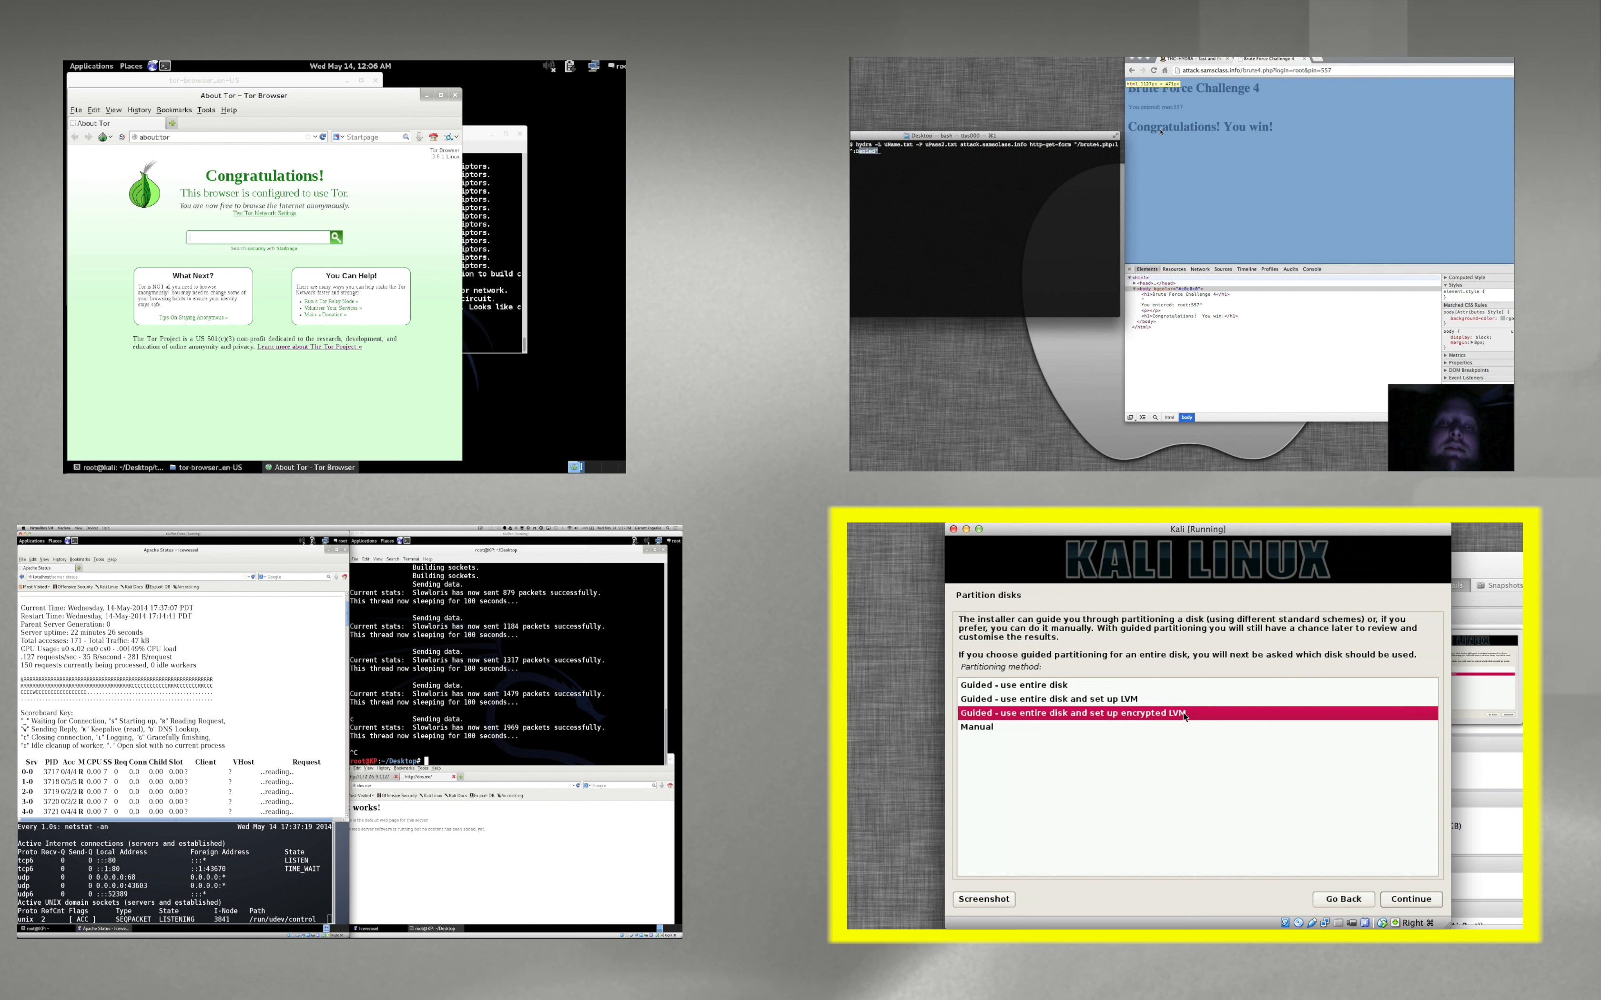
mouse_move(1220, 730)
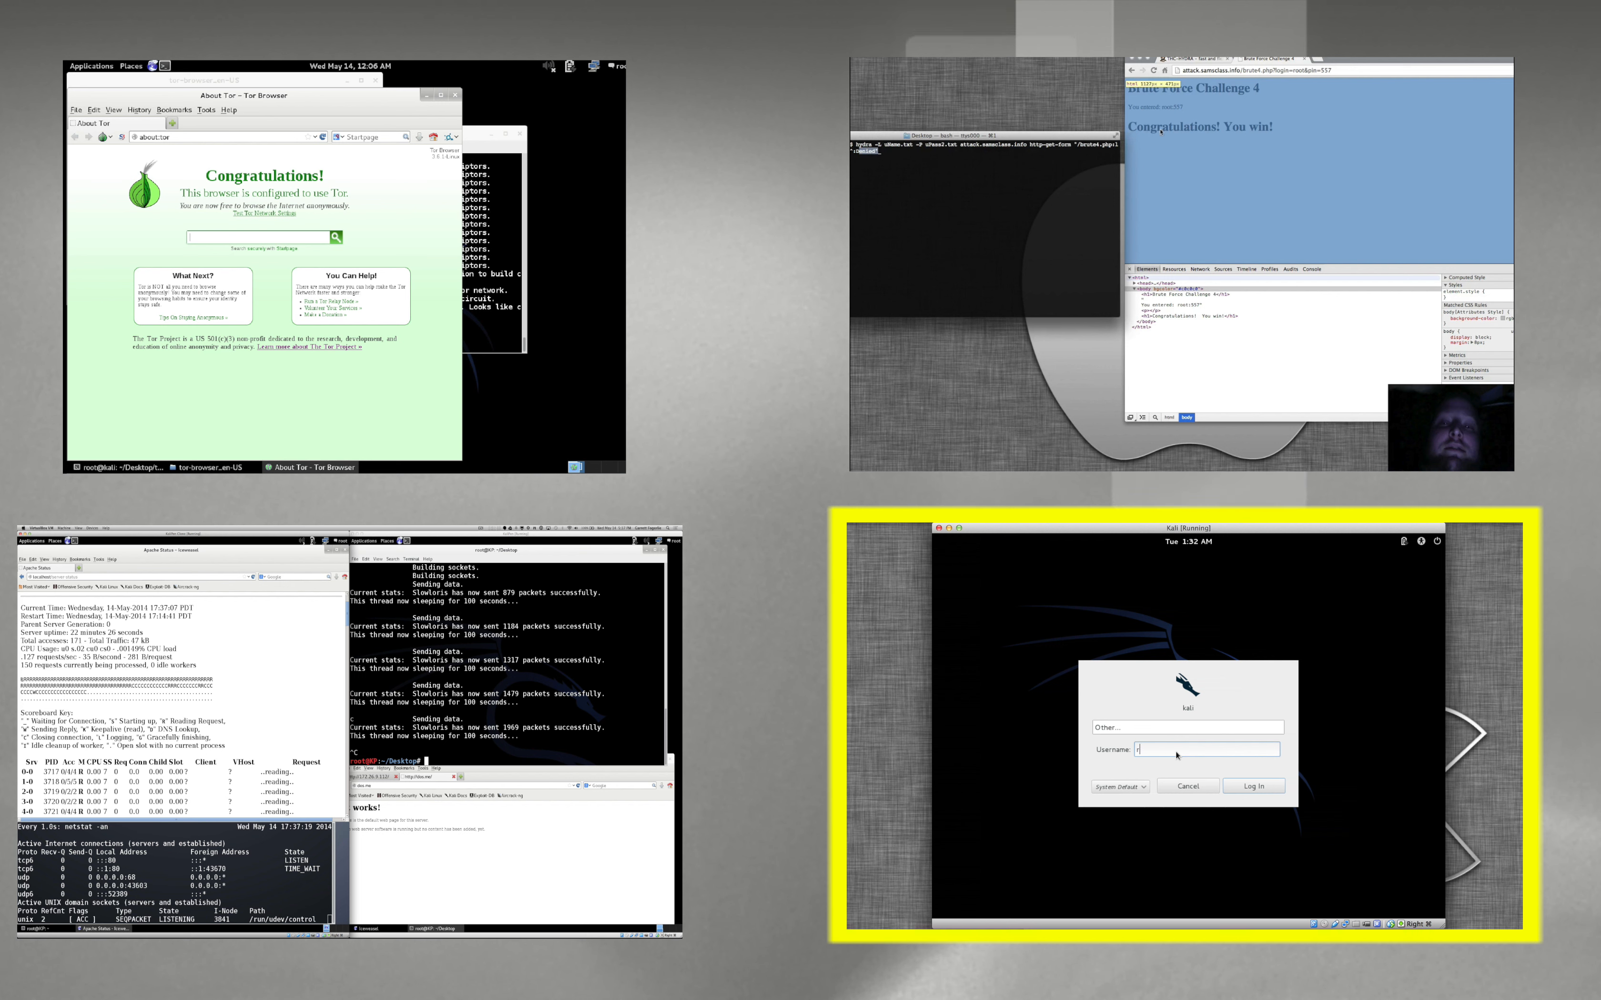
text(oot)
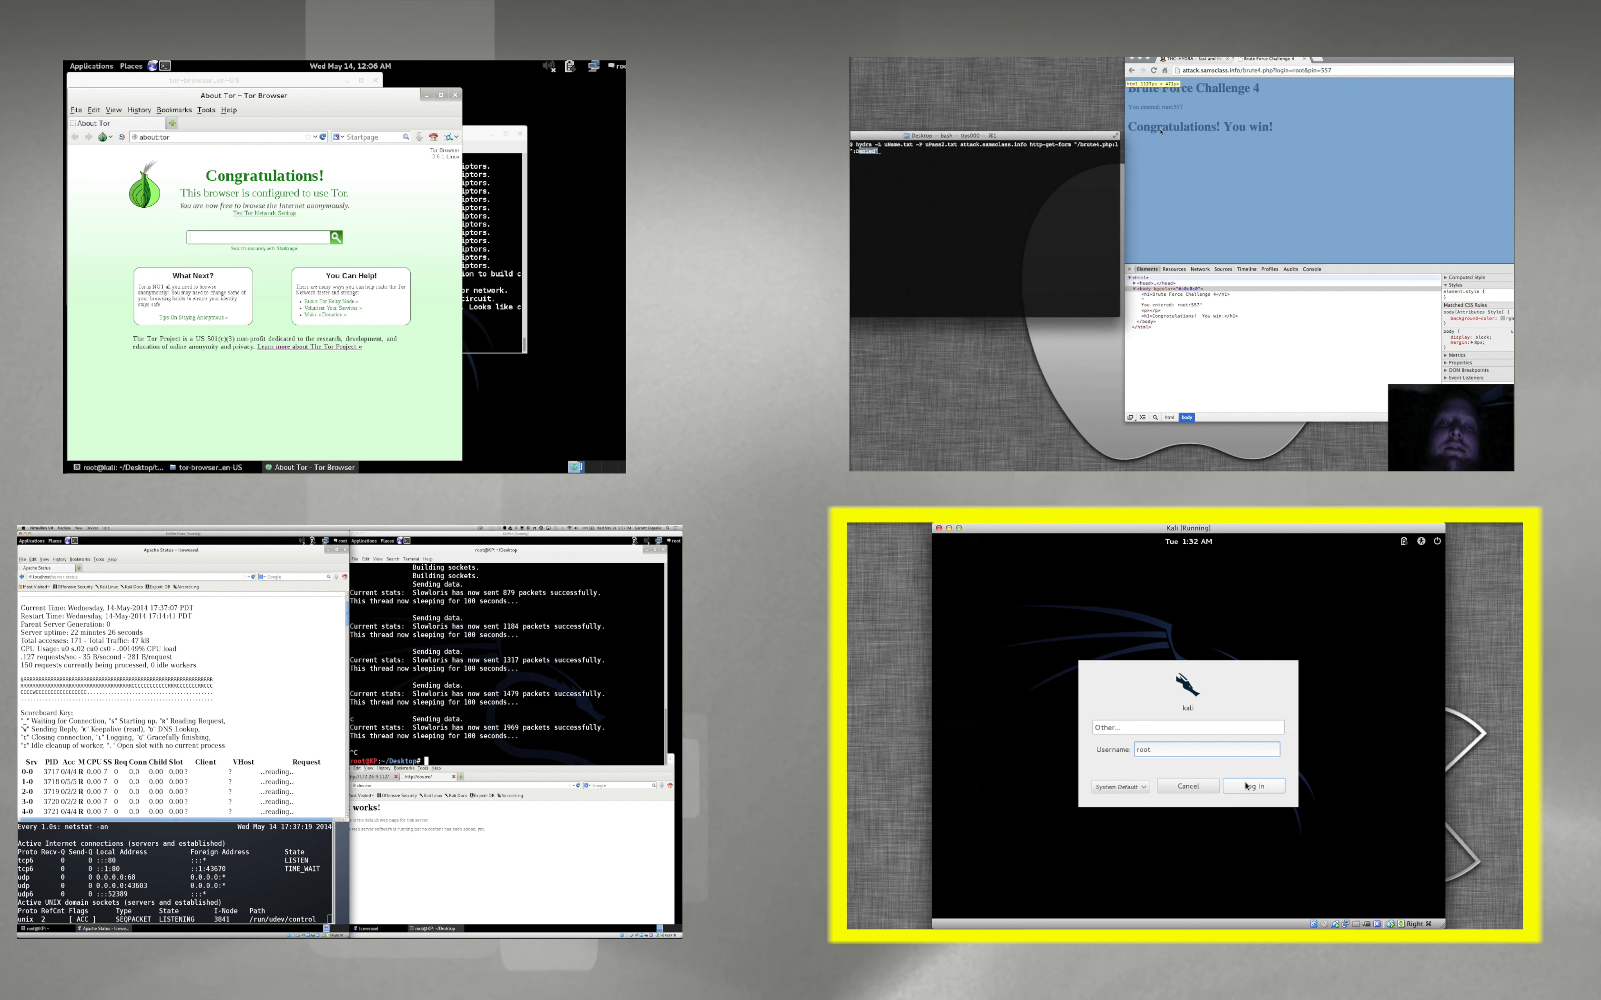
click(1252, 786)
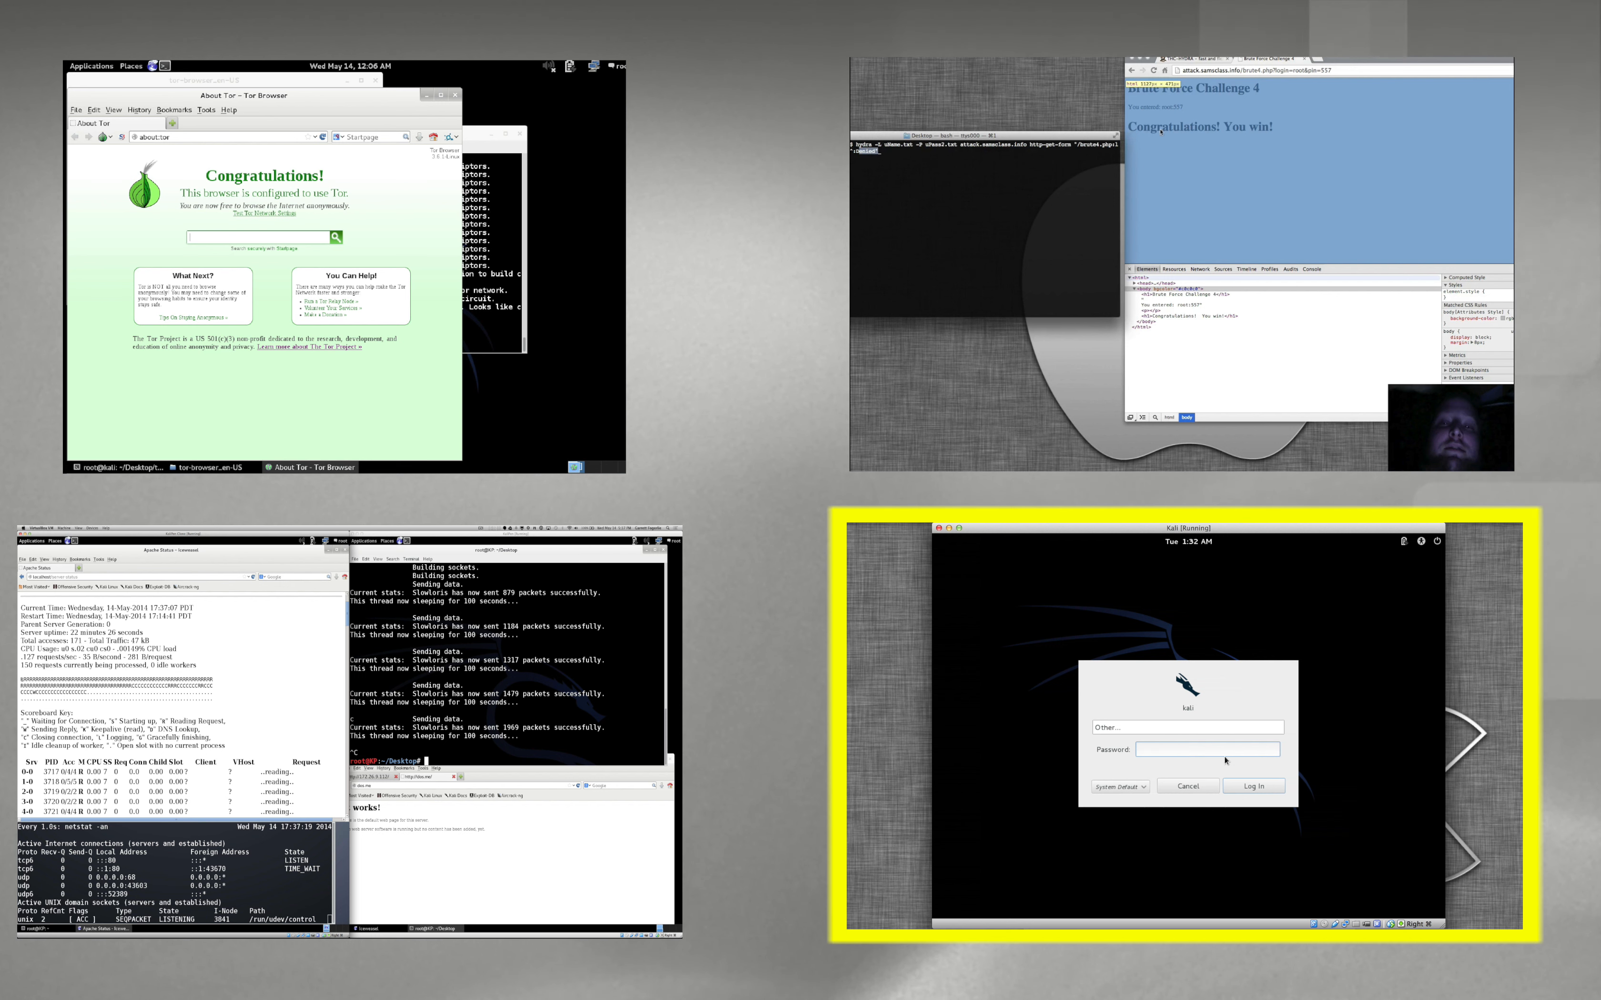